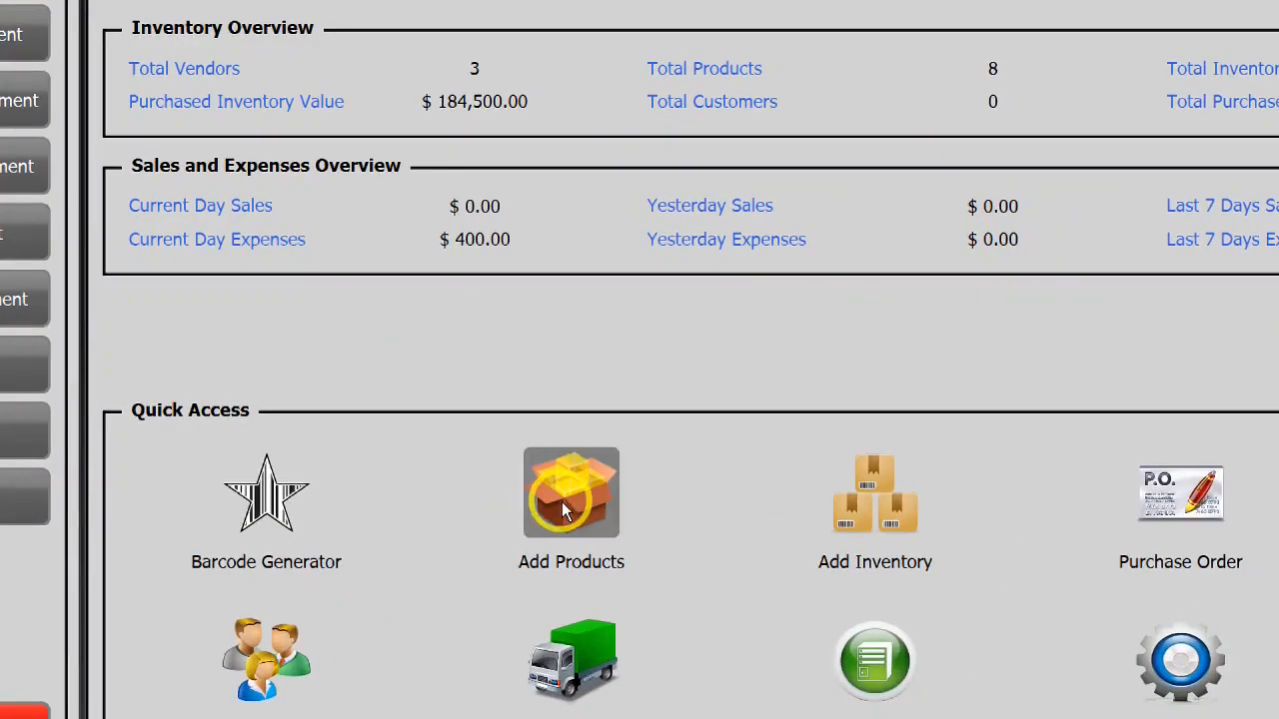
Start a new product named Sugar in the Grocery category.
left_click(571, 491)
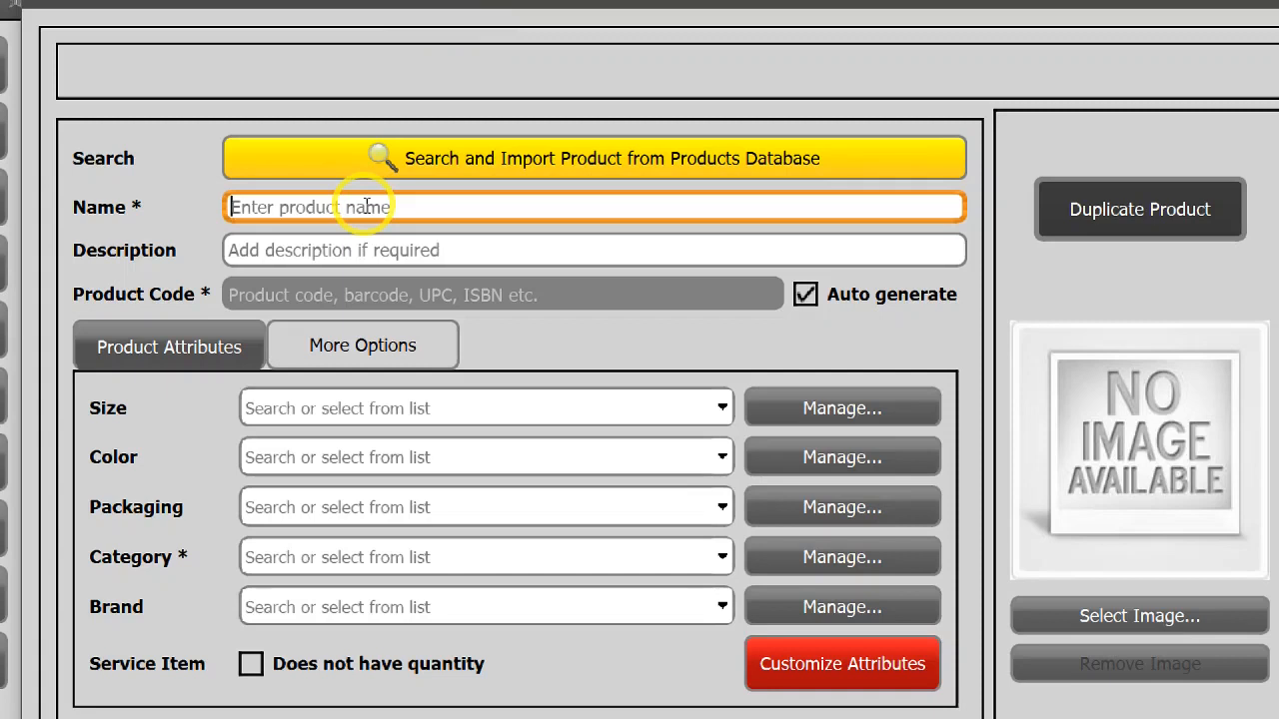
type("S")
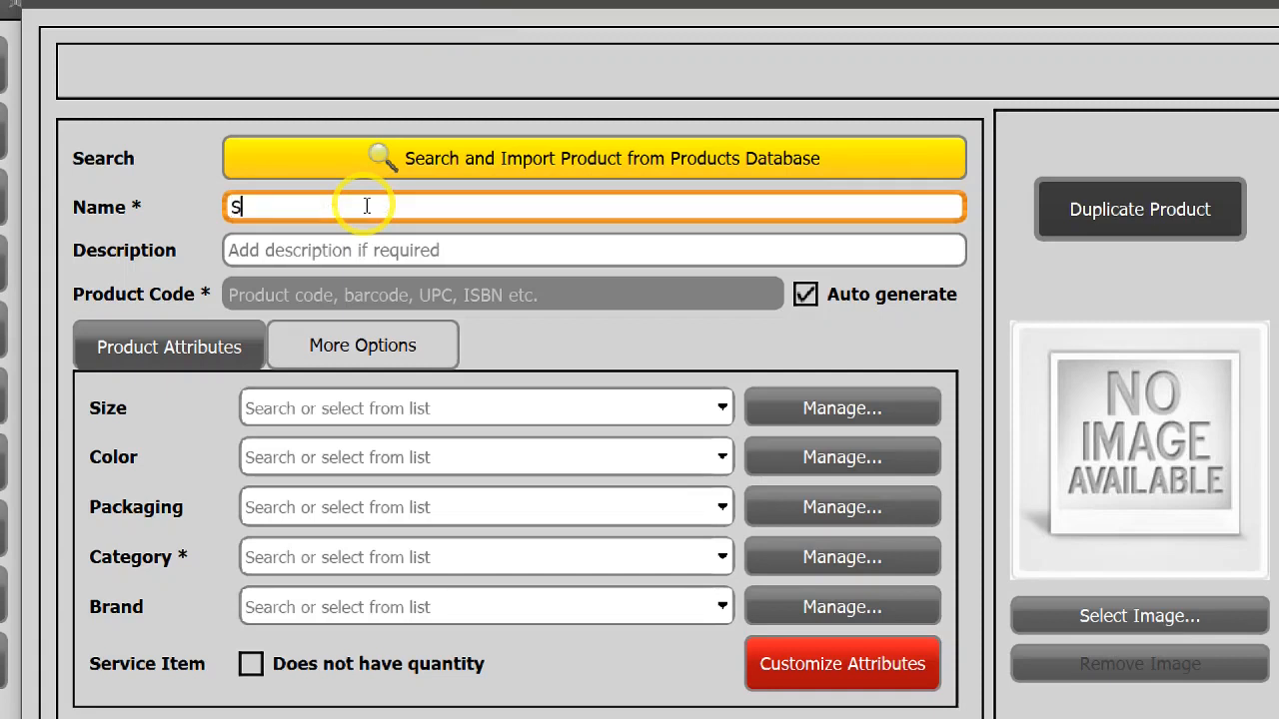
type("ugar")
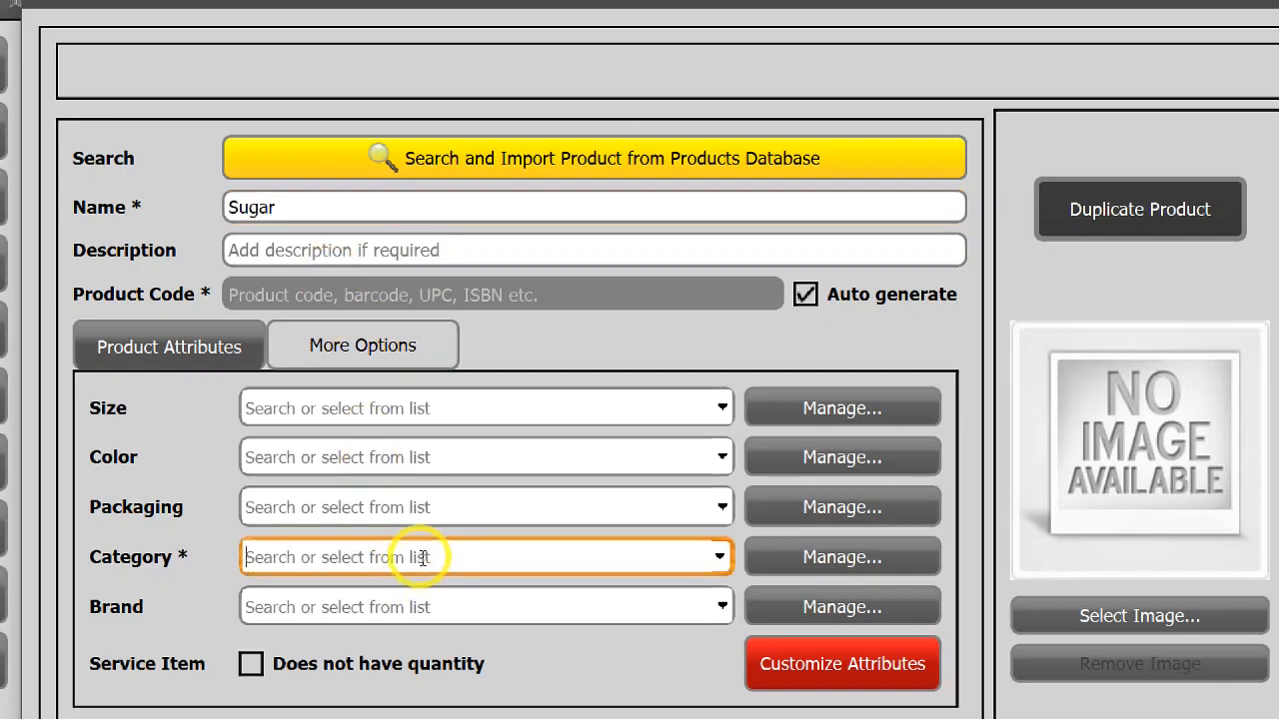
type("Grocery")
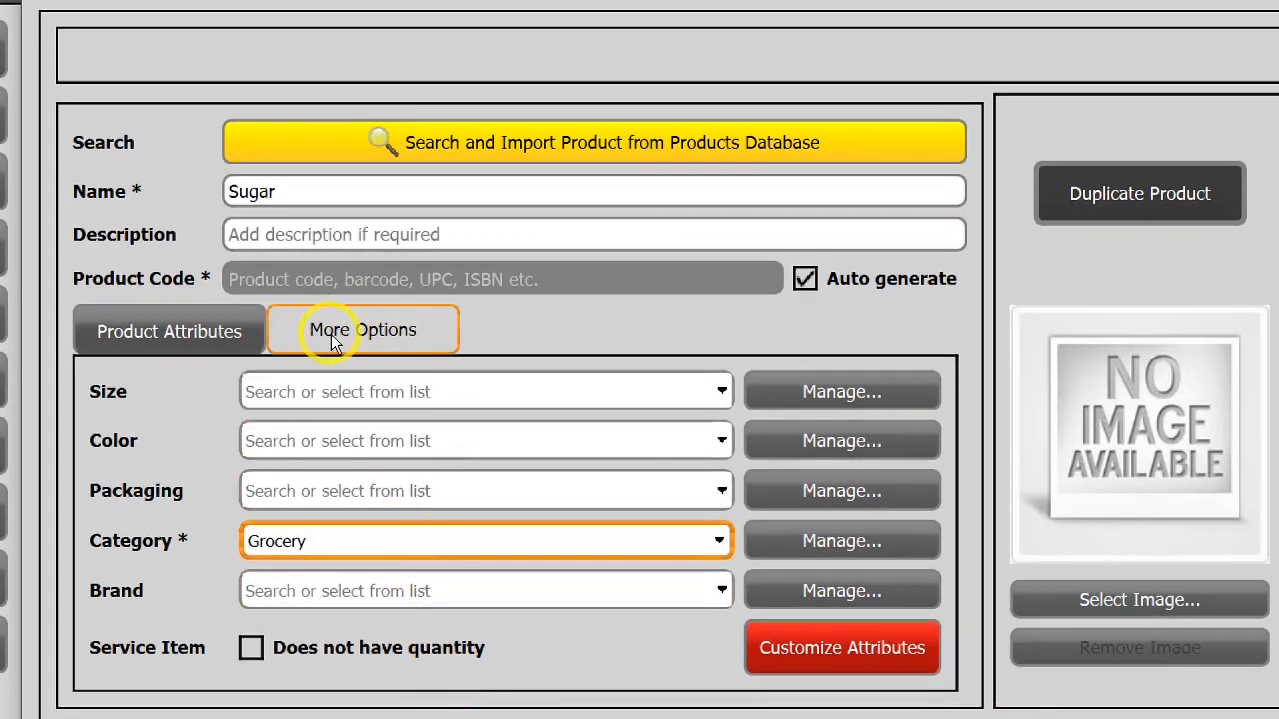
Set Sugar's unit to Kg with sub-unit g, 1000 per unit, and Print Unit ticked.
left_click(361, 330)
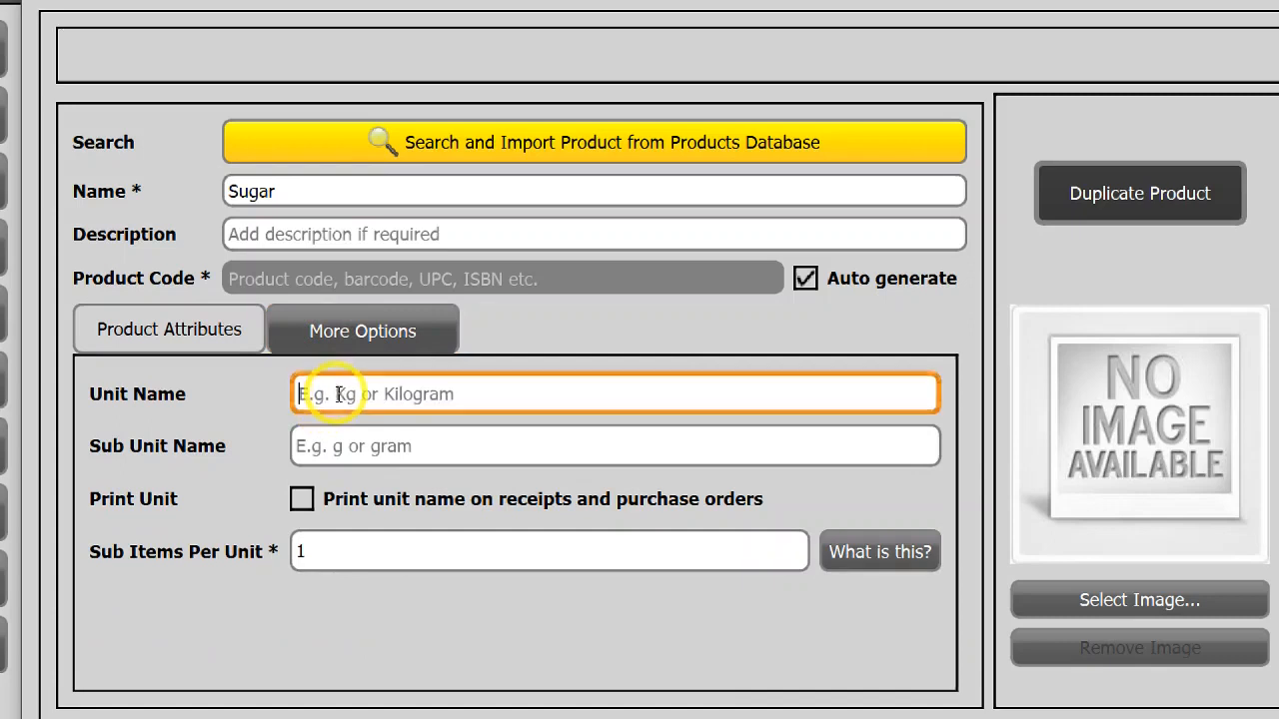
type("Kg")
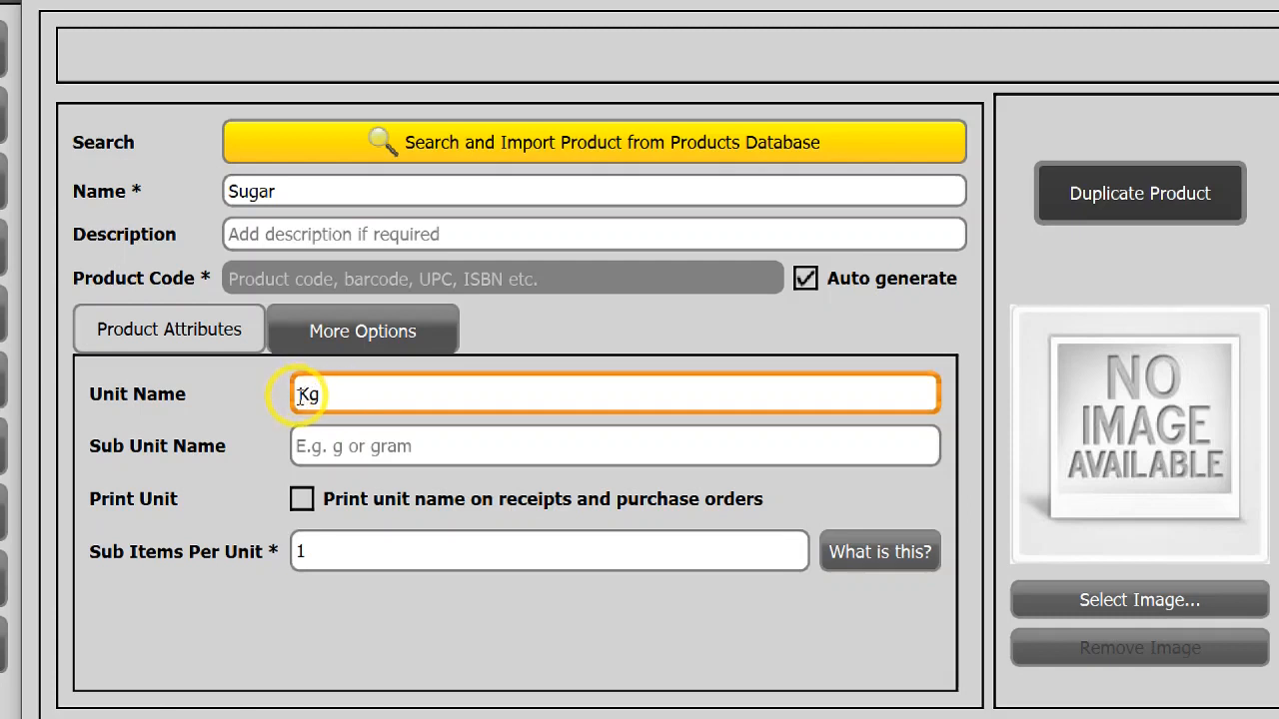
left_click(613, 445)
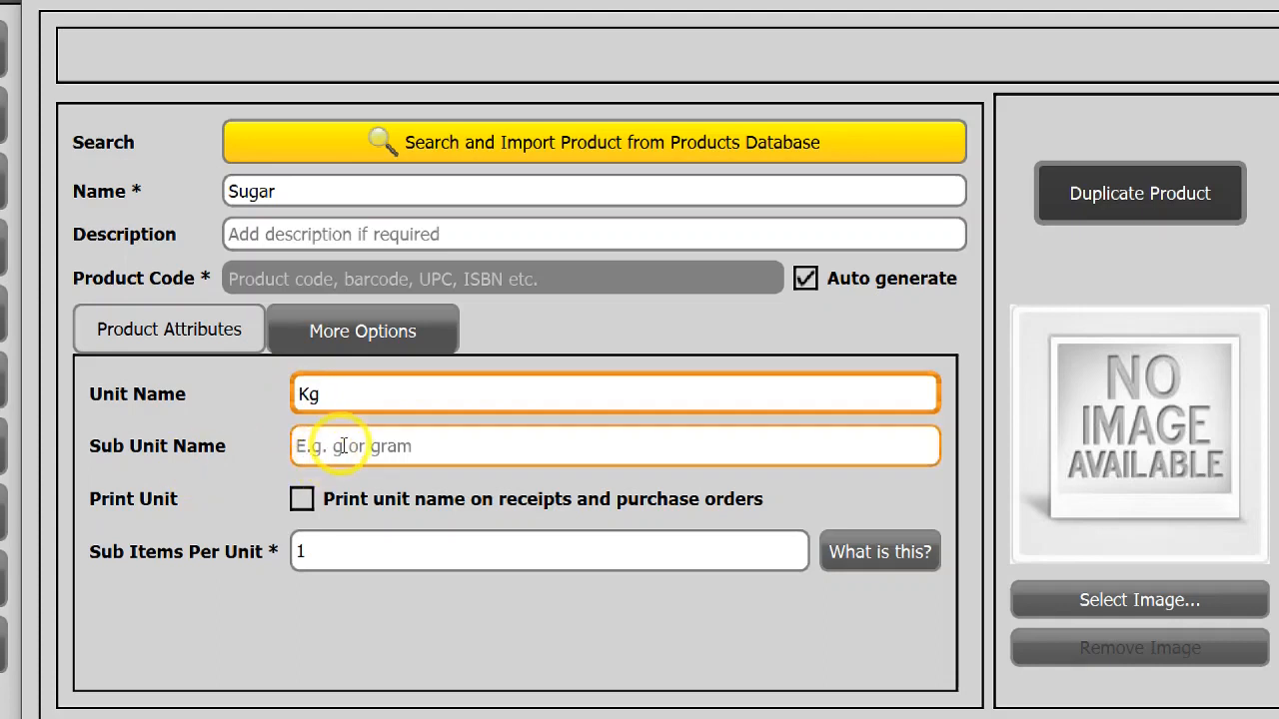
type("g")
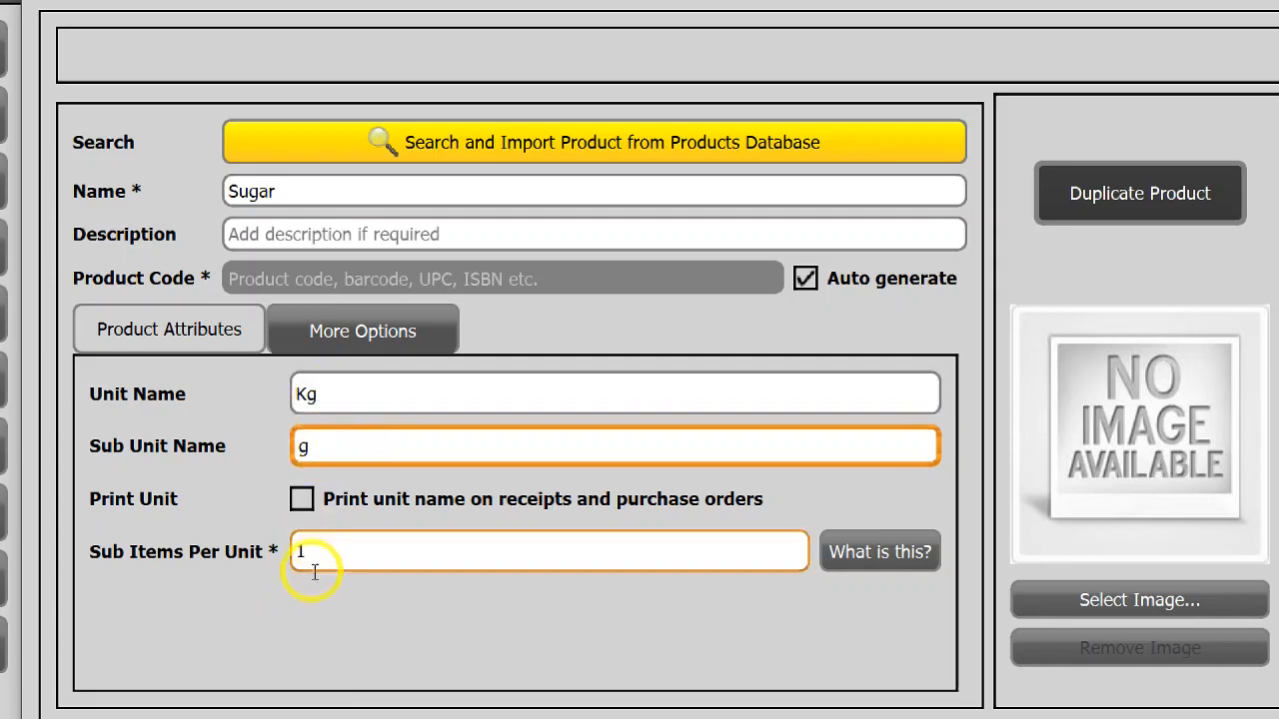
type("000")
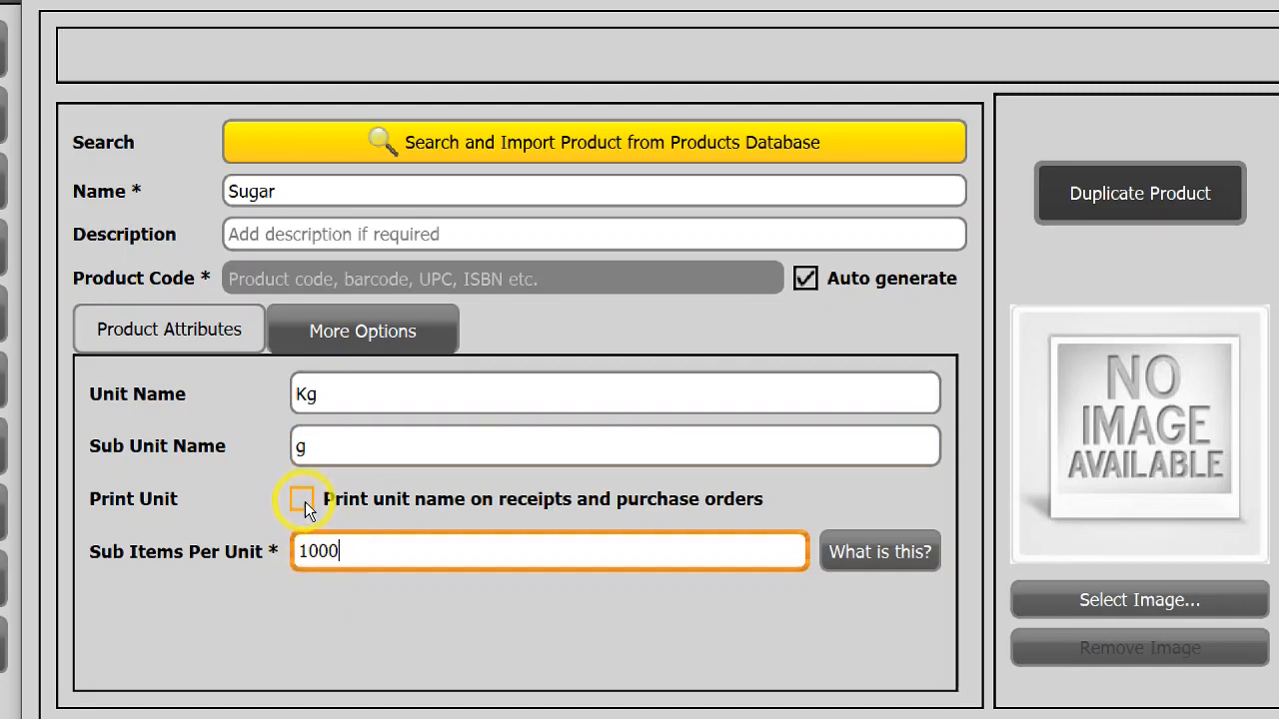
left_click(304, 499)
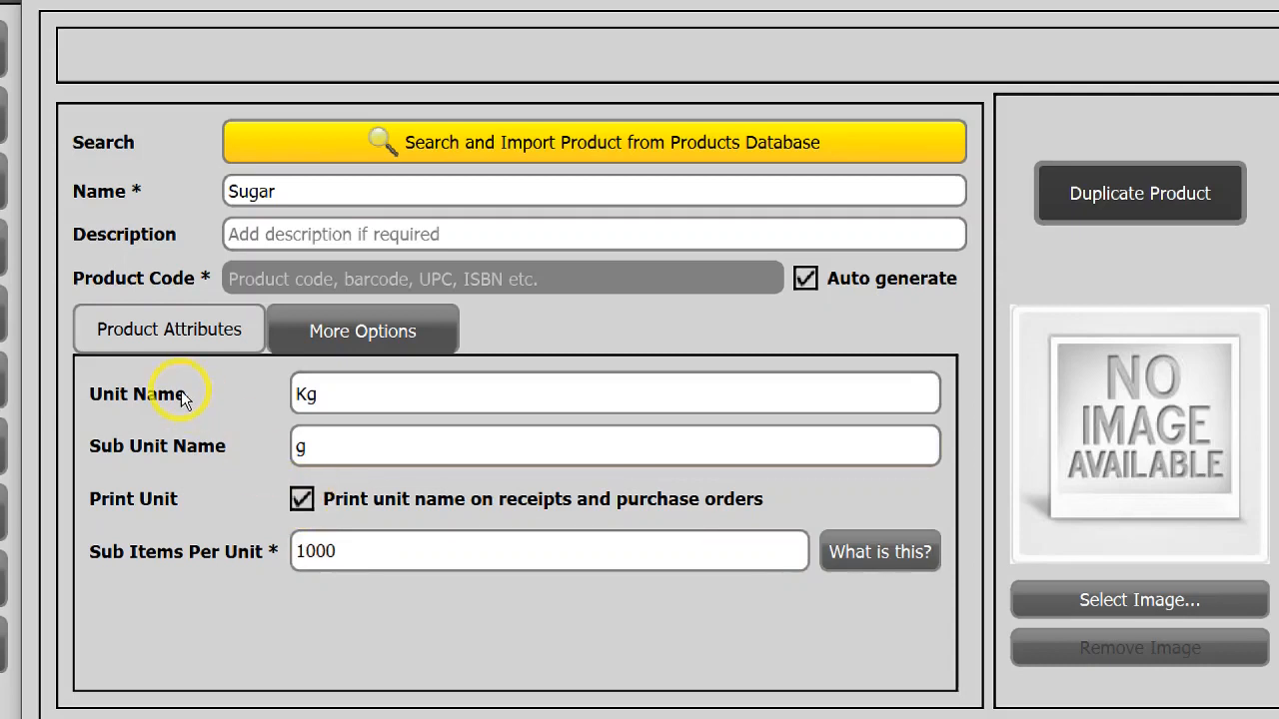
mouse_move(248, 421)
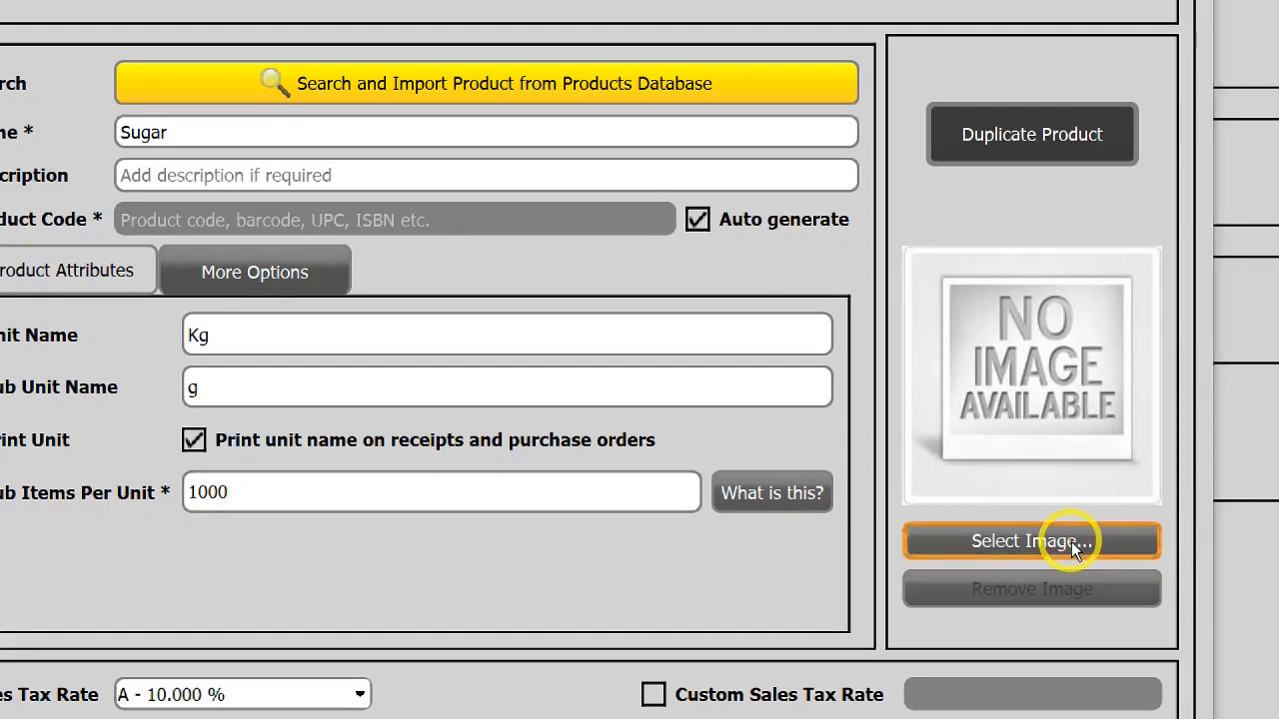
Attach the sugar.png image and save Sugar as new product code 11.
left_click(1031, 539)
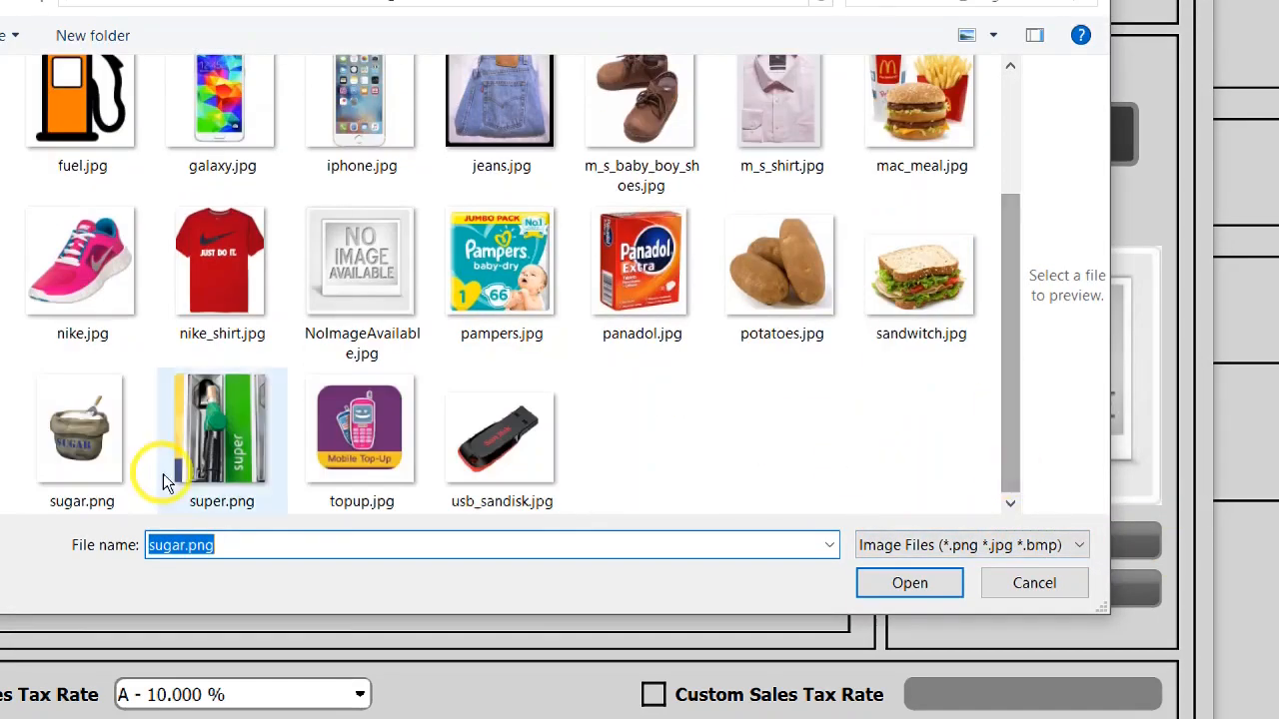
left_click(907, 584)
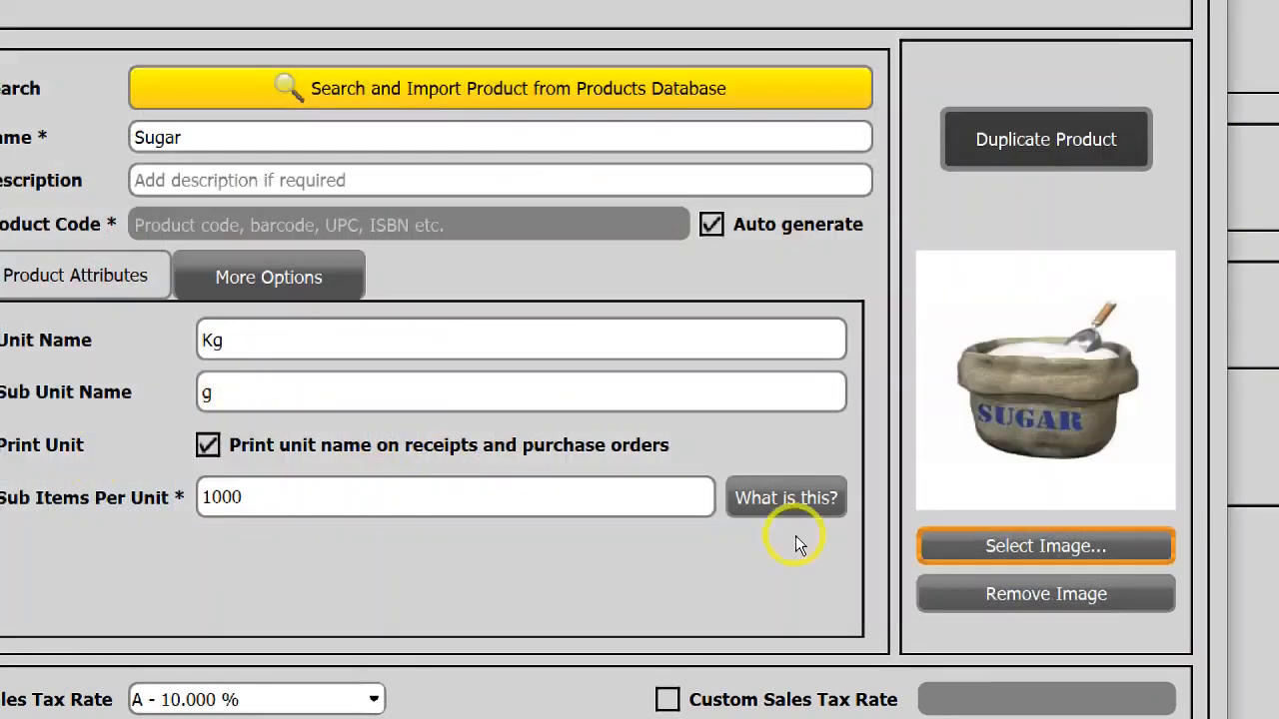
scroll("down", 3)
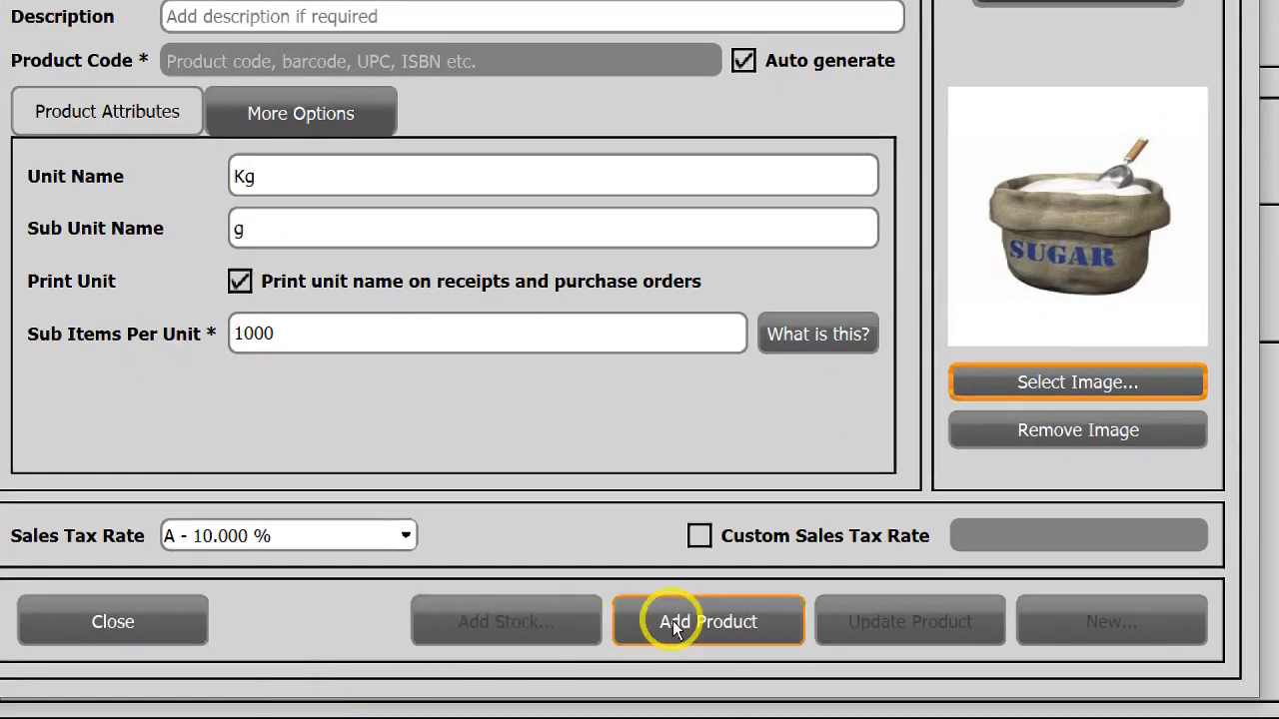
left_click(707, 622)
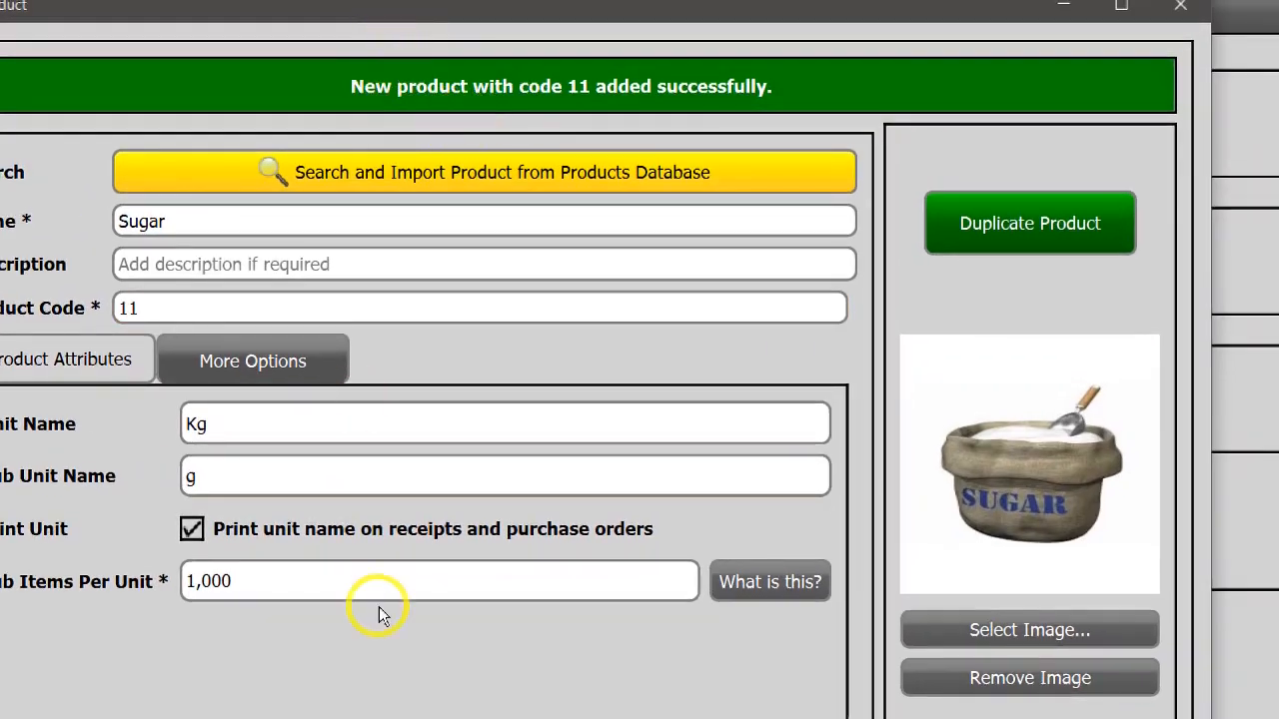
scroll("down", 3)
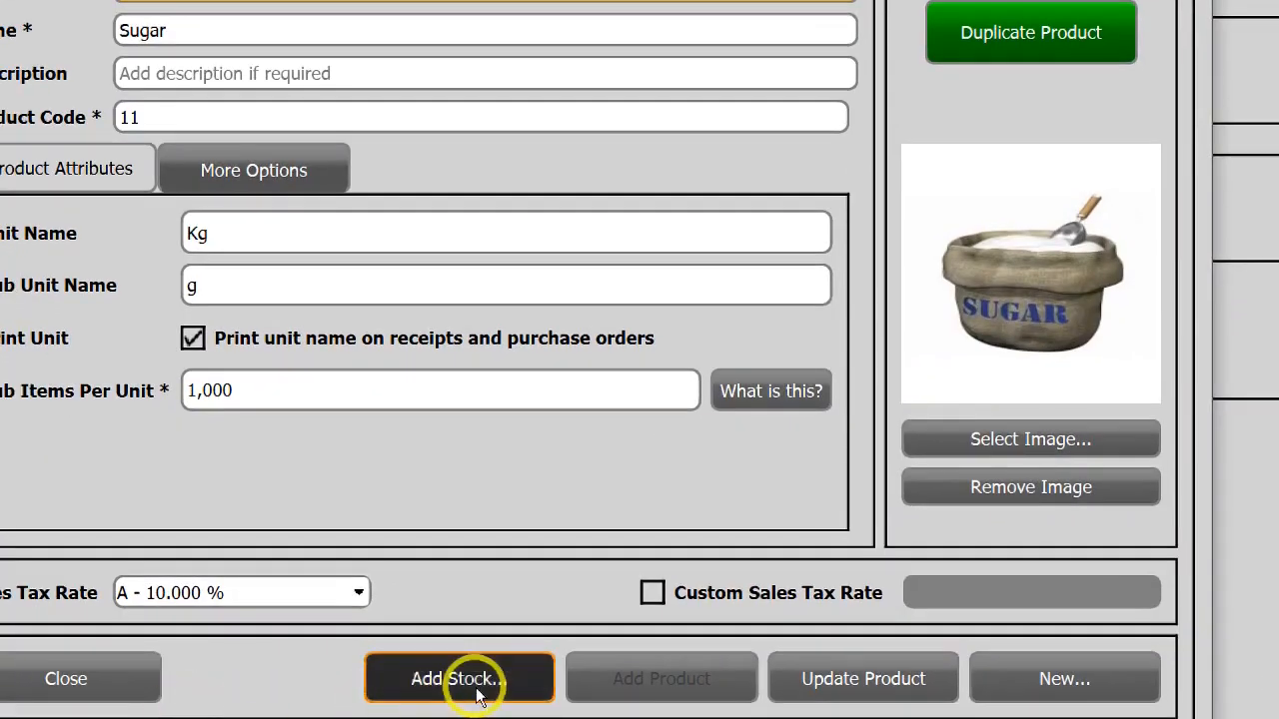
Enter Sugar stock with purchase cost 0.80, retail price 1 with tax, and quantity 50 Kg.
left_click(457, 679)
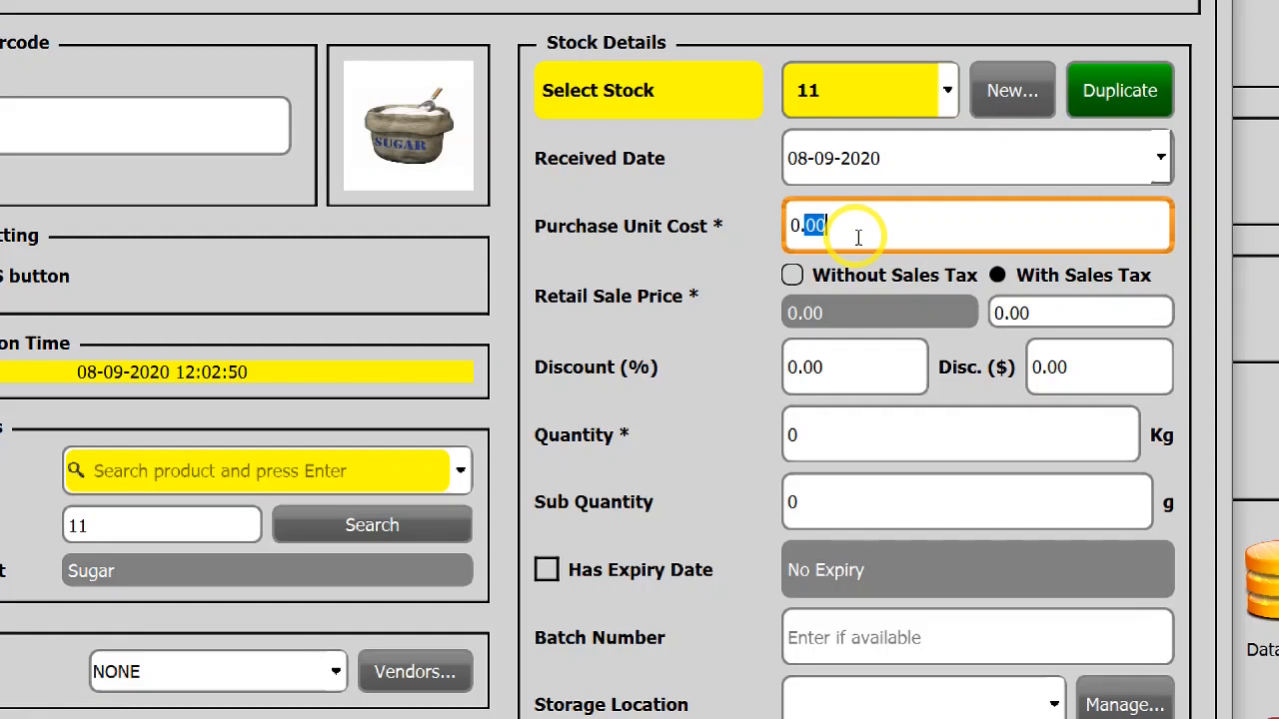
key("Backspace")
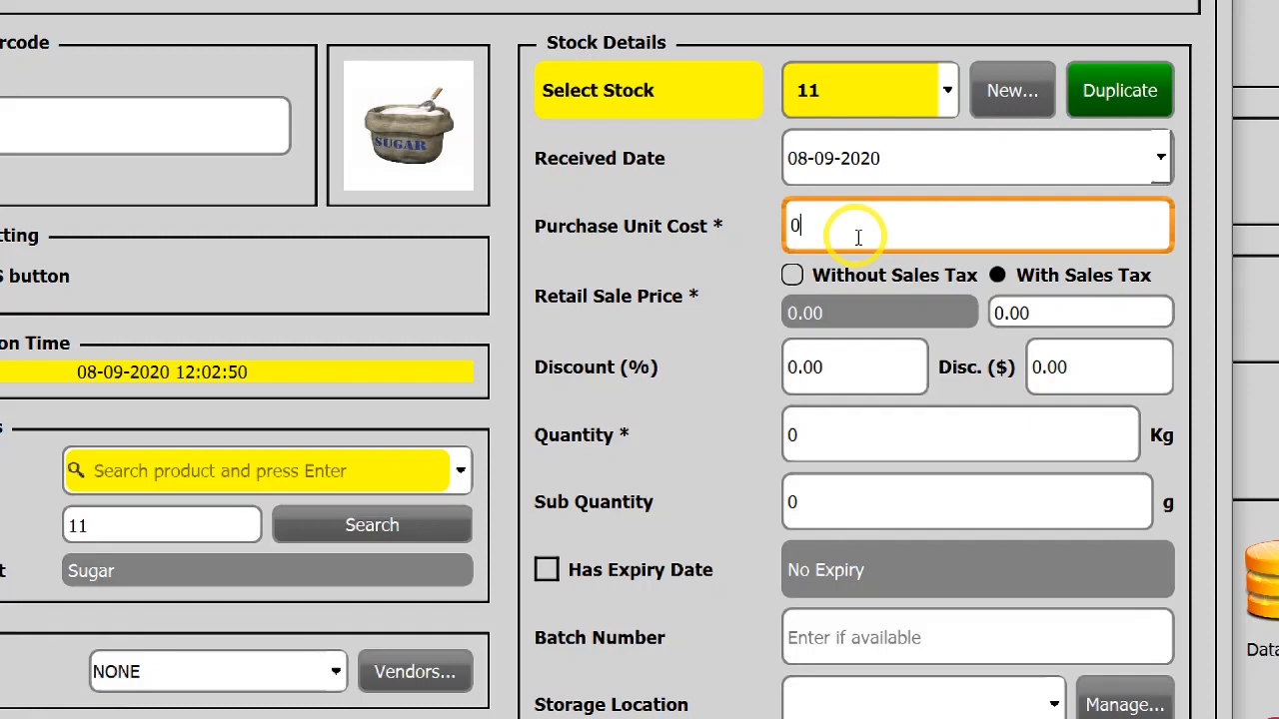
type(".80")
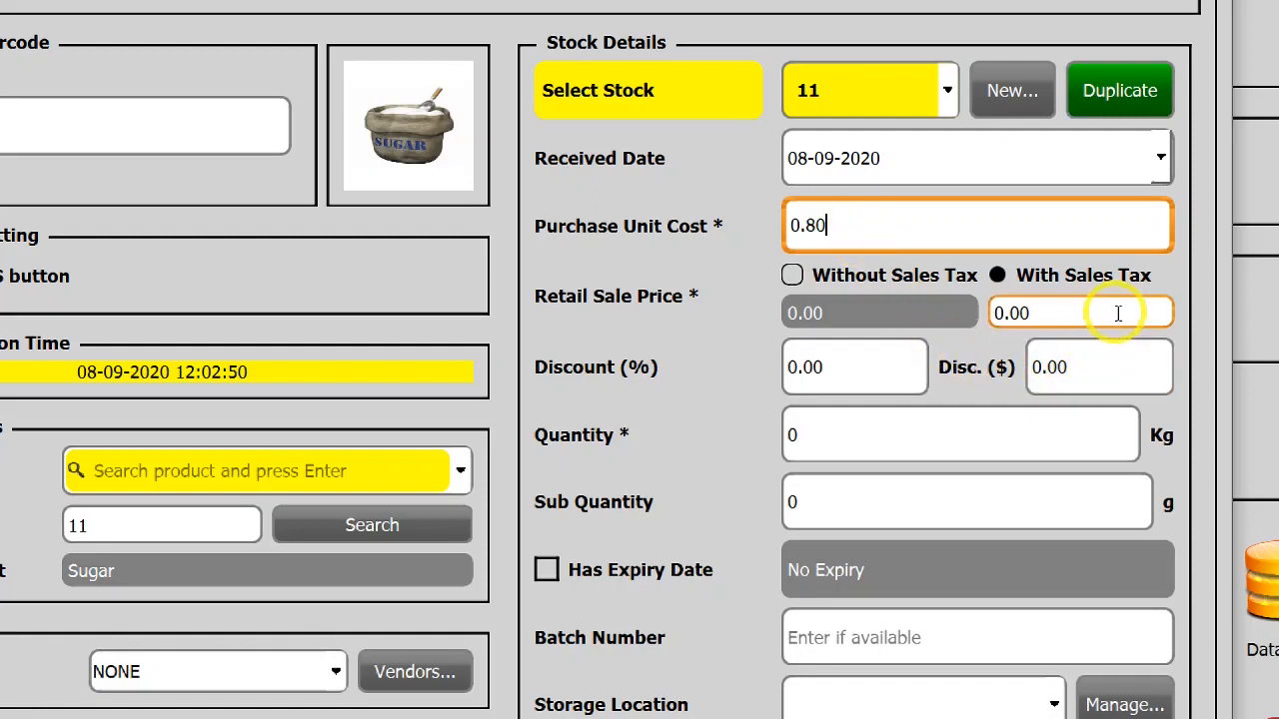
type("1")
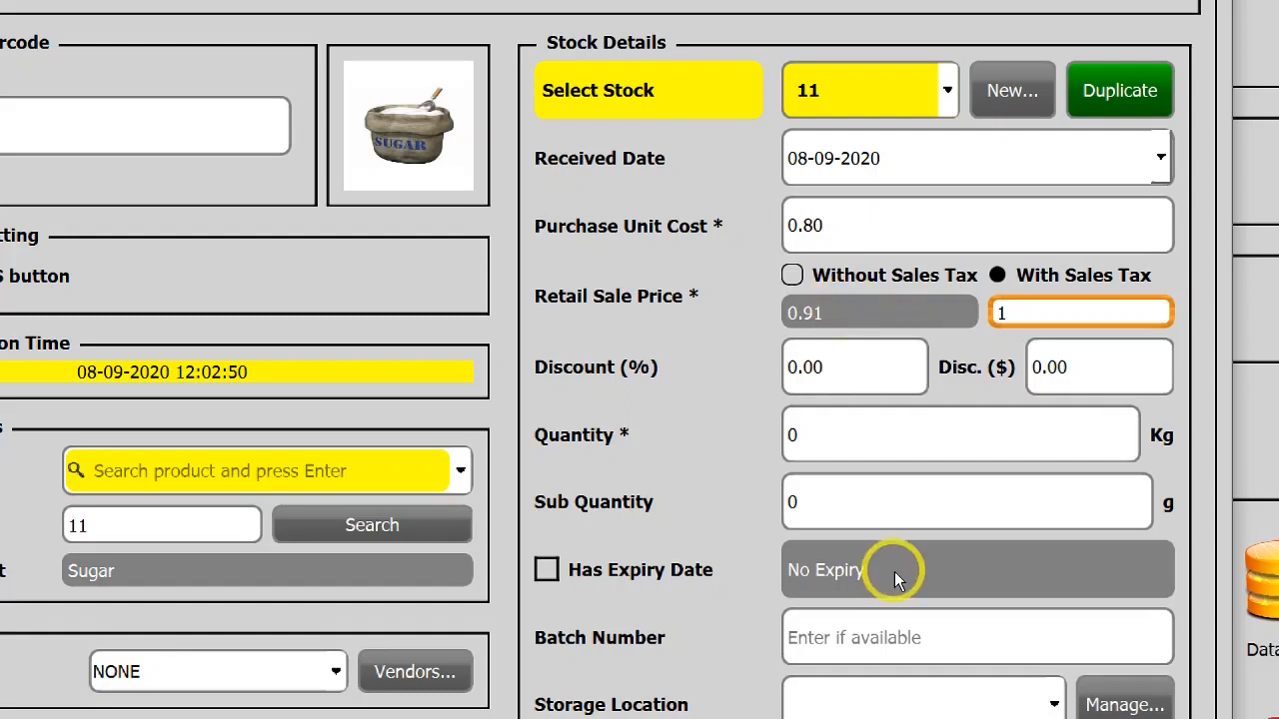
left_click(959, 434)
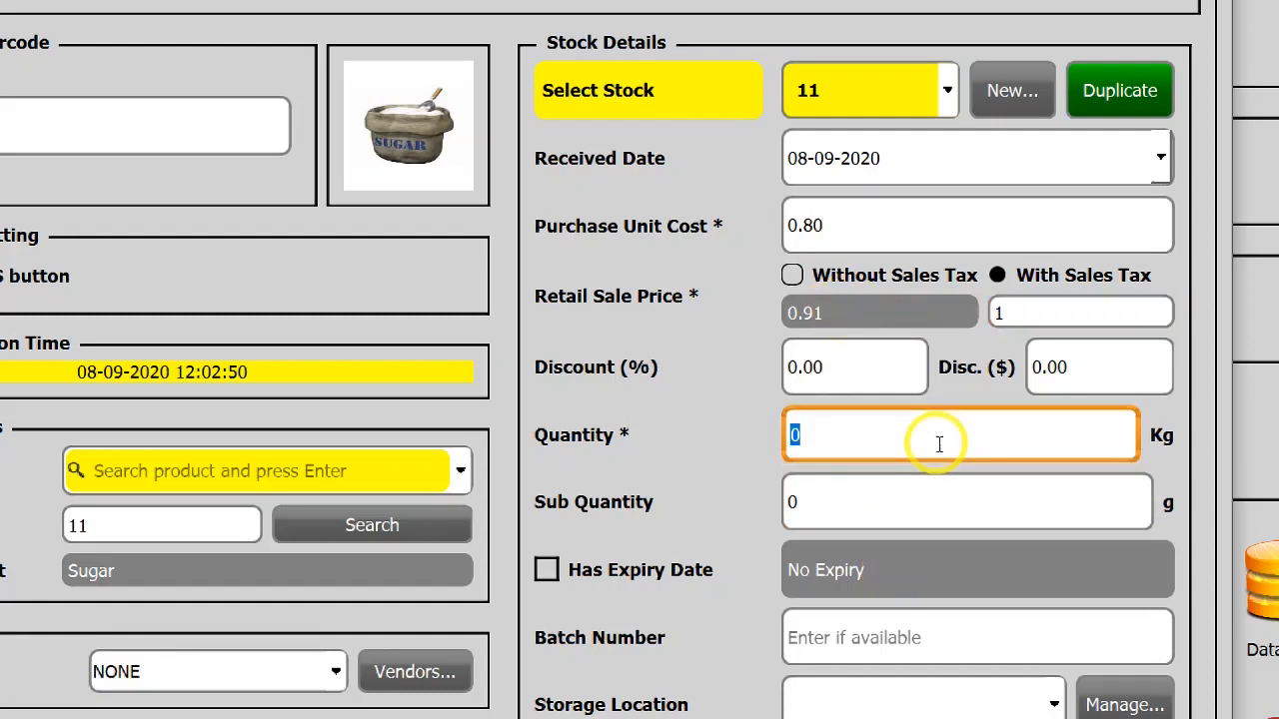
type("50")
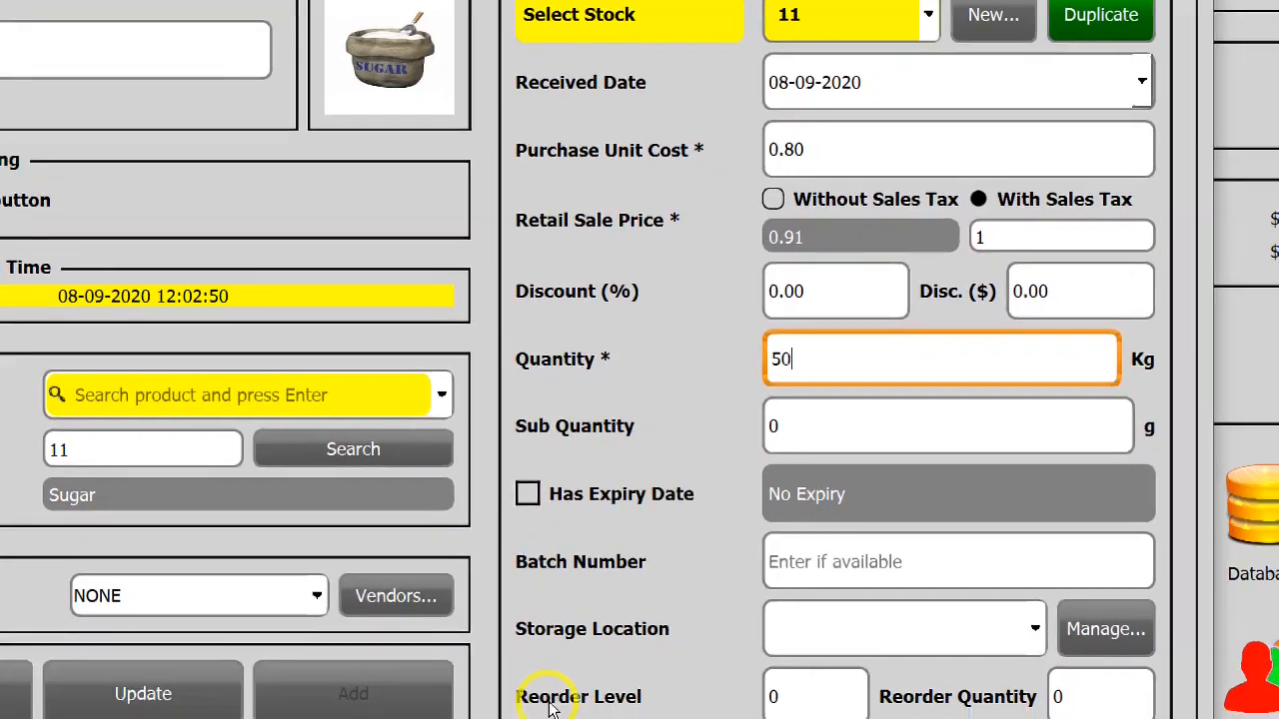
scroll("down", 3)
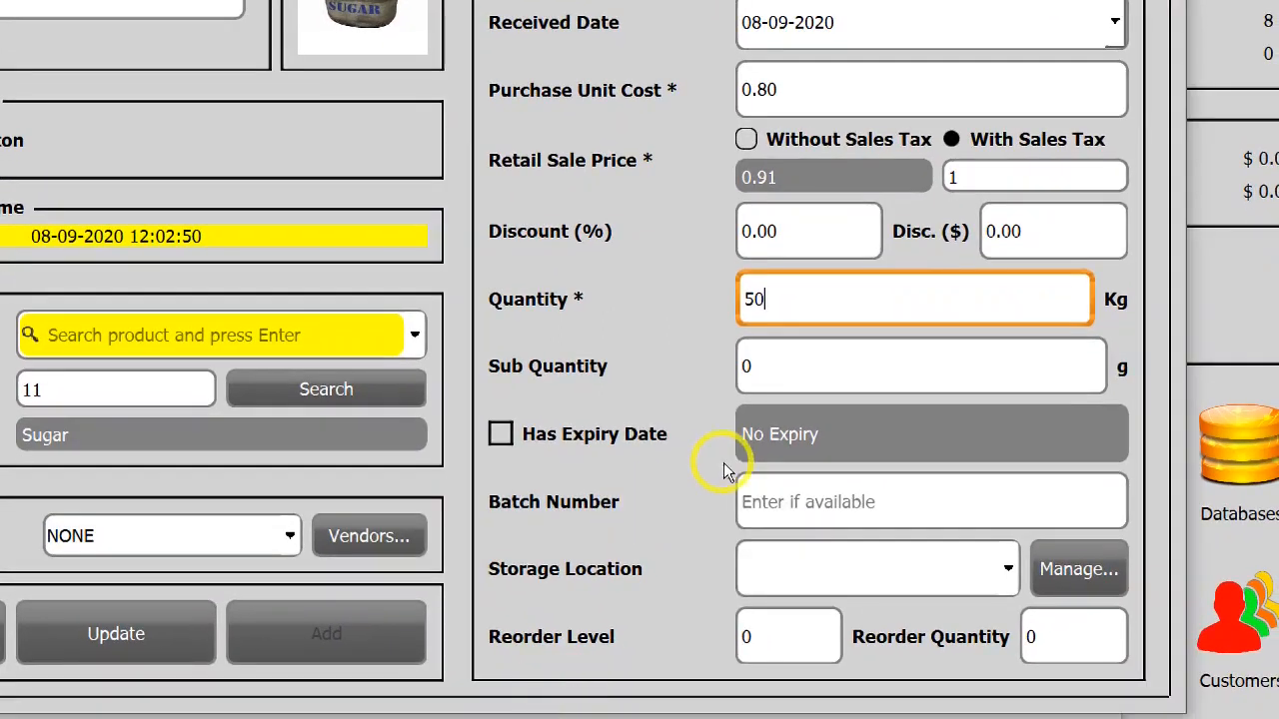
mouse_move(795, 424)
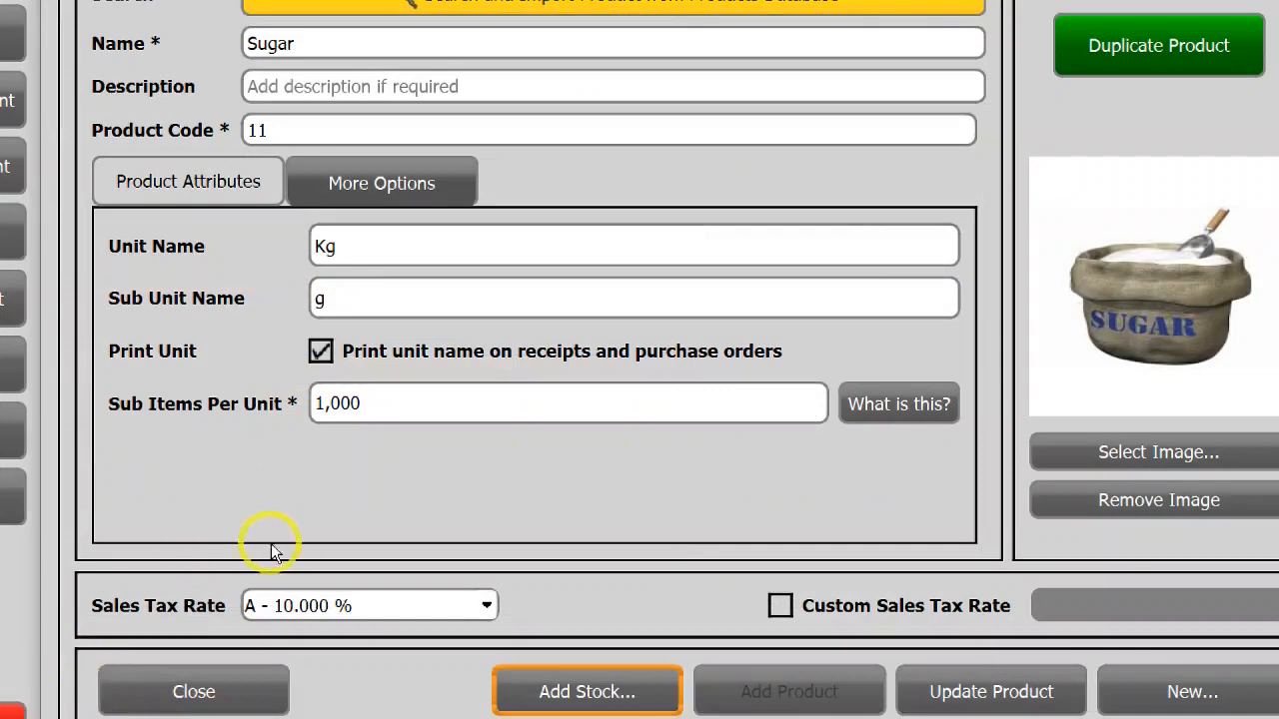
Start another new product named Coat Fabric and show its Product Attributes fields.
left_click(787, 691)
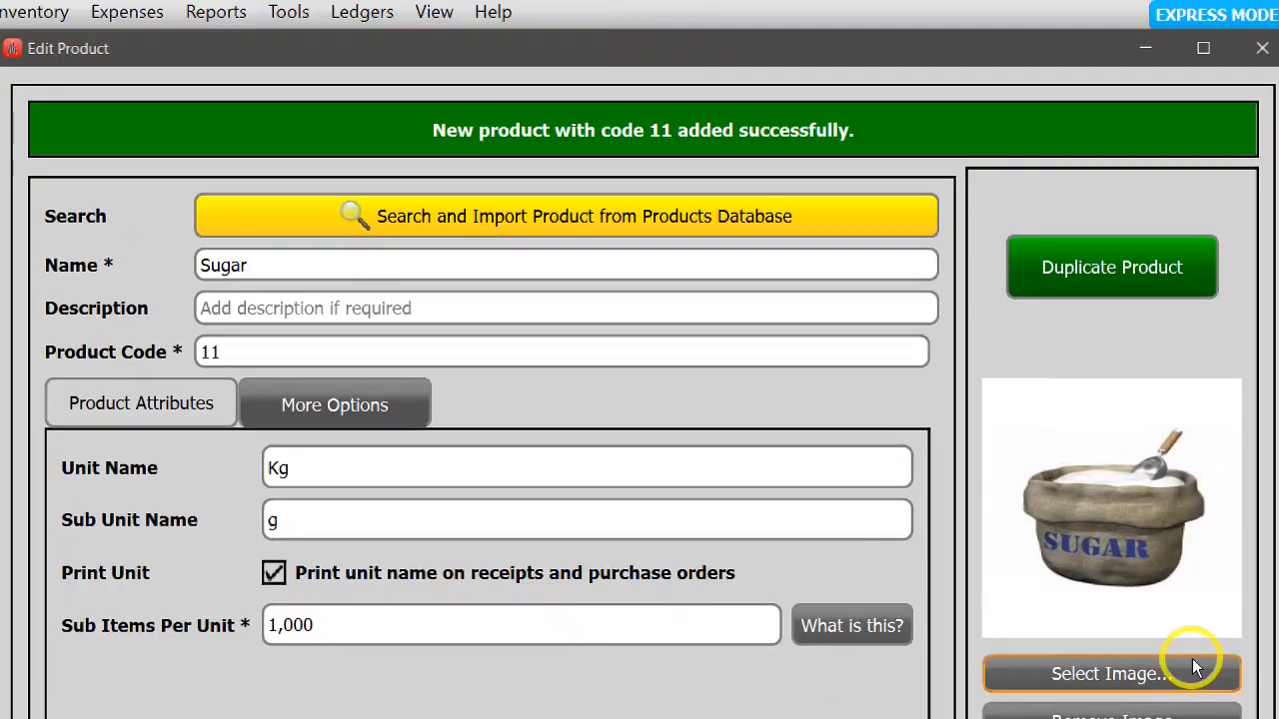
scroll("down", 3)
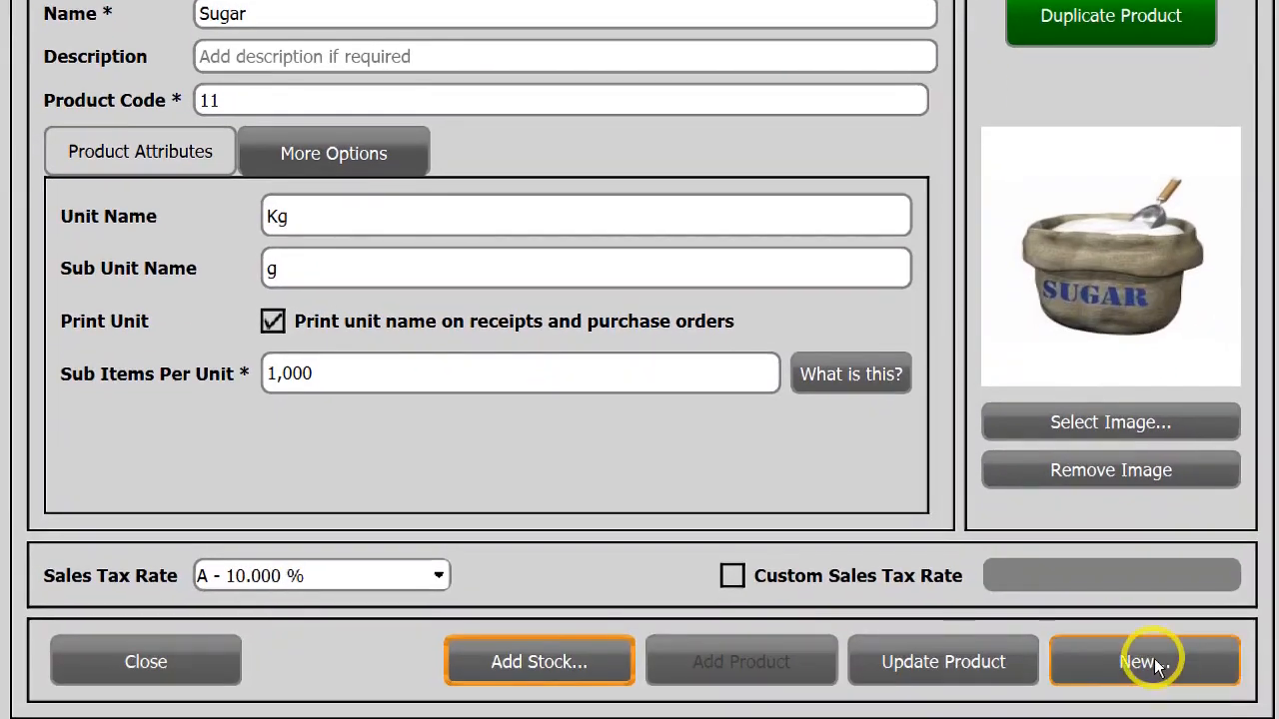
left_click(1143, 661)
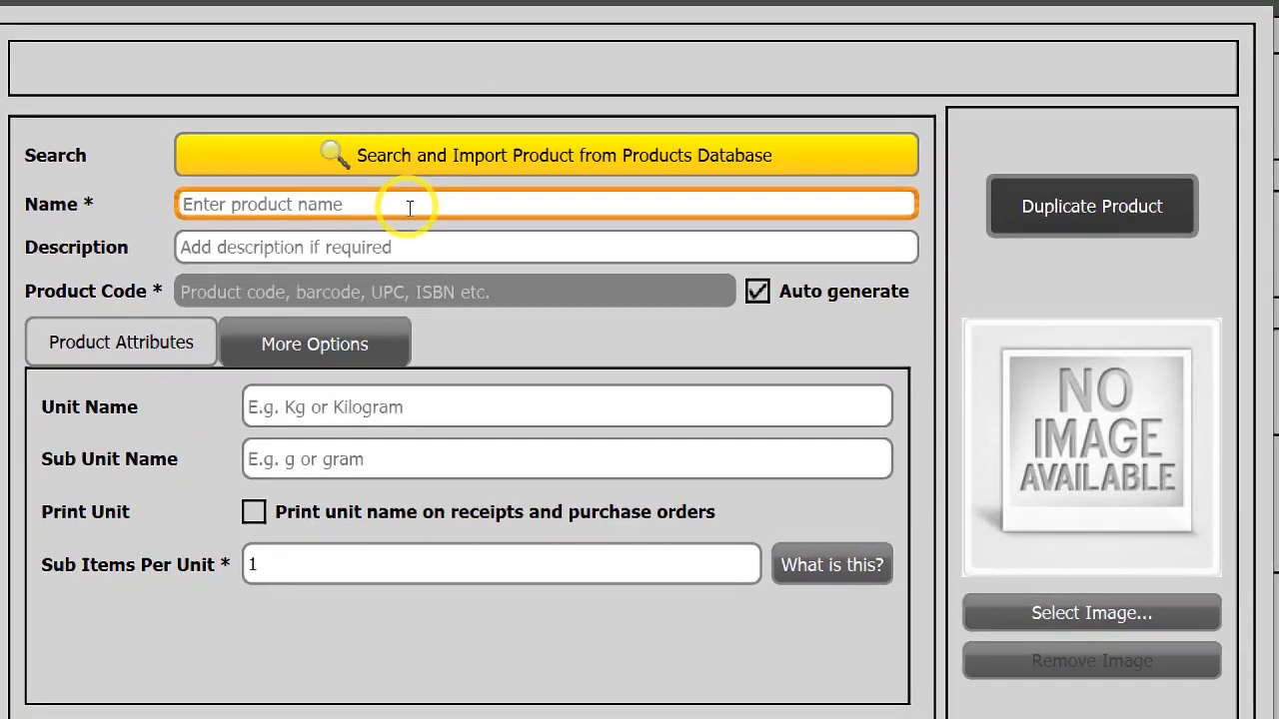
type("Coat")
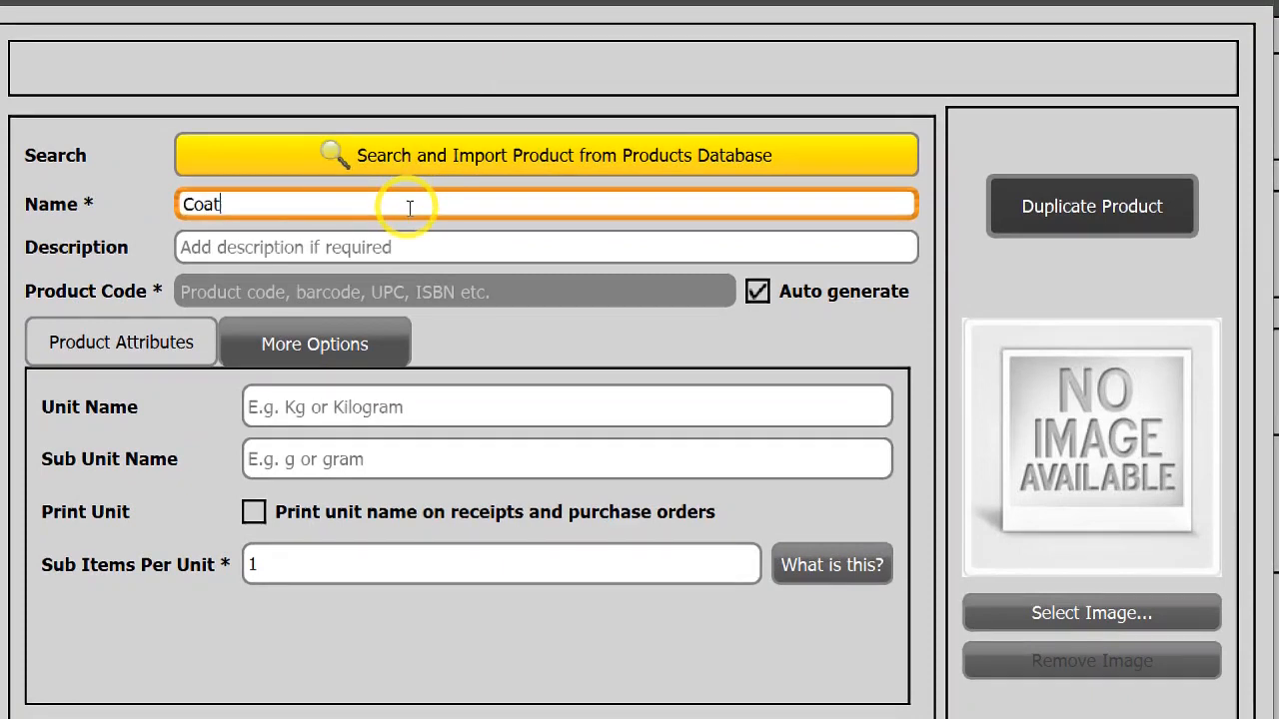
type("Fab")
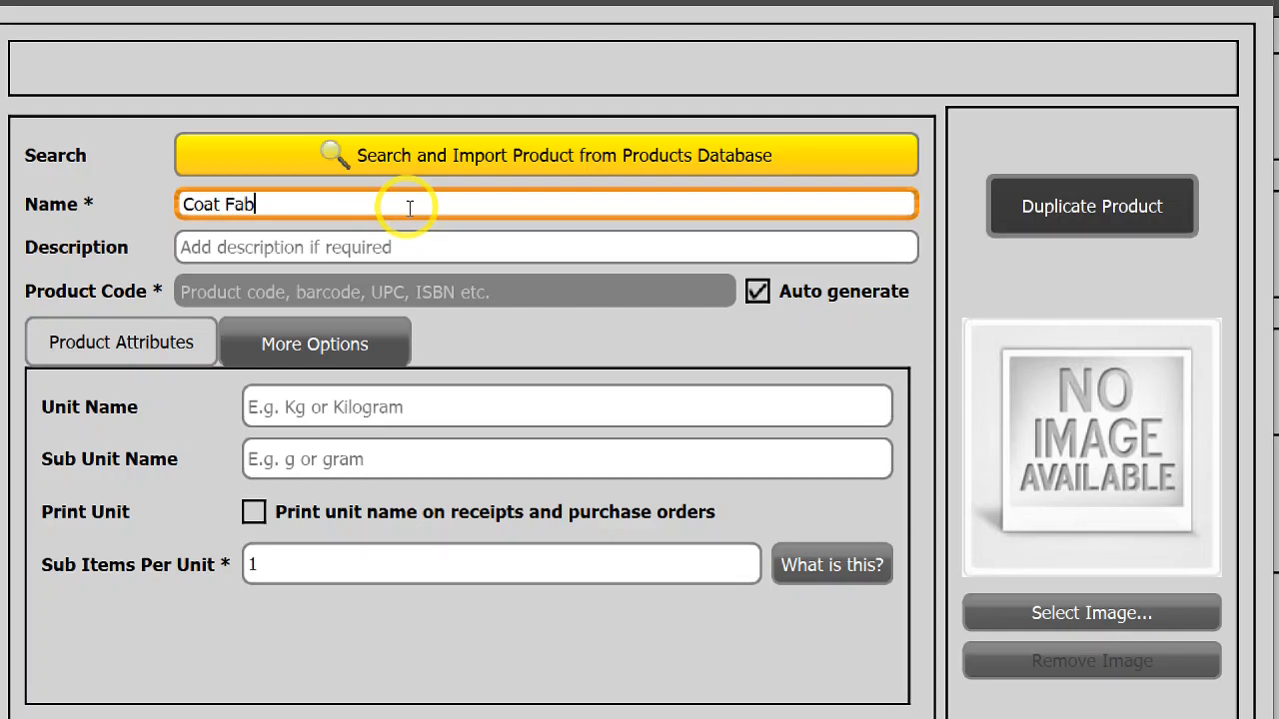
type("ric")
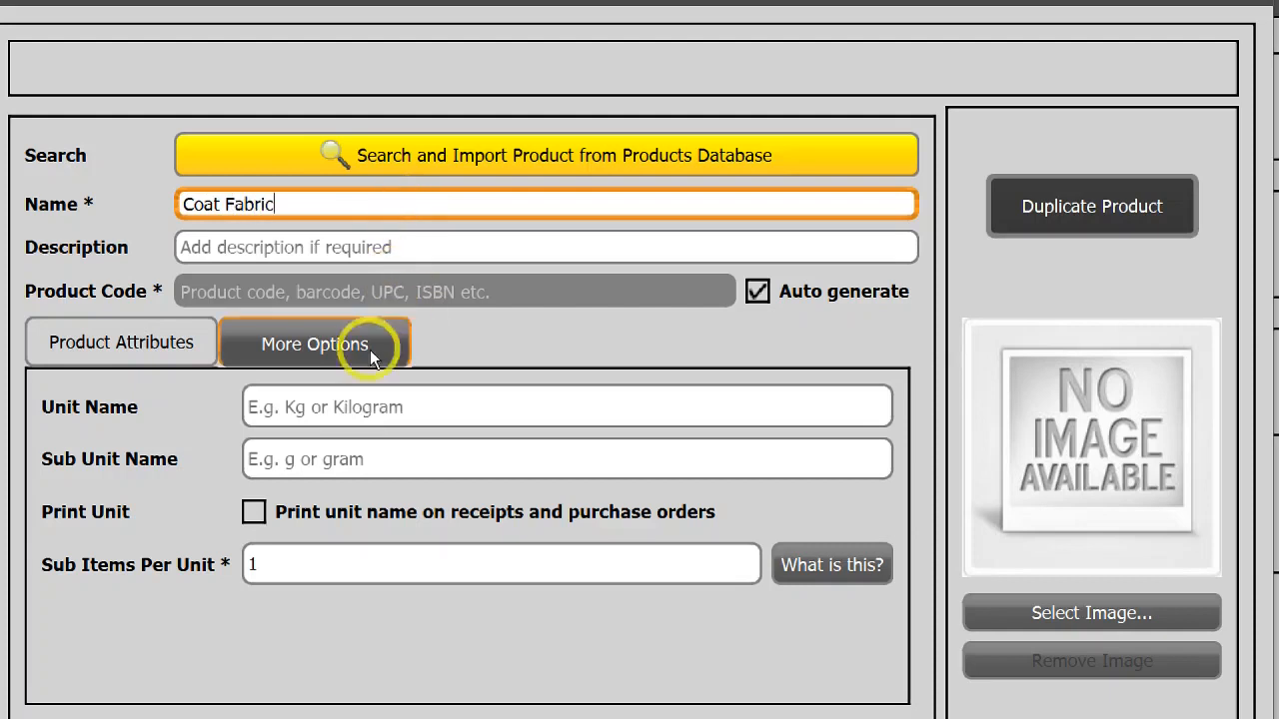
left_click(120, 342)
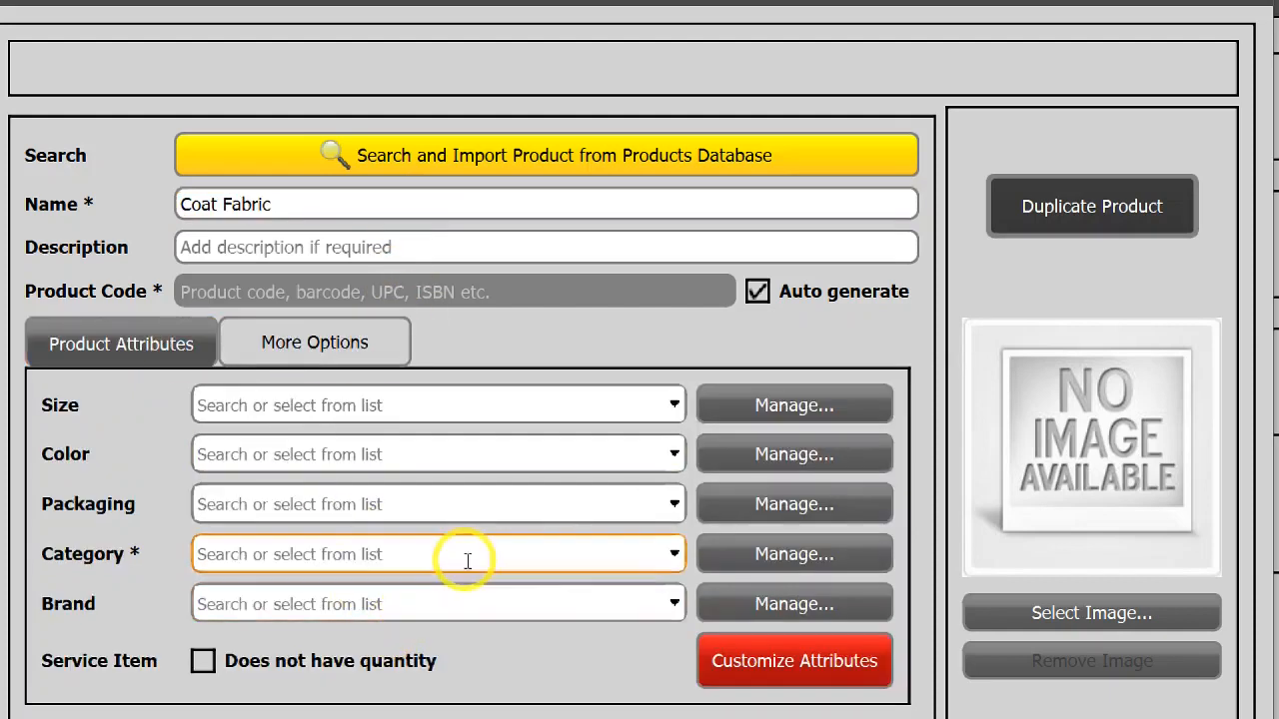
Create a new Fabric category in the category manager and assign it to Coat Fabric.
left_click(793, 553)
type("Fa")
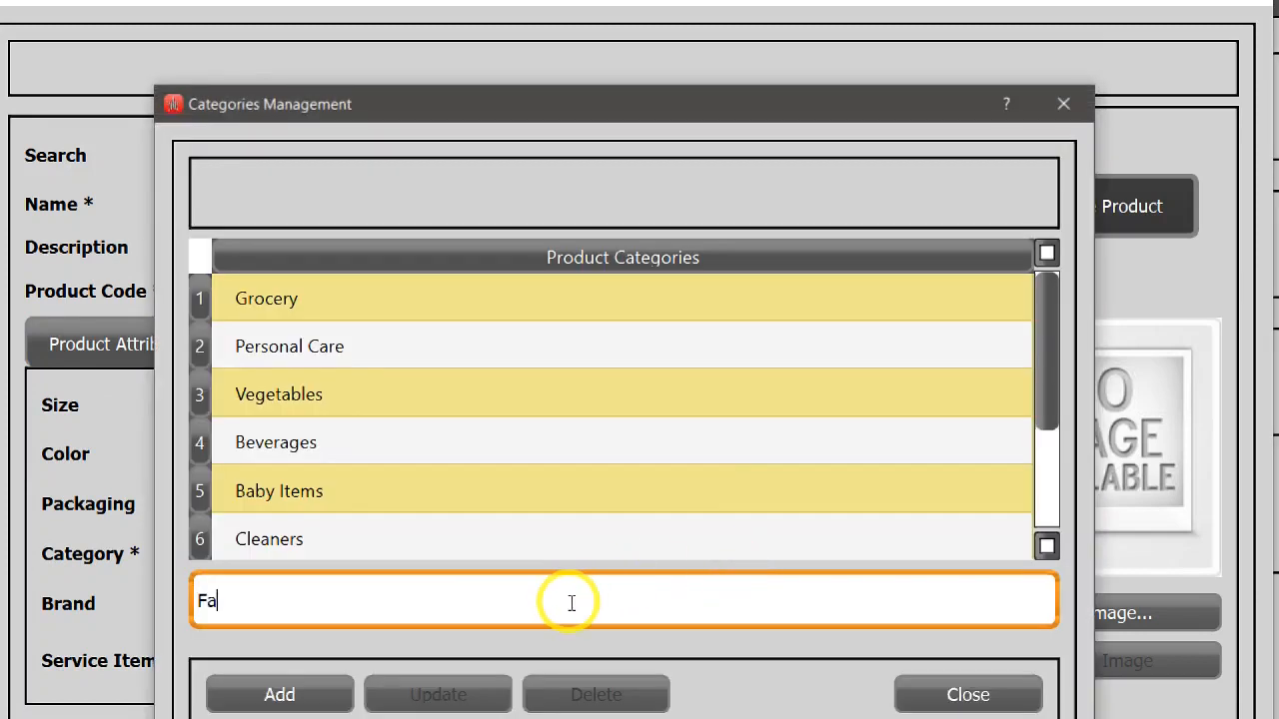
left_click(280, 695)
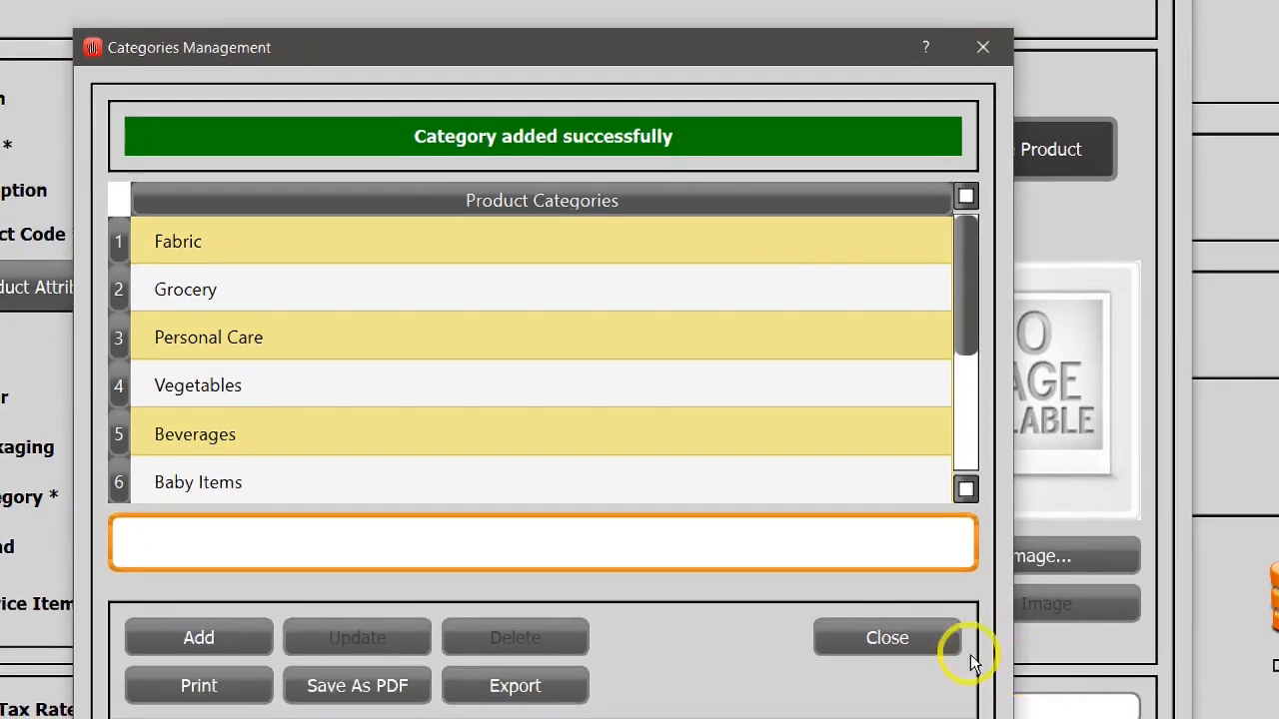
left_click(887, 637)
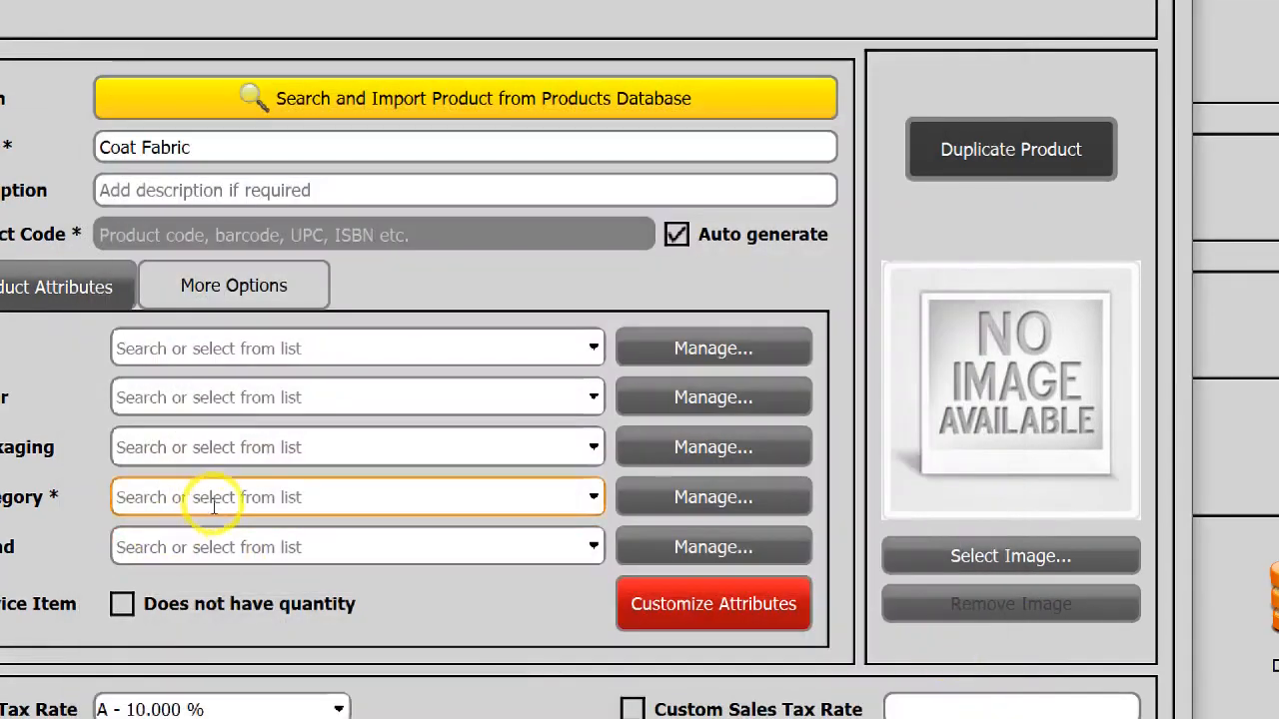
type("Fabric")
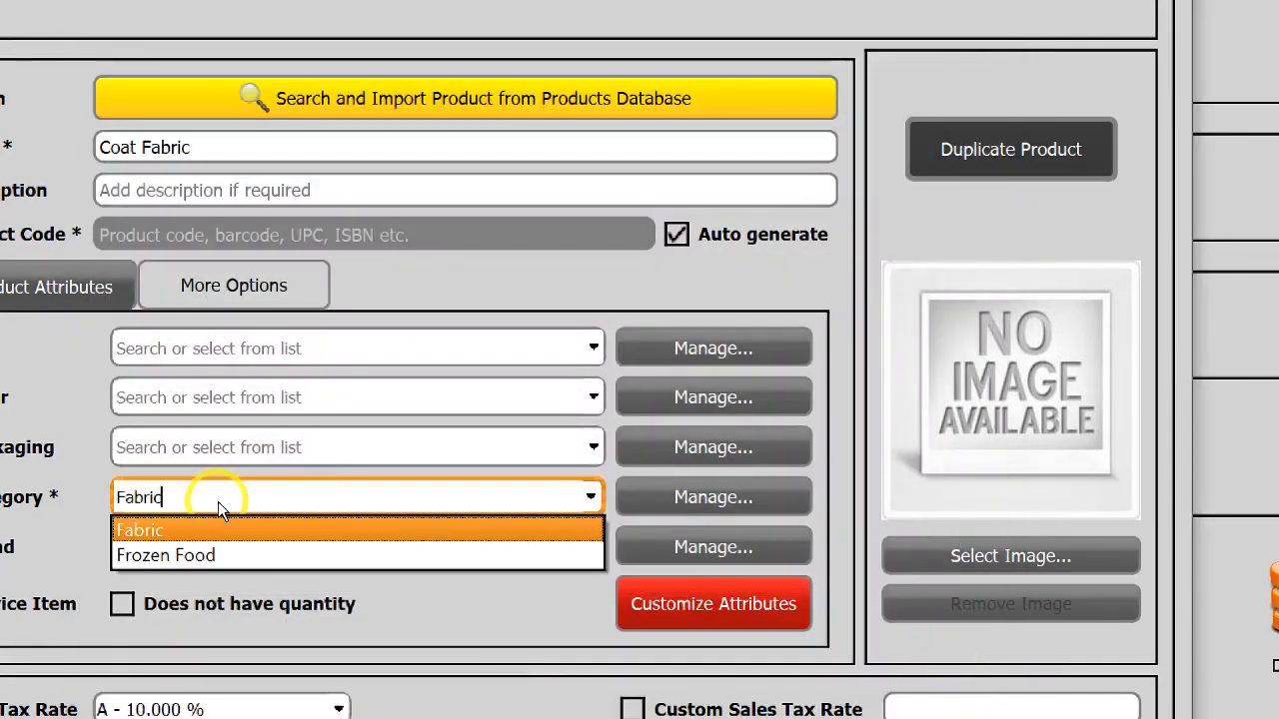
left_click(140, 531)
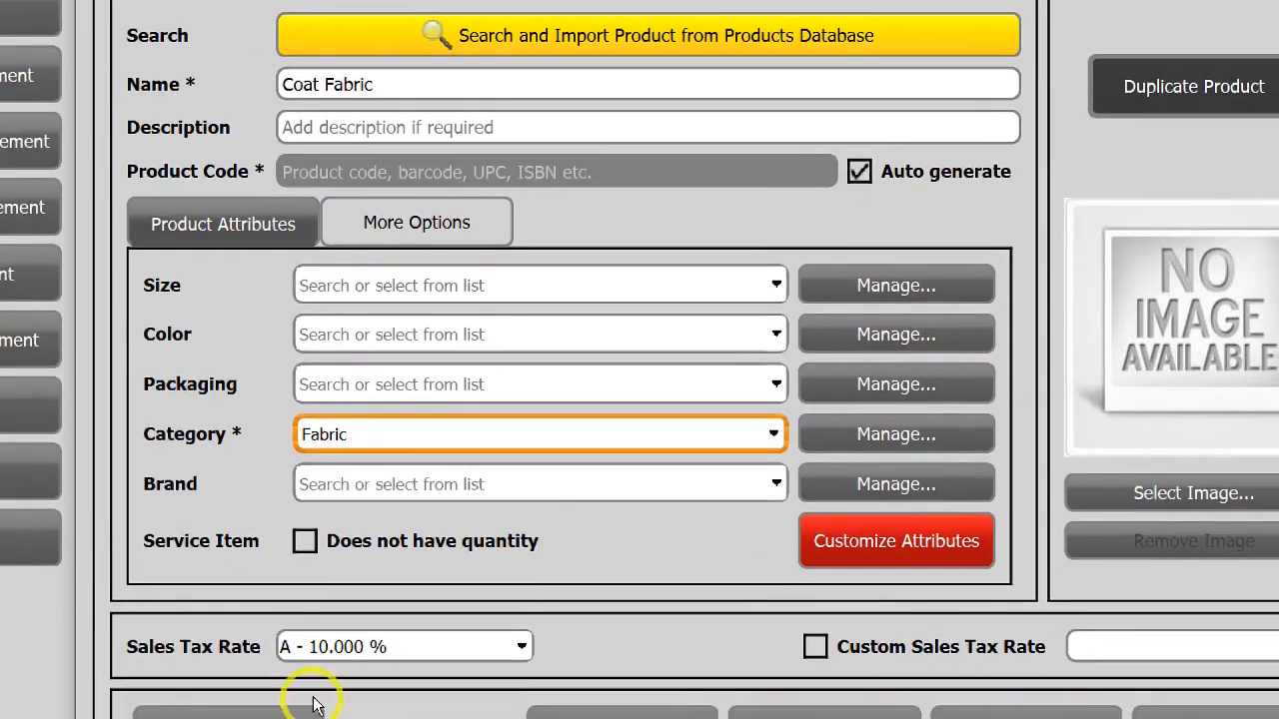
Give Coat Fabric a custom sales tax rate of 0 and attach the blue fabric picture.
scroll("down", 3)
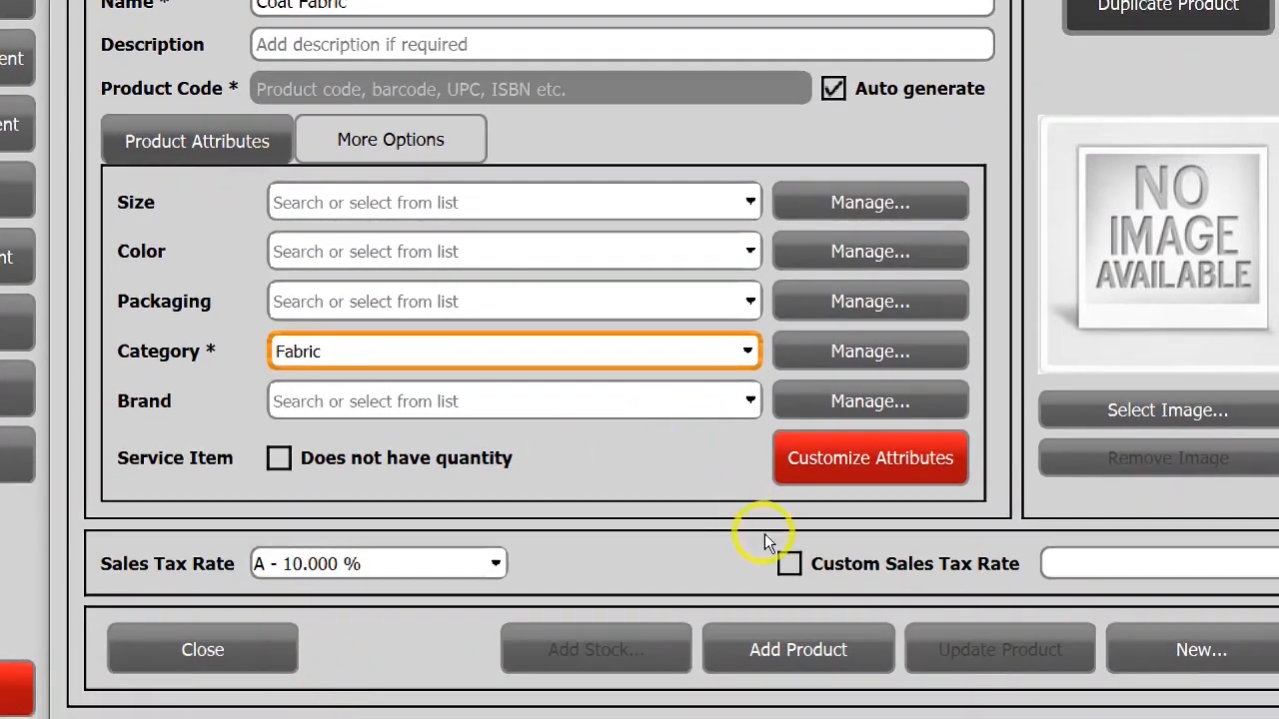
left_click(789, 563)
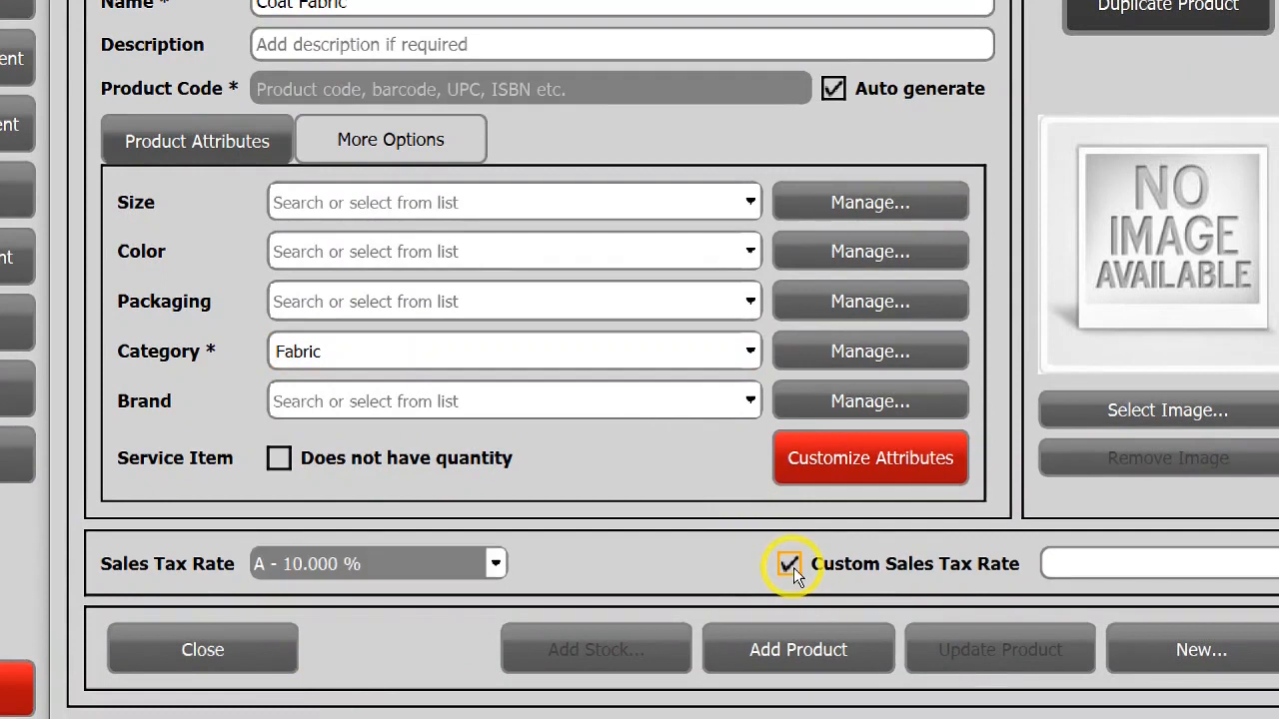
left_click(789, 563)
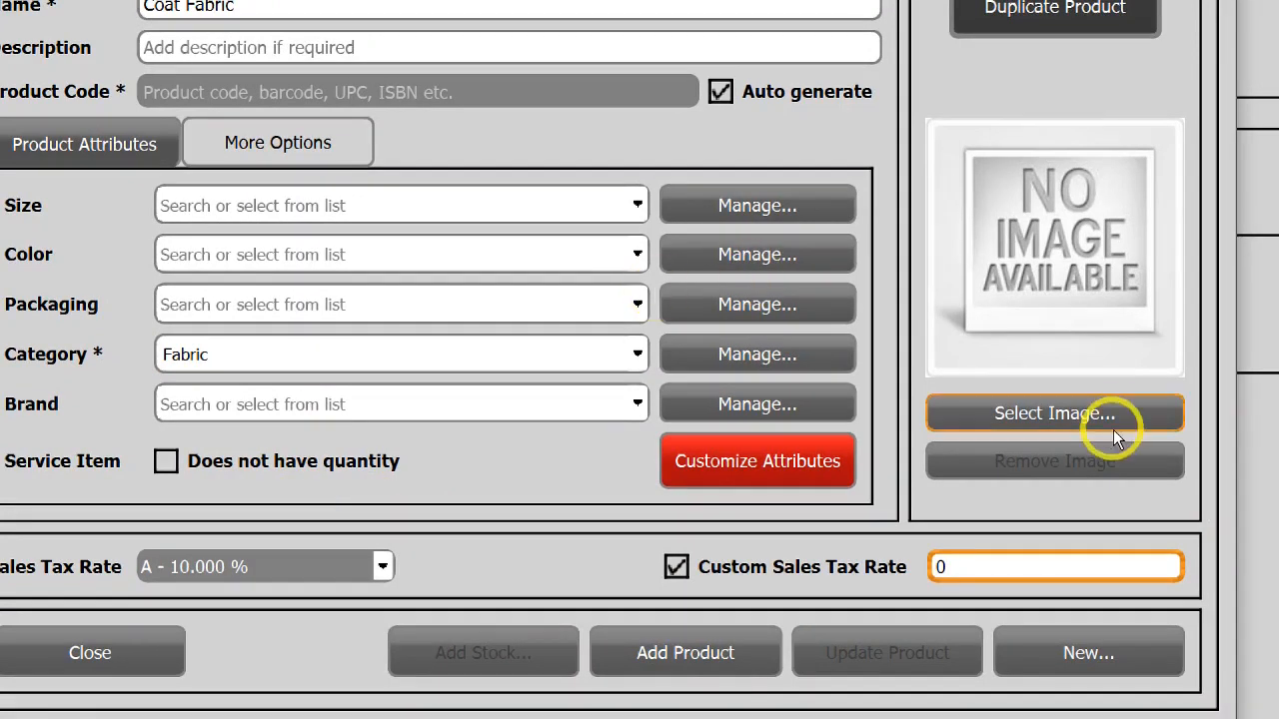
left_click(1055, 411)
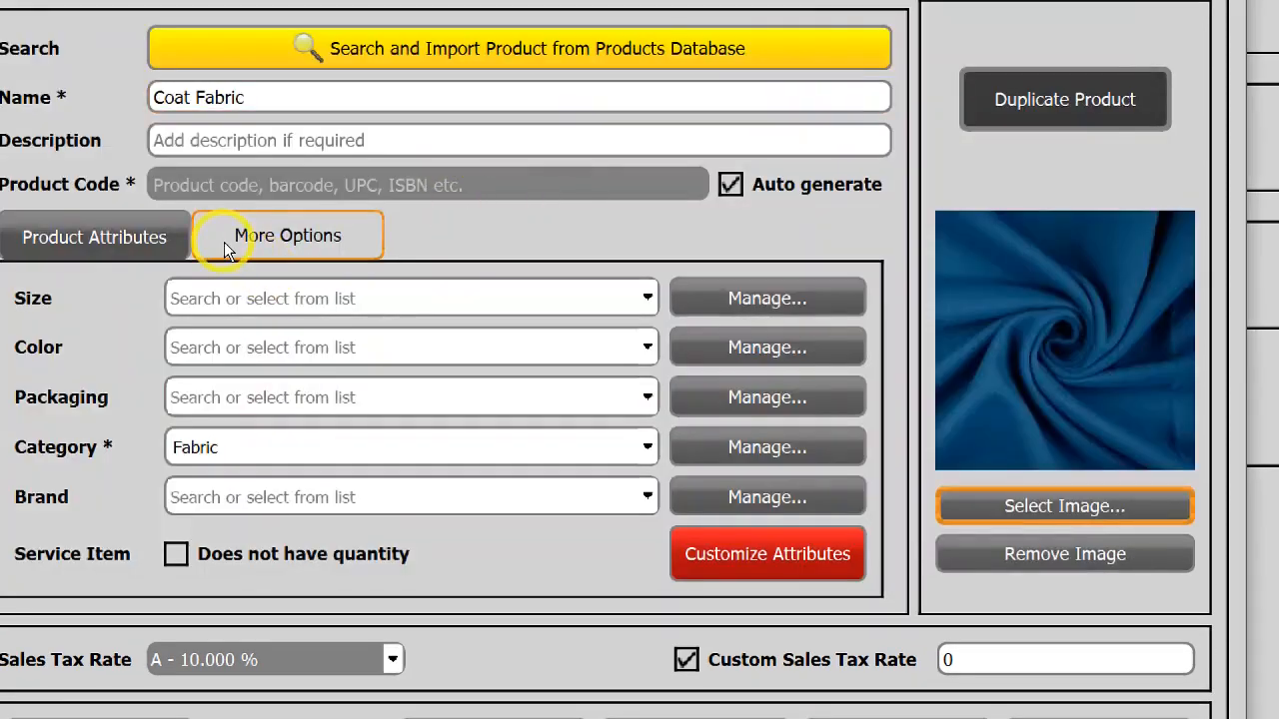
Set unit m, sub-unit mm, 1000 per unit with Print Unit on, and save Coat Fabric as code 12.
left_click(288, 236)
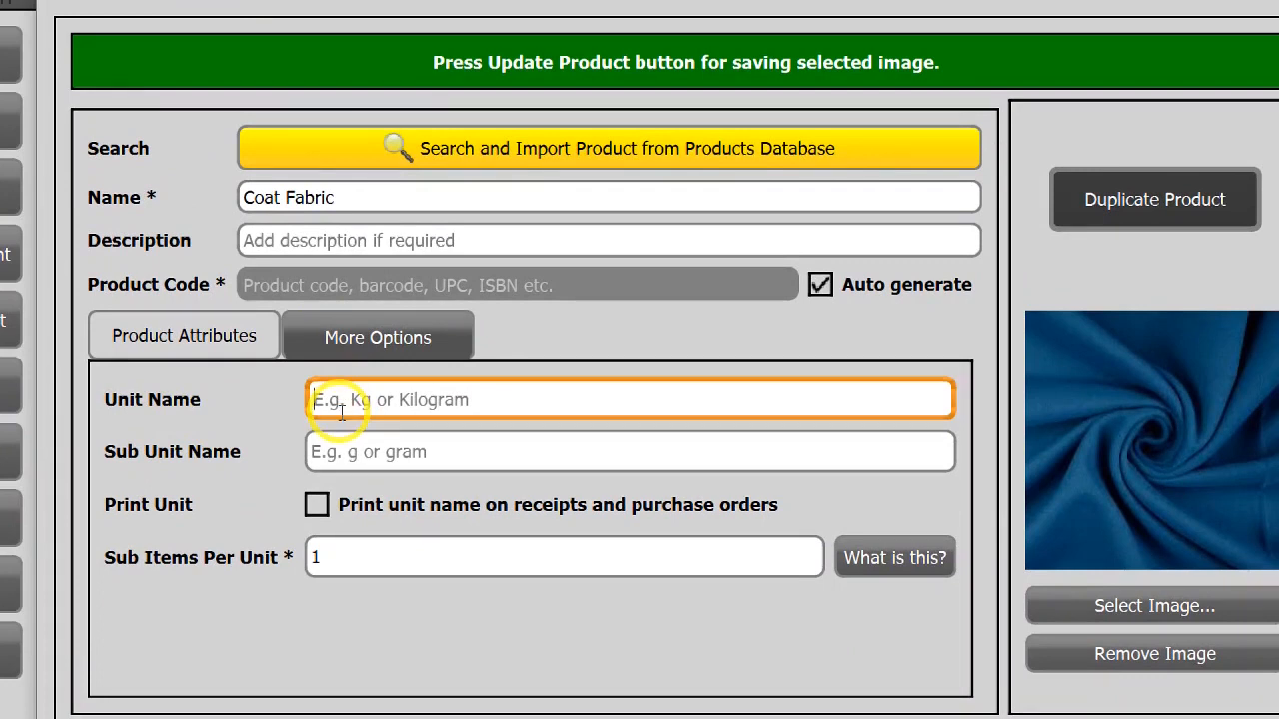
type("m")
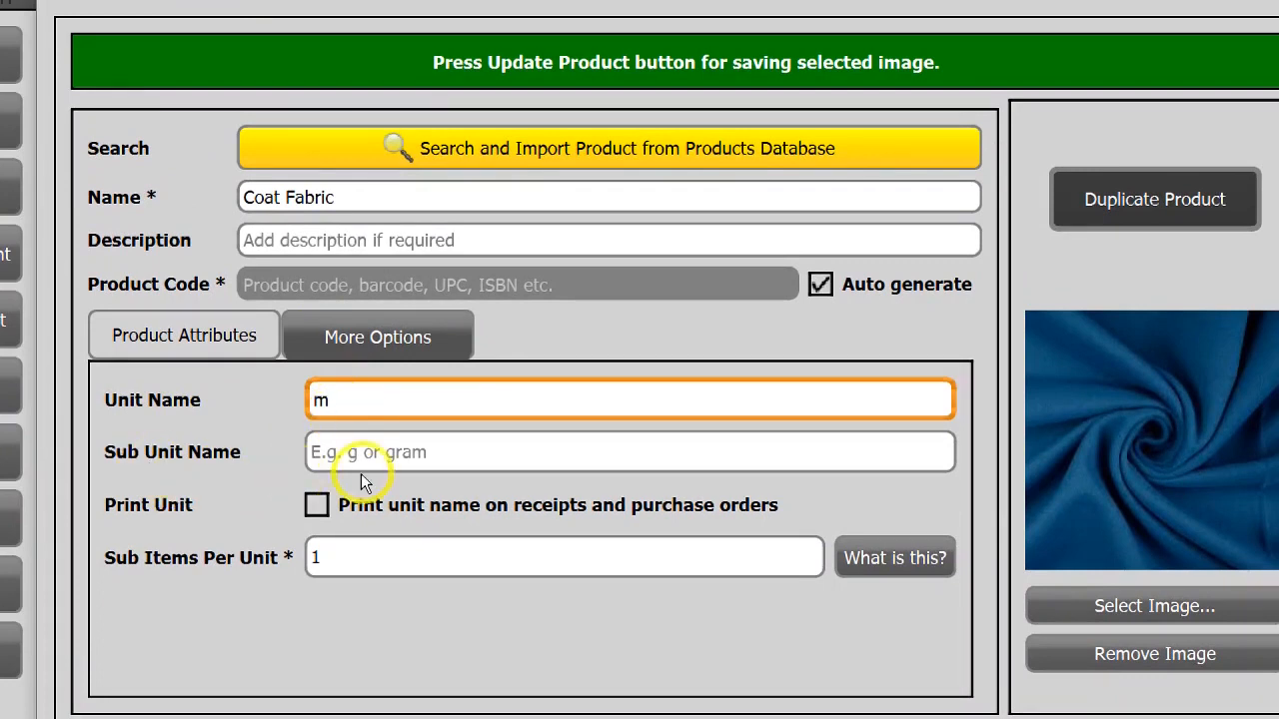
type("m")
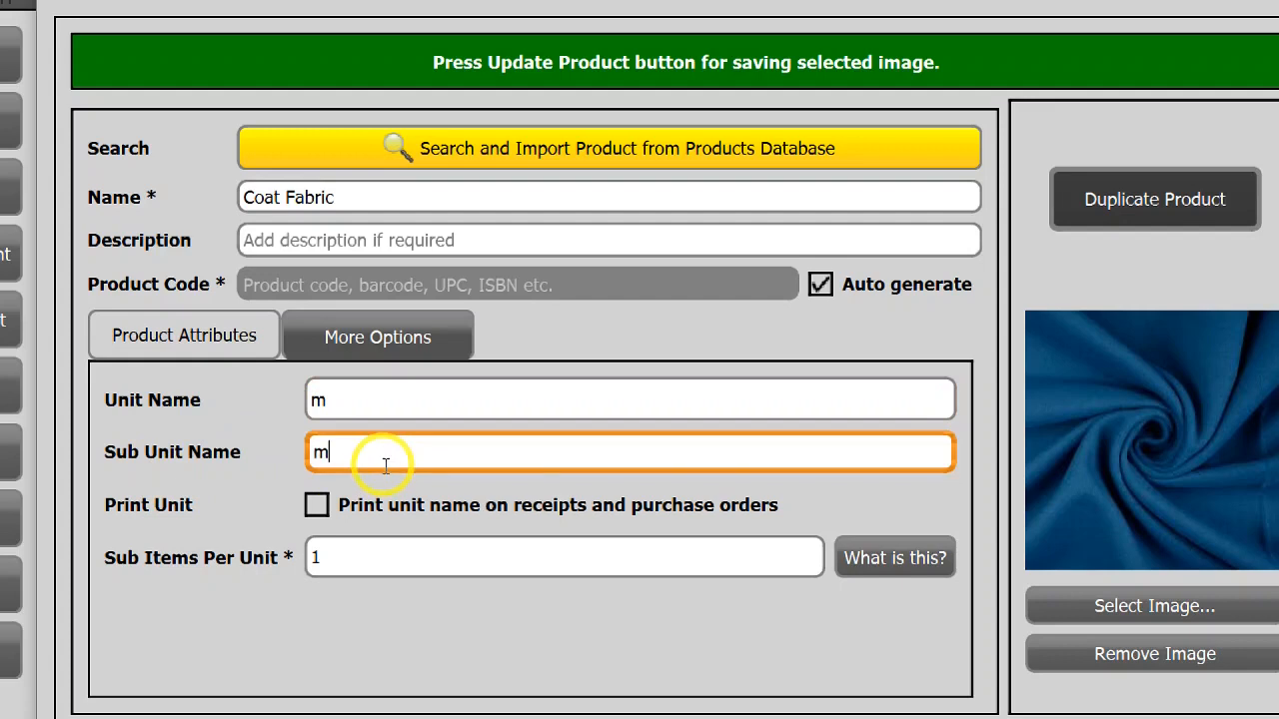
type("m")
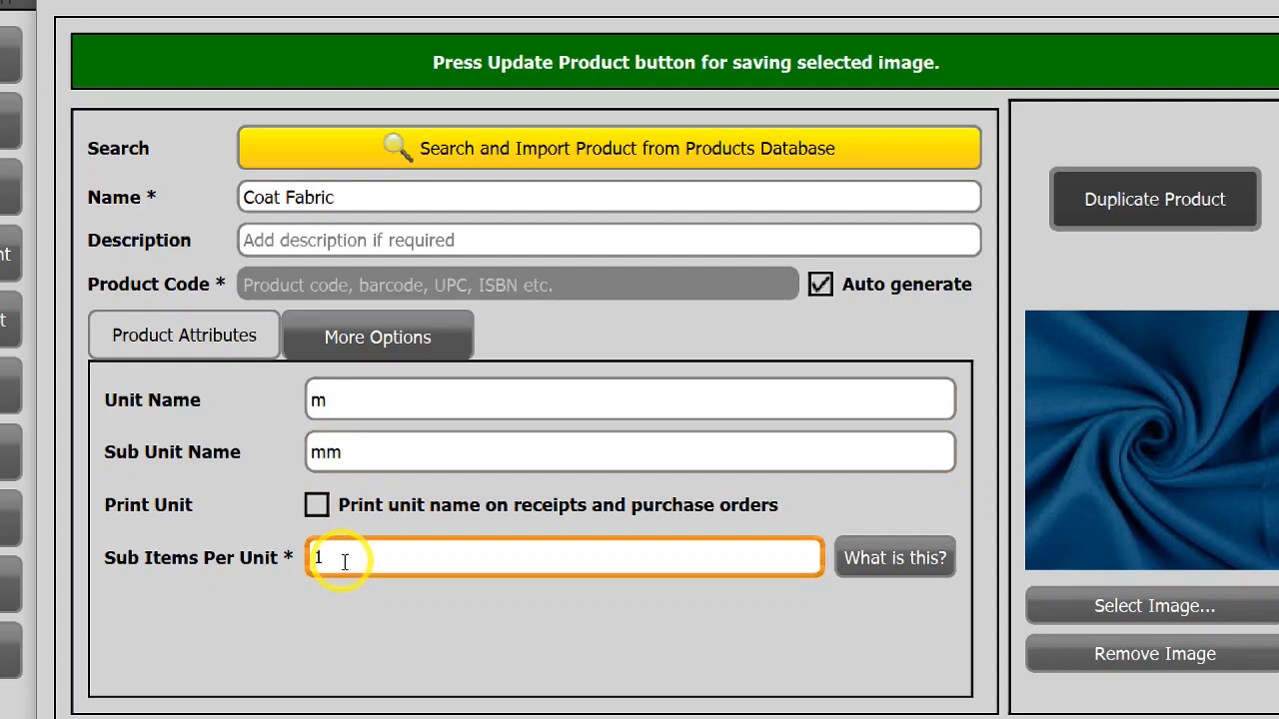
type("1000")
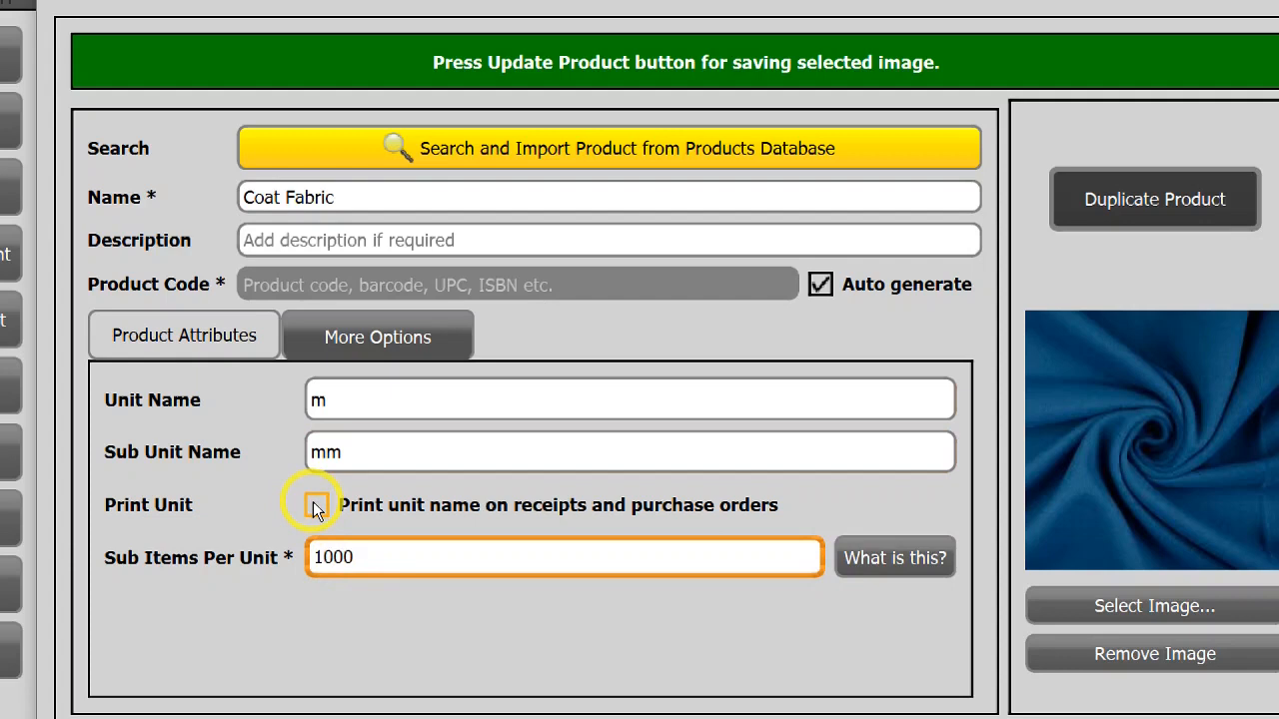
left_click(315, 503)
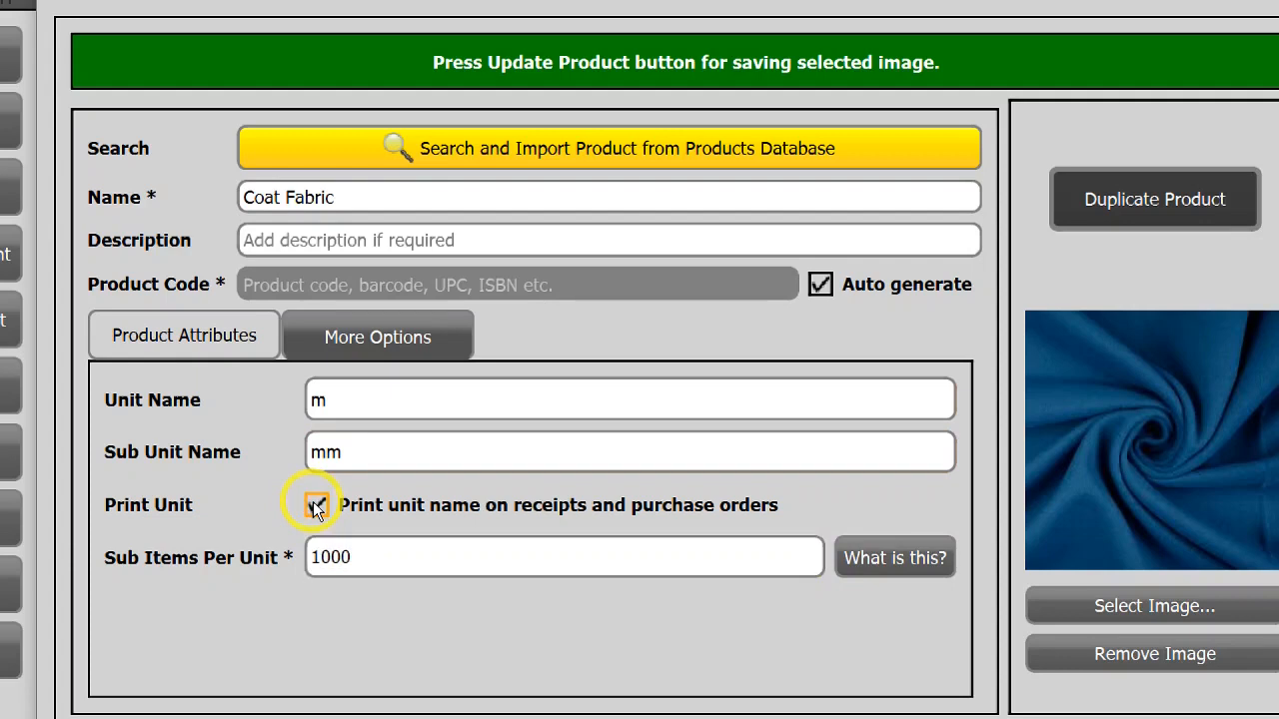
left_click(316, 504)
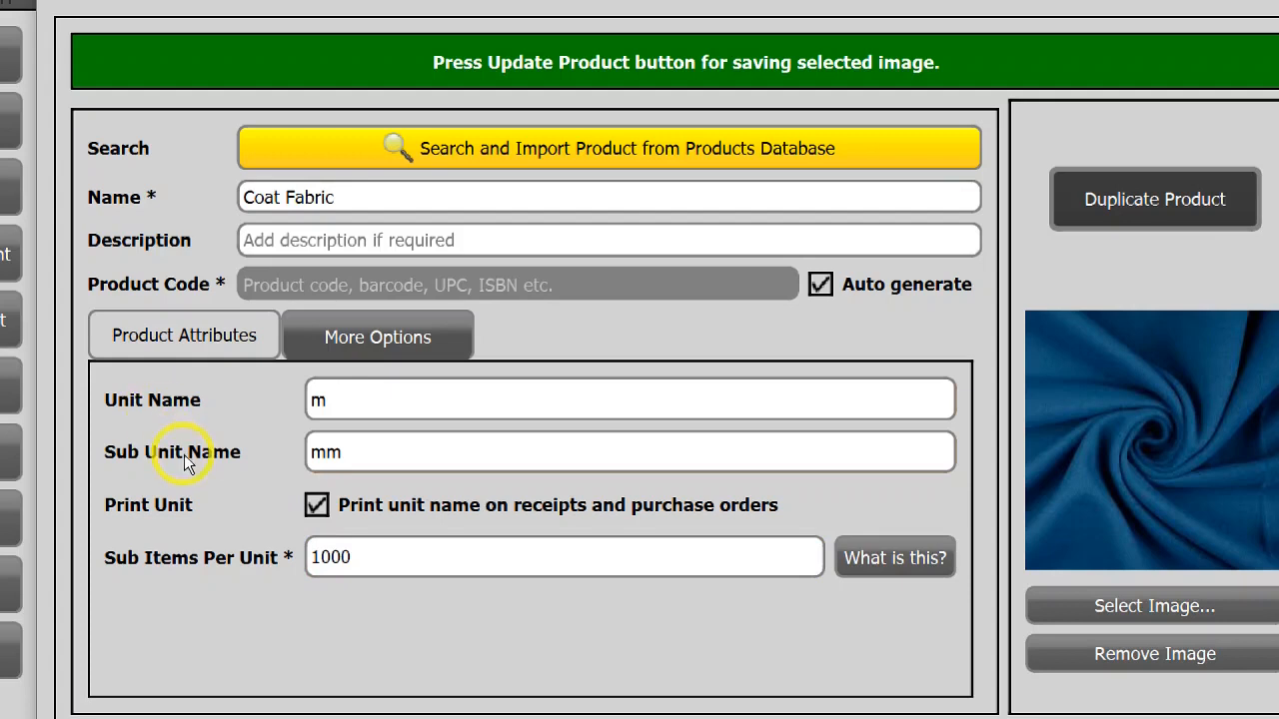
scroll("down", 3)
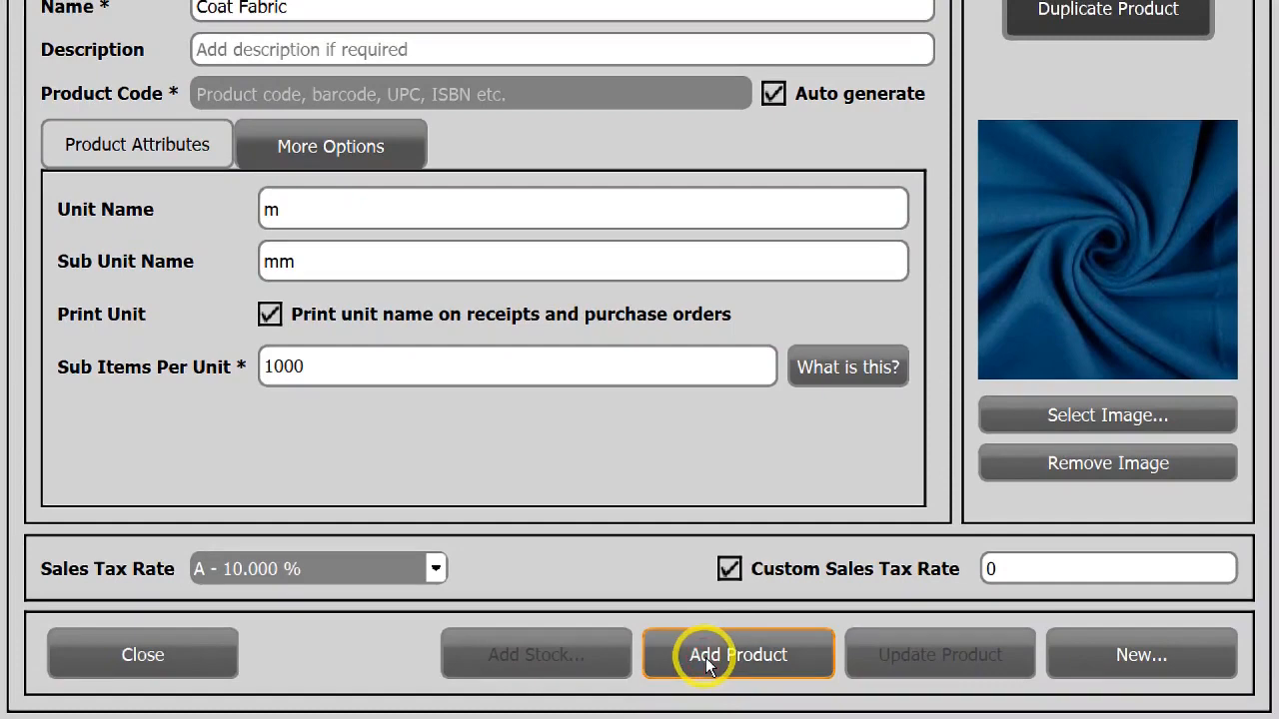
left_click(737, 655)
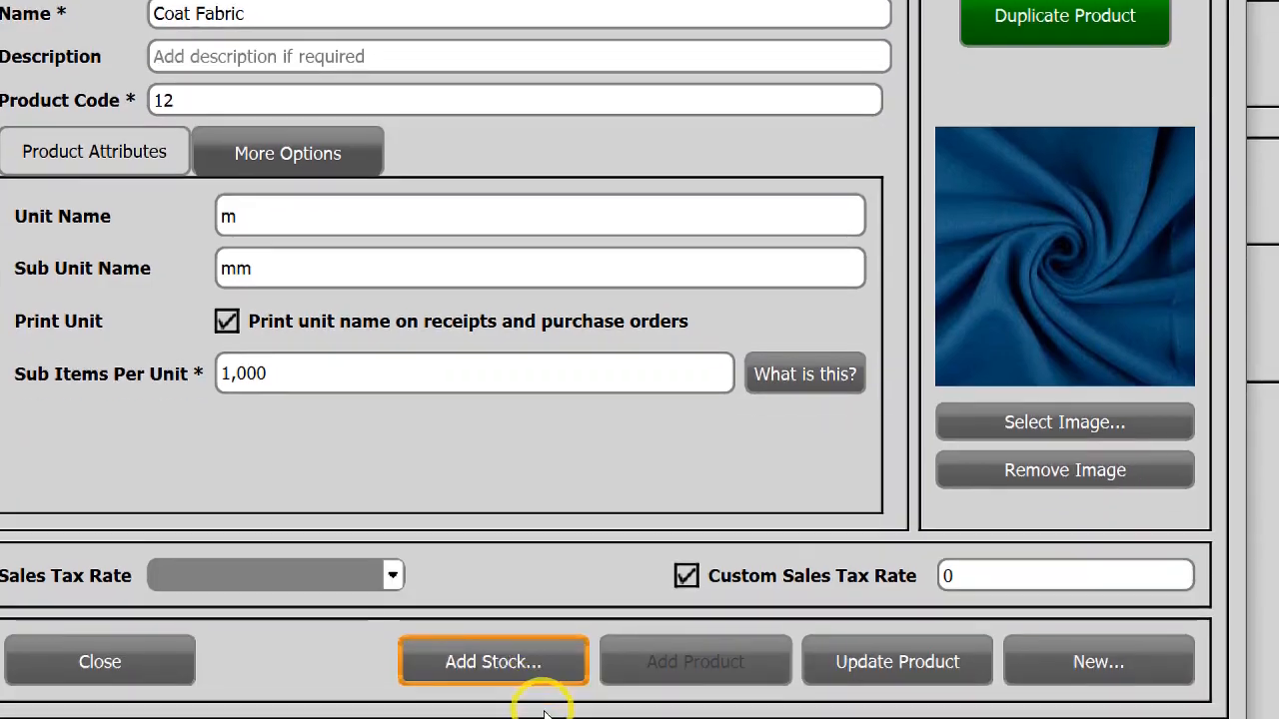
Save Coat Fabric stock with cost 80, retail price 100 with tax, and quantity 100 m.
left_click(491, 662)
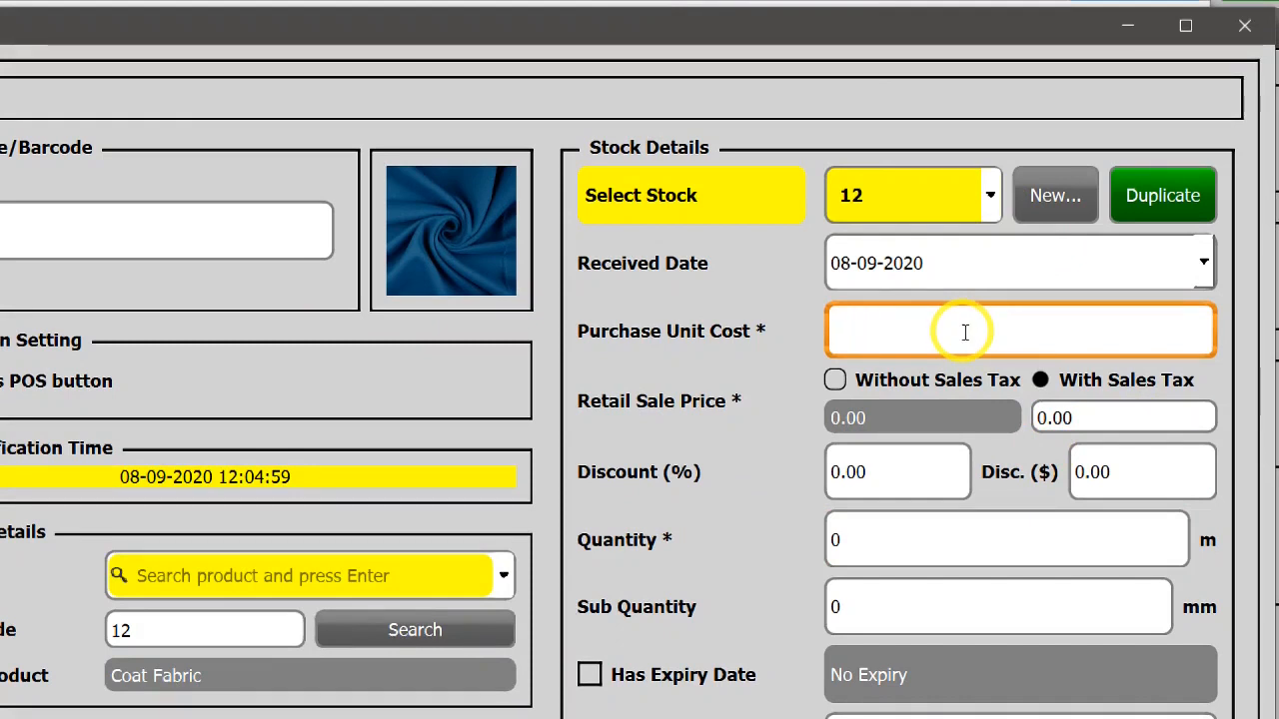
type("80")
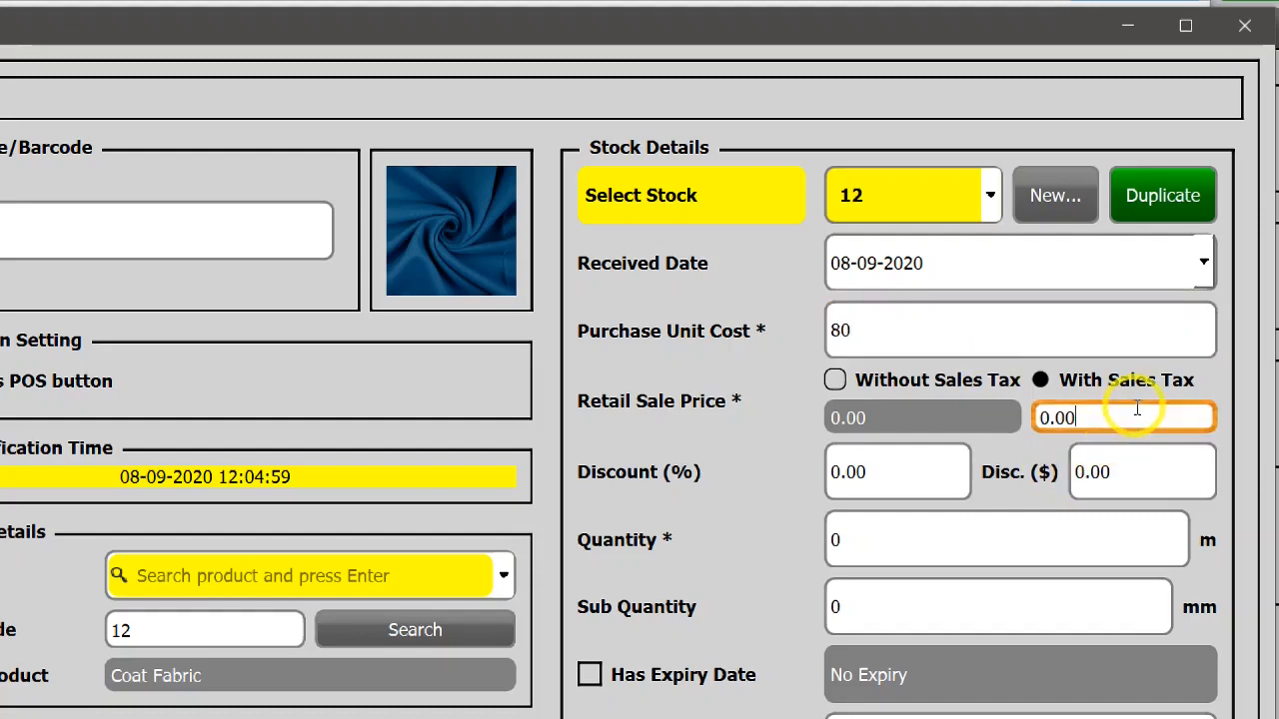
type("10")
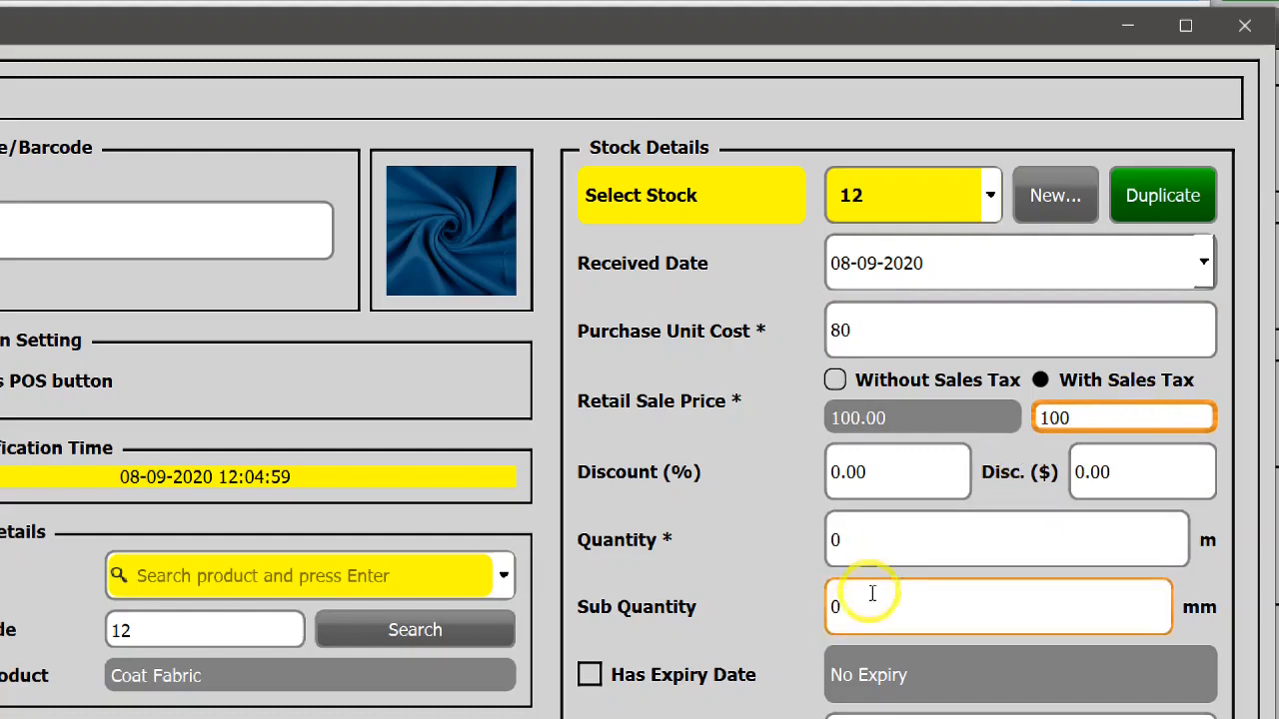
left_click(1003, 540)
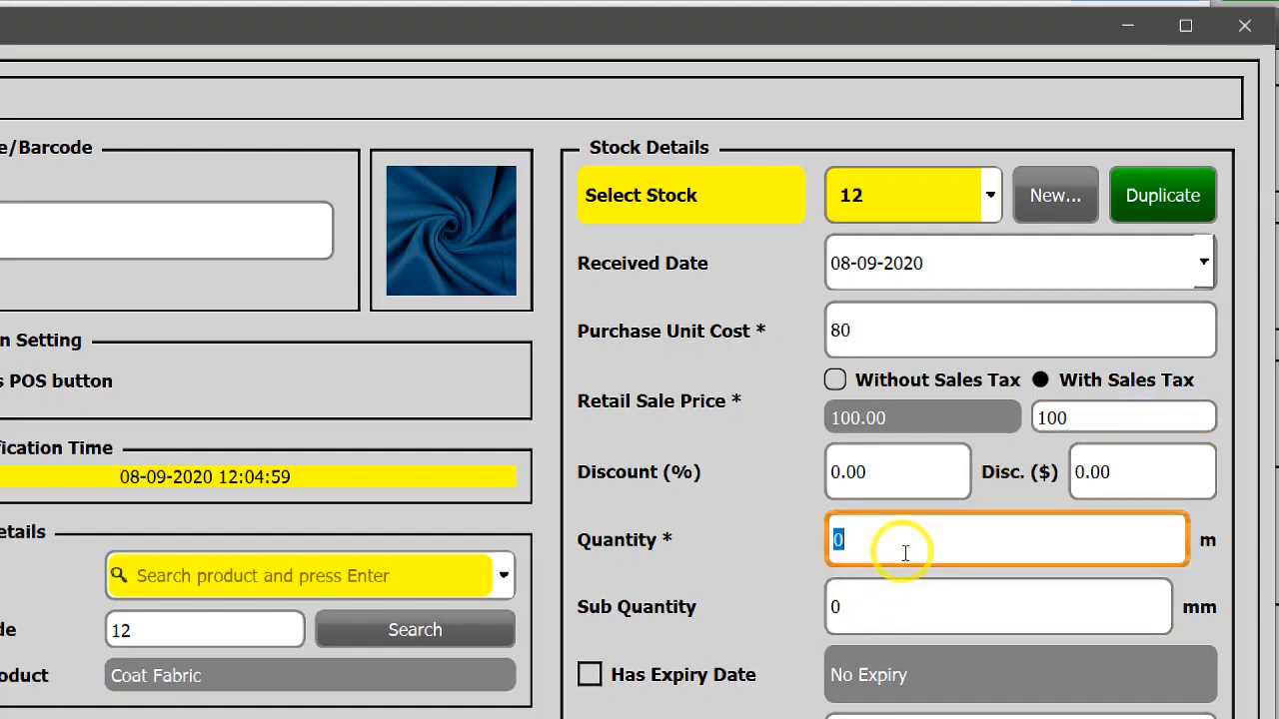
type("100")
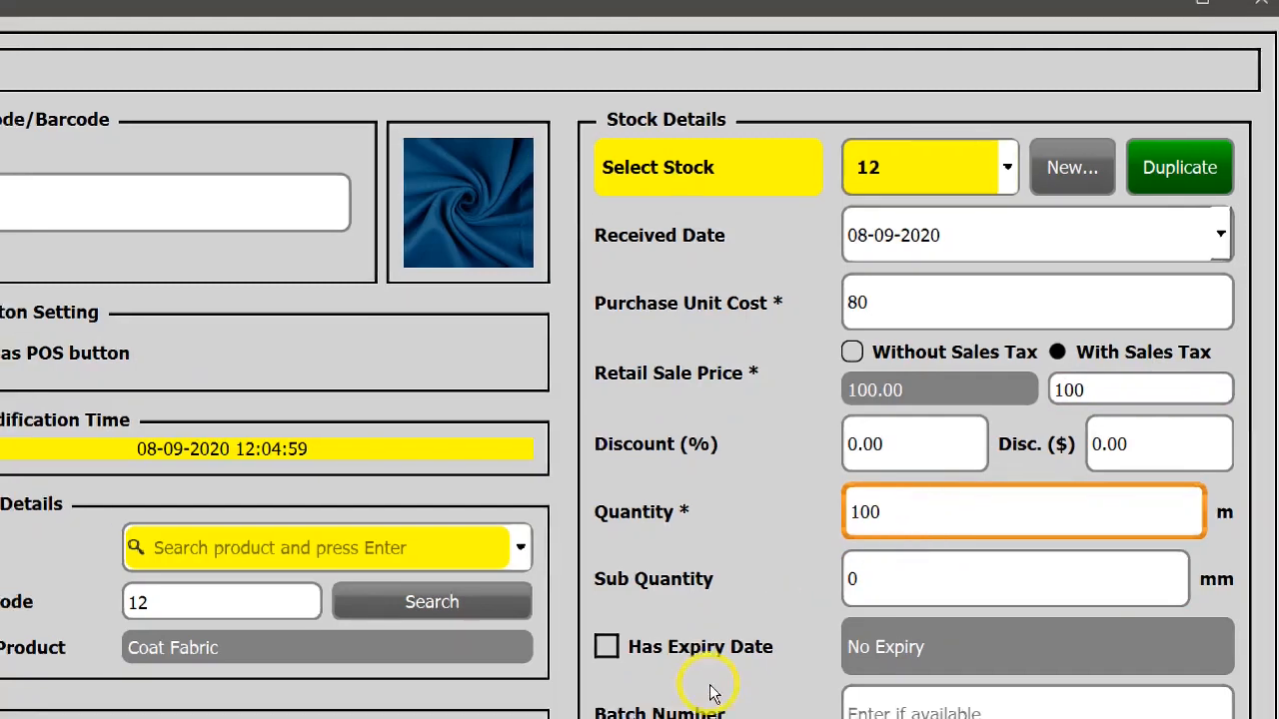
scroll("down", 3)
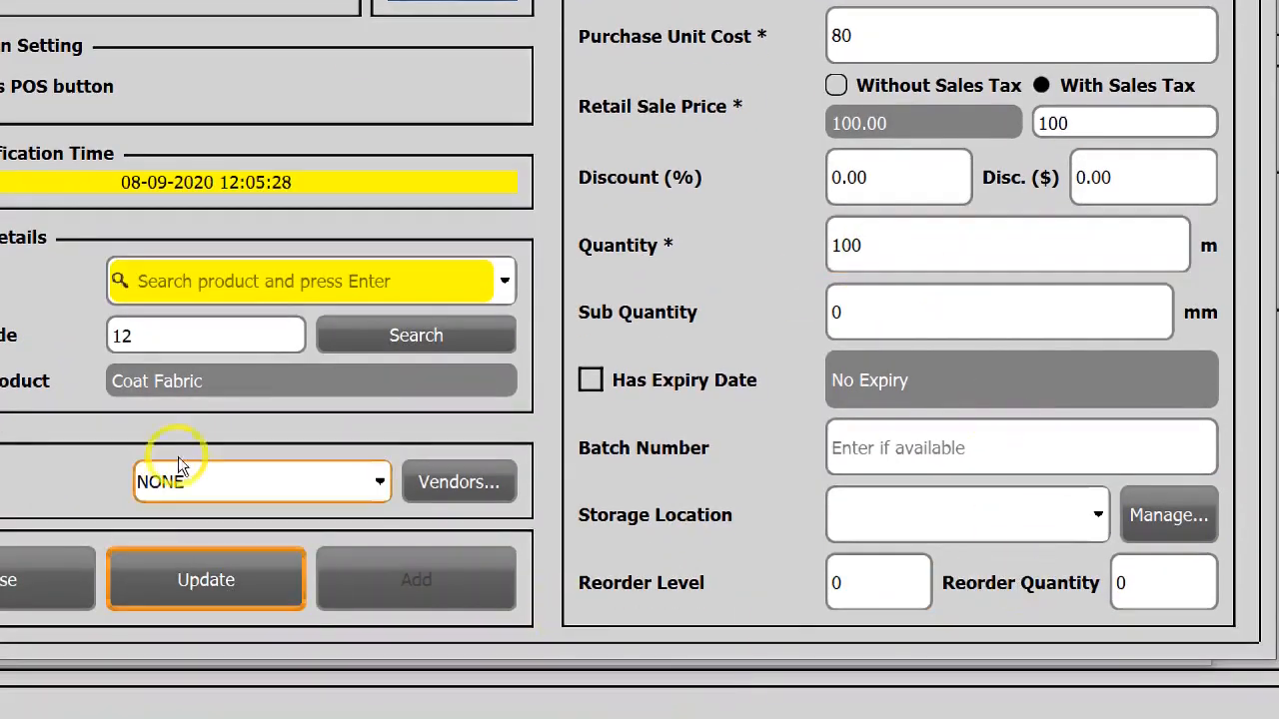
left_click(204, 579)
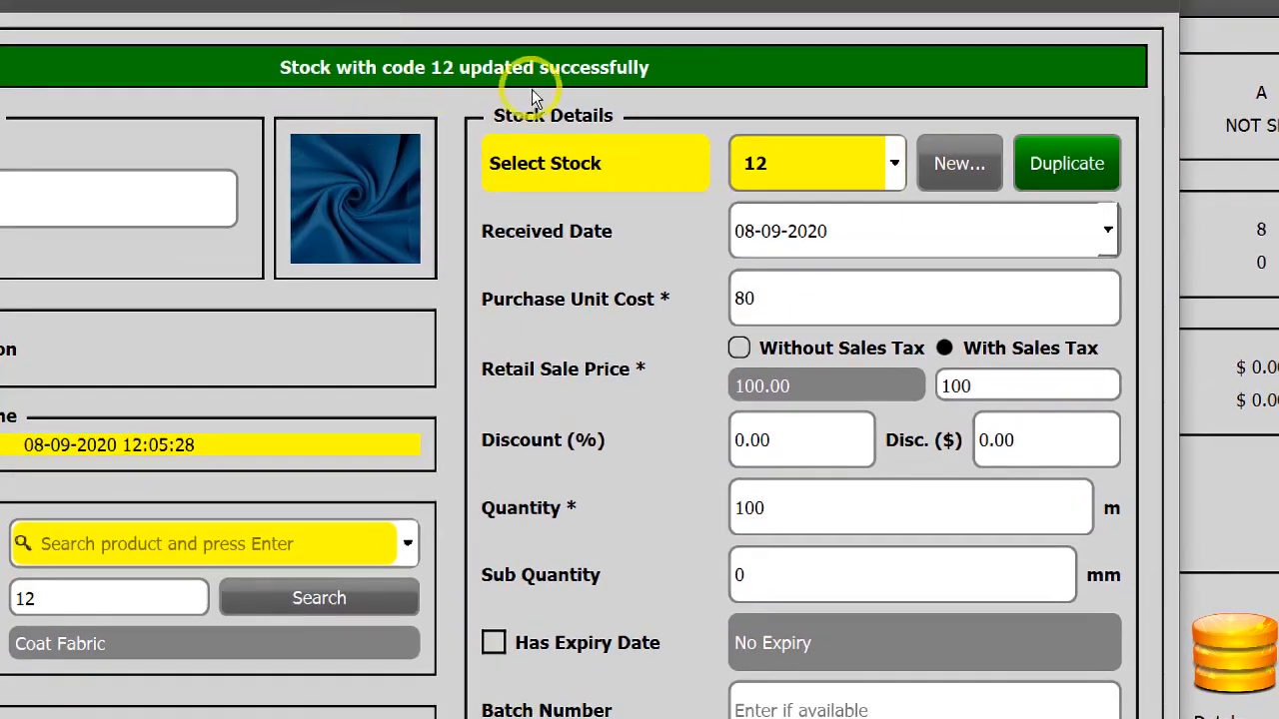
scroll("down", 3)
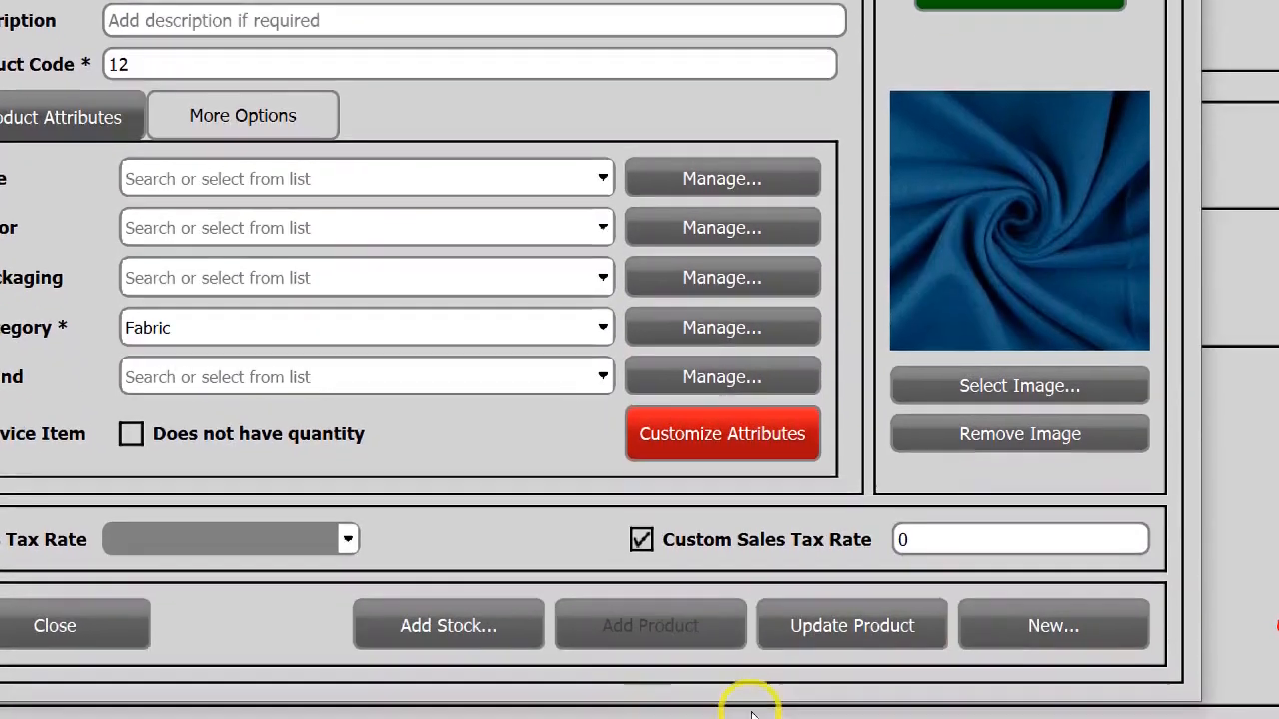
Begin a fresh product entry named Super Petrol, ready to choose its category.
left_click(1053, 625)
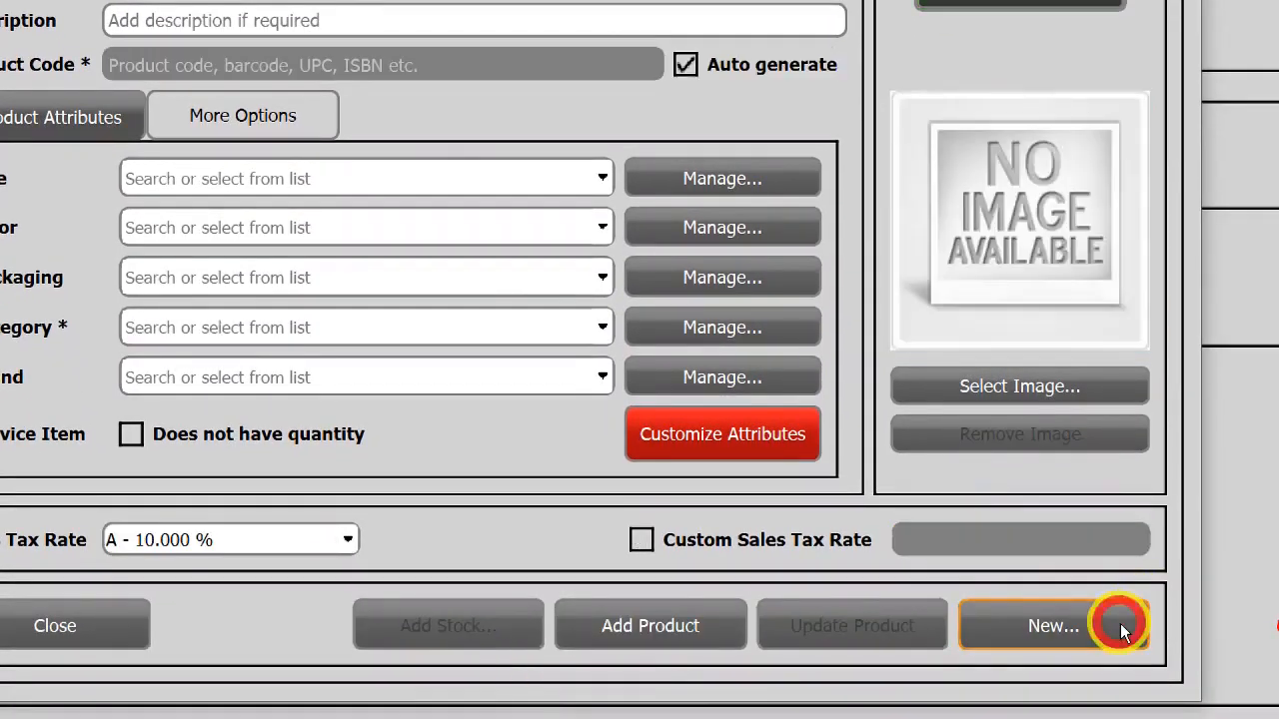
left_click(1051, 625)
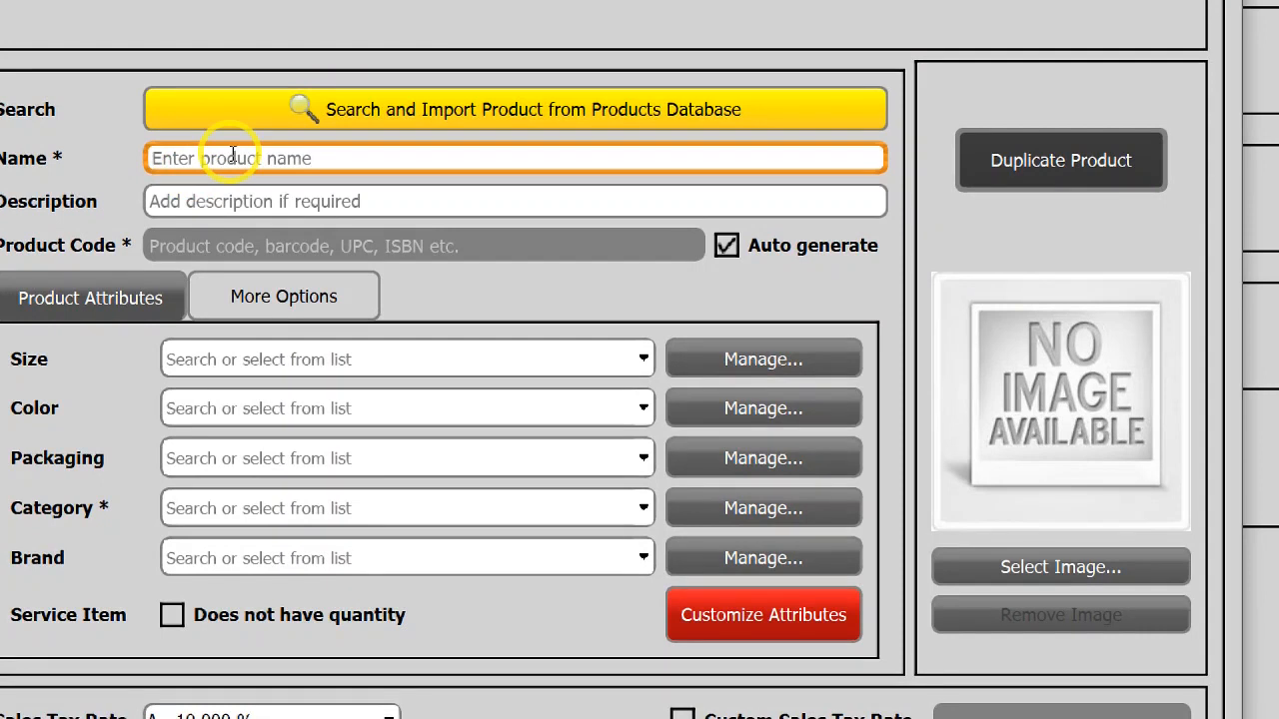
type("Super")
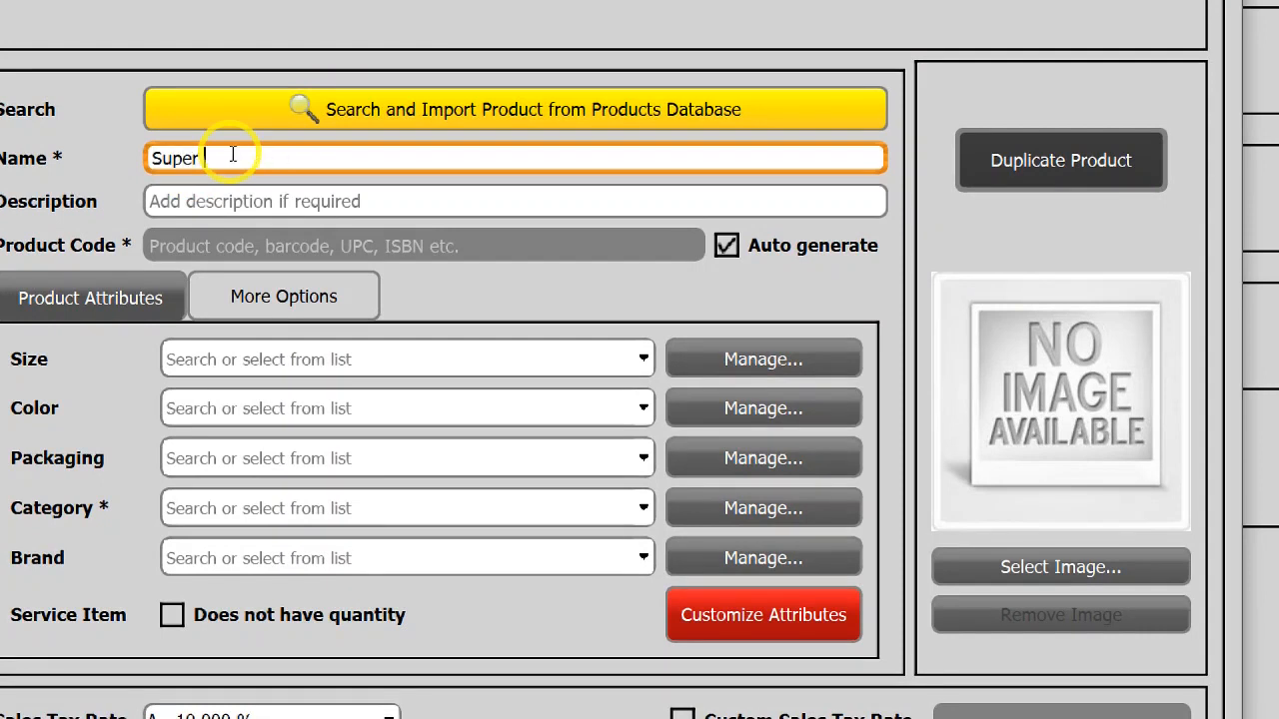
type("P")
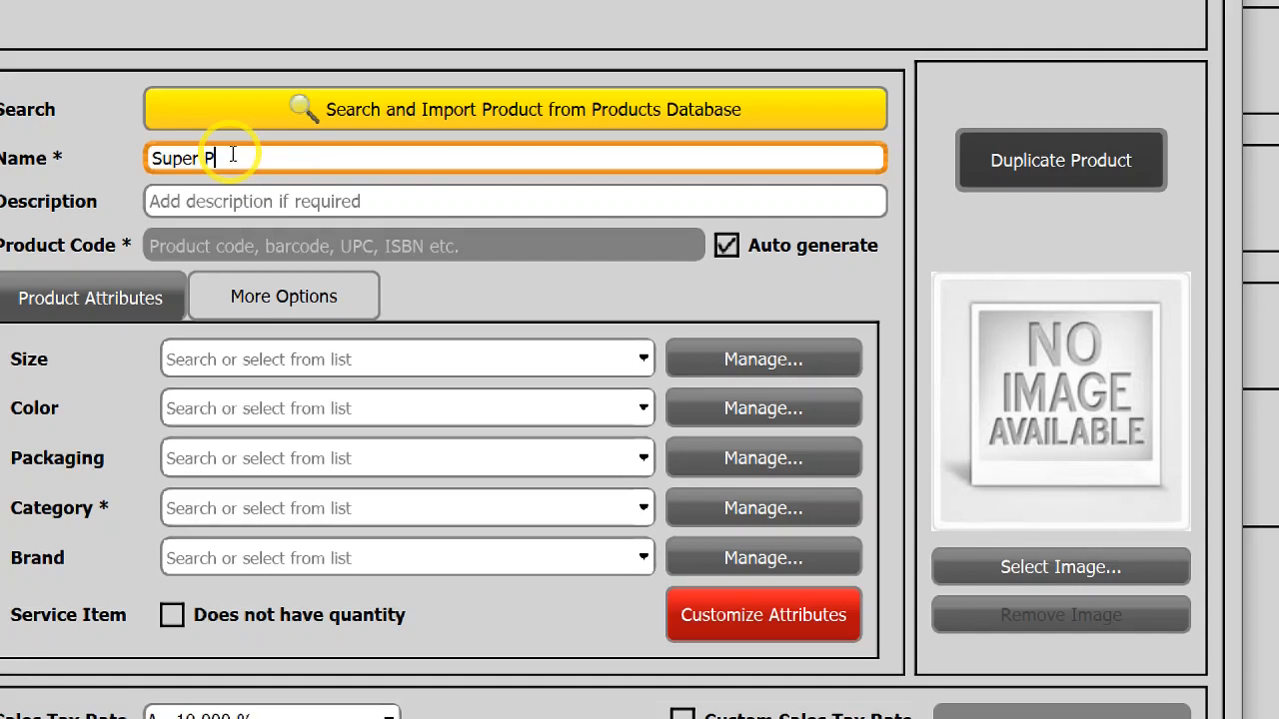
type("etrol")
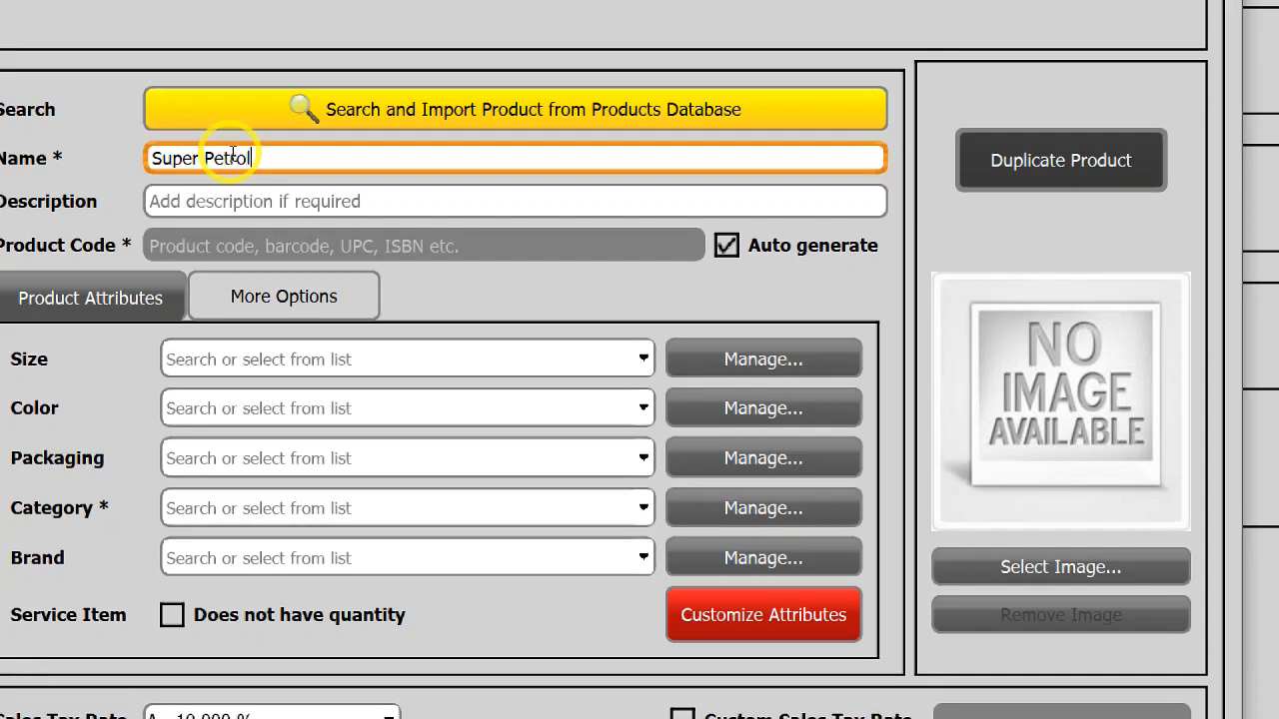
left_click(407, 507)
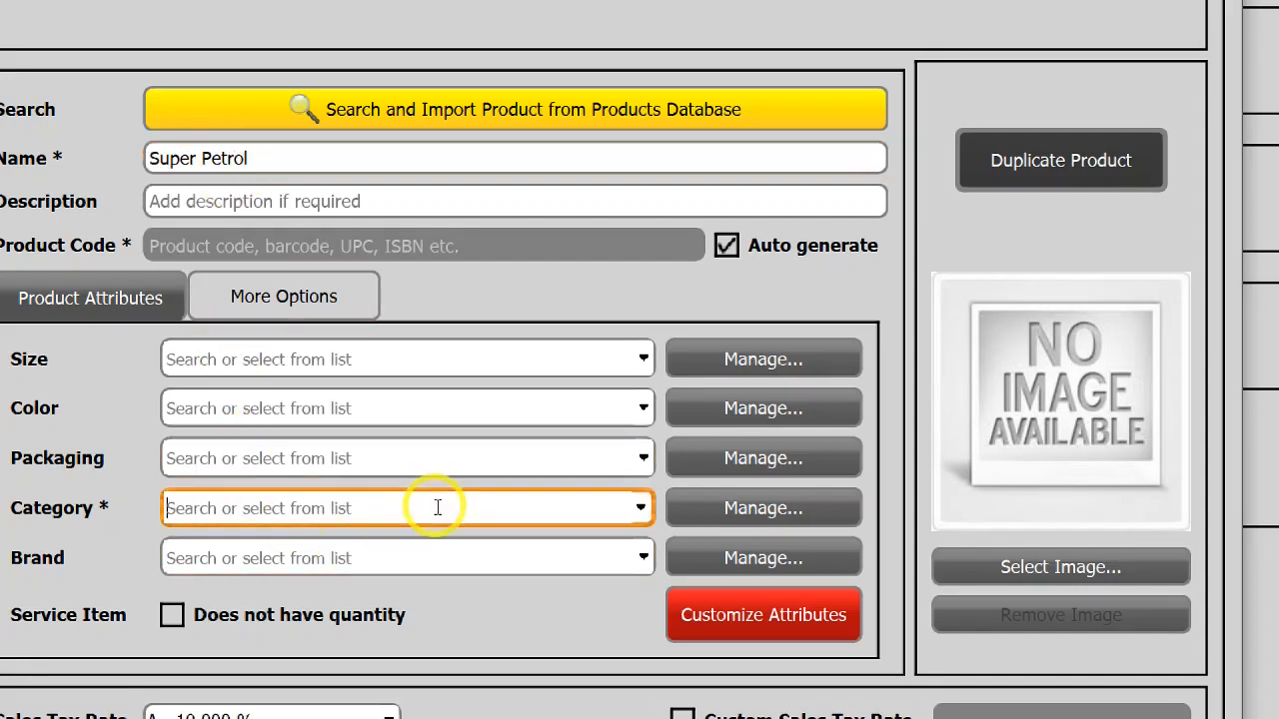
Add a new 'Petroleum Products' category through Manage Categories.
left_click(763, 507)
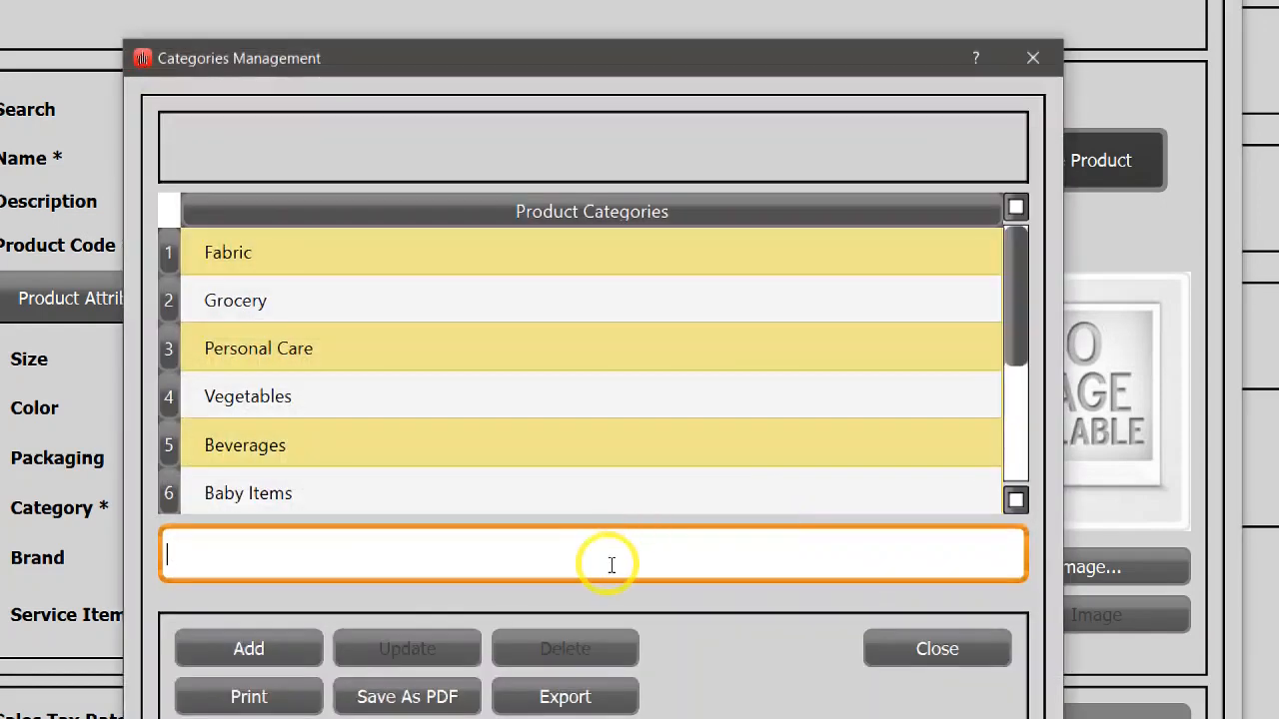
type("Petroleum Pro")
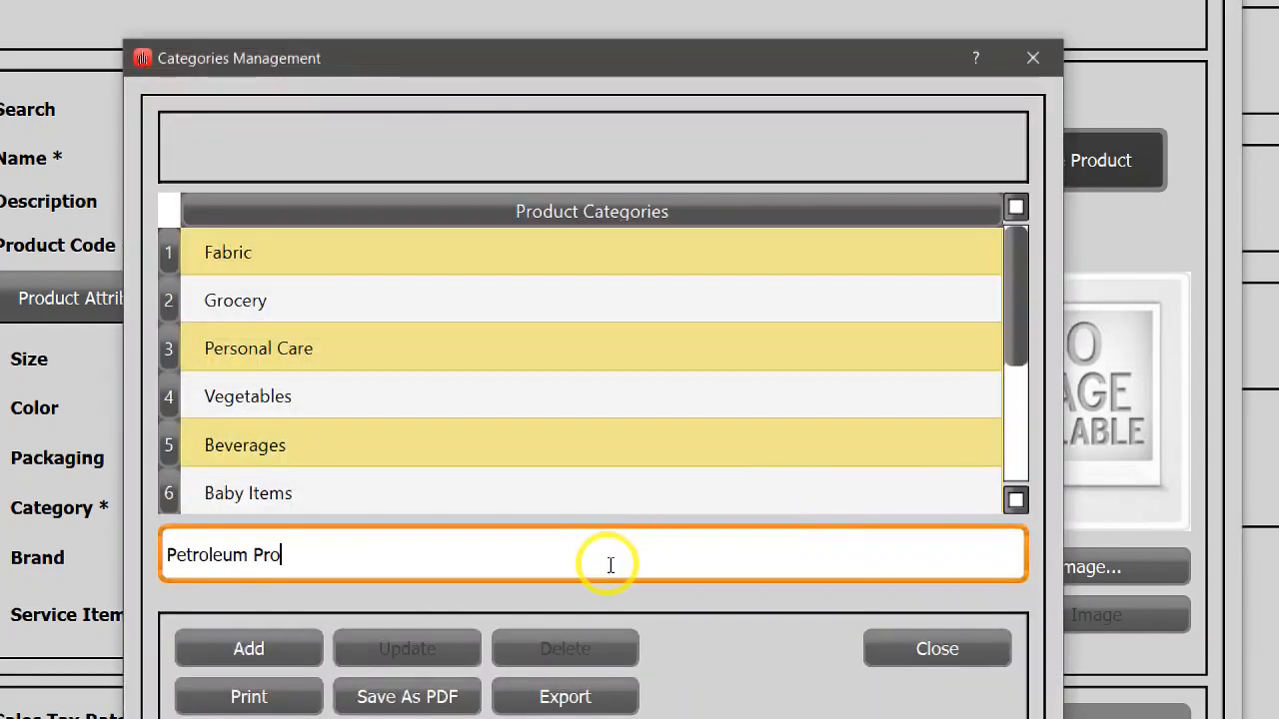
left_click(248, 647)
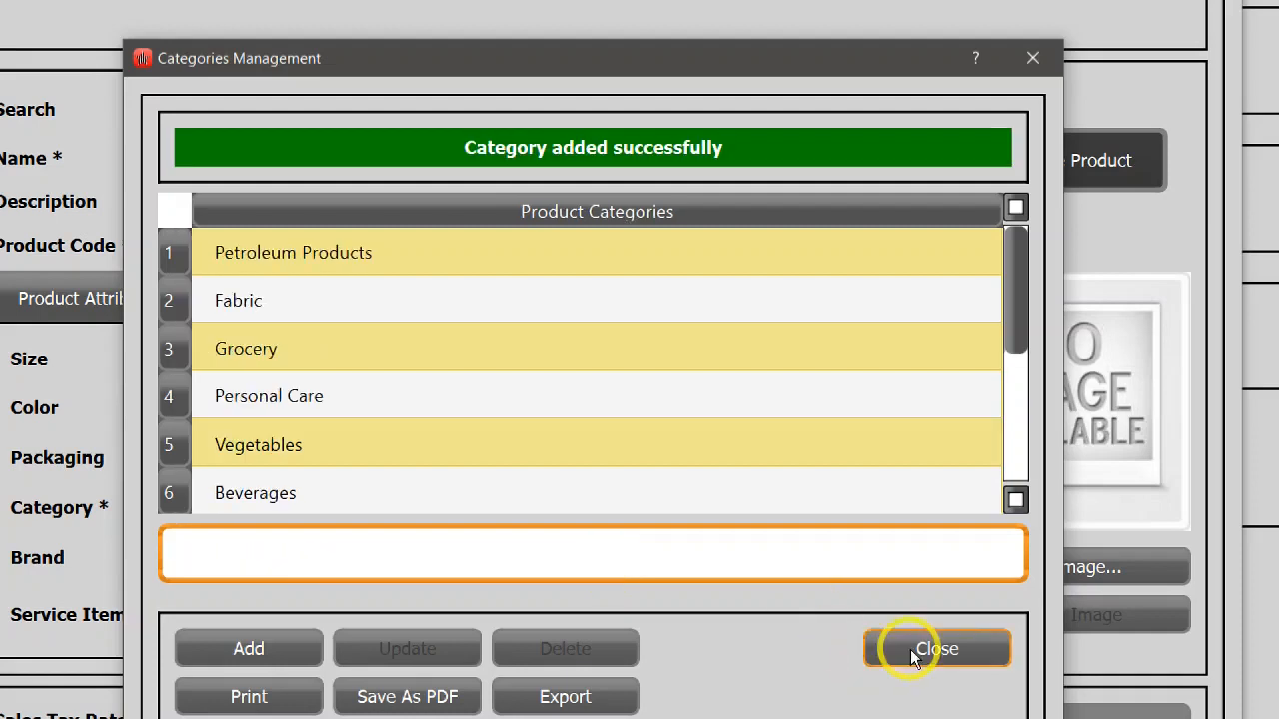
left_click(935, 647)
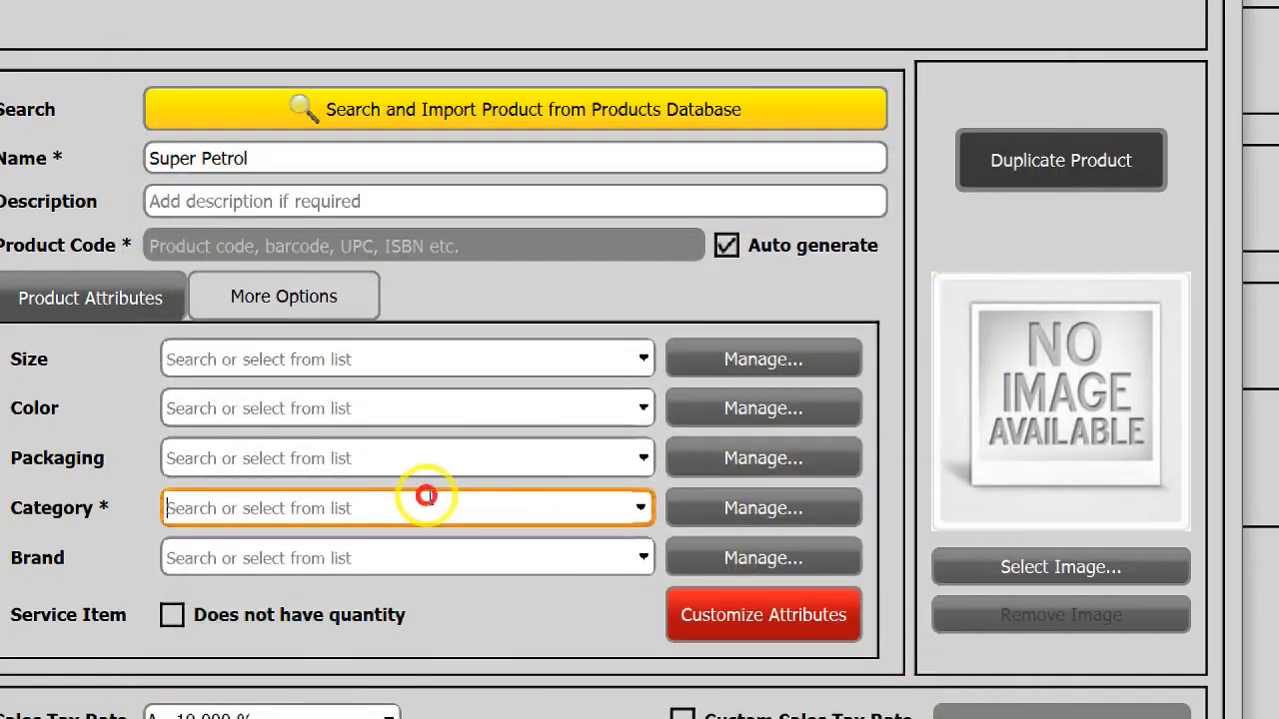
Assign Petroleum Products as Super Petrol's category.
left_click(408, 507)
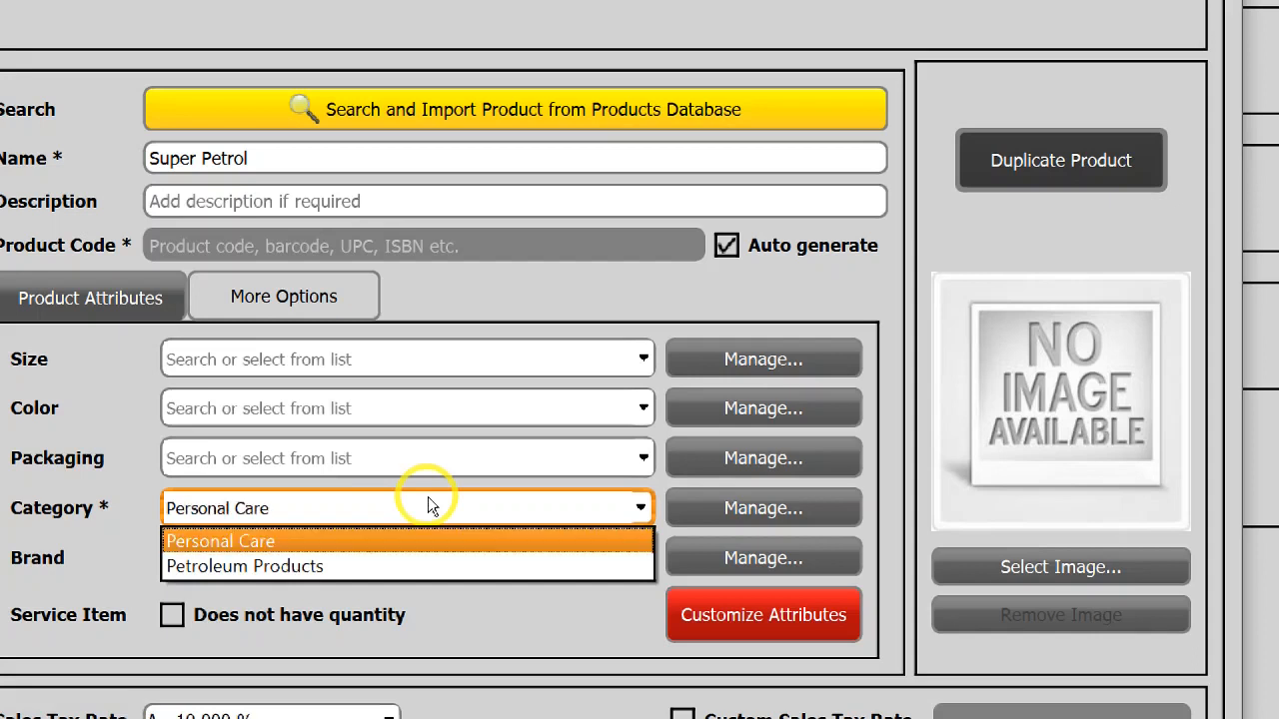
left_click(244, 568)
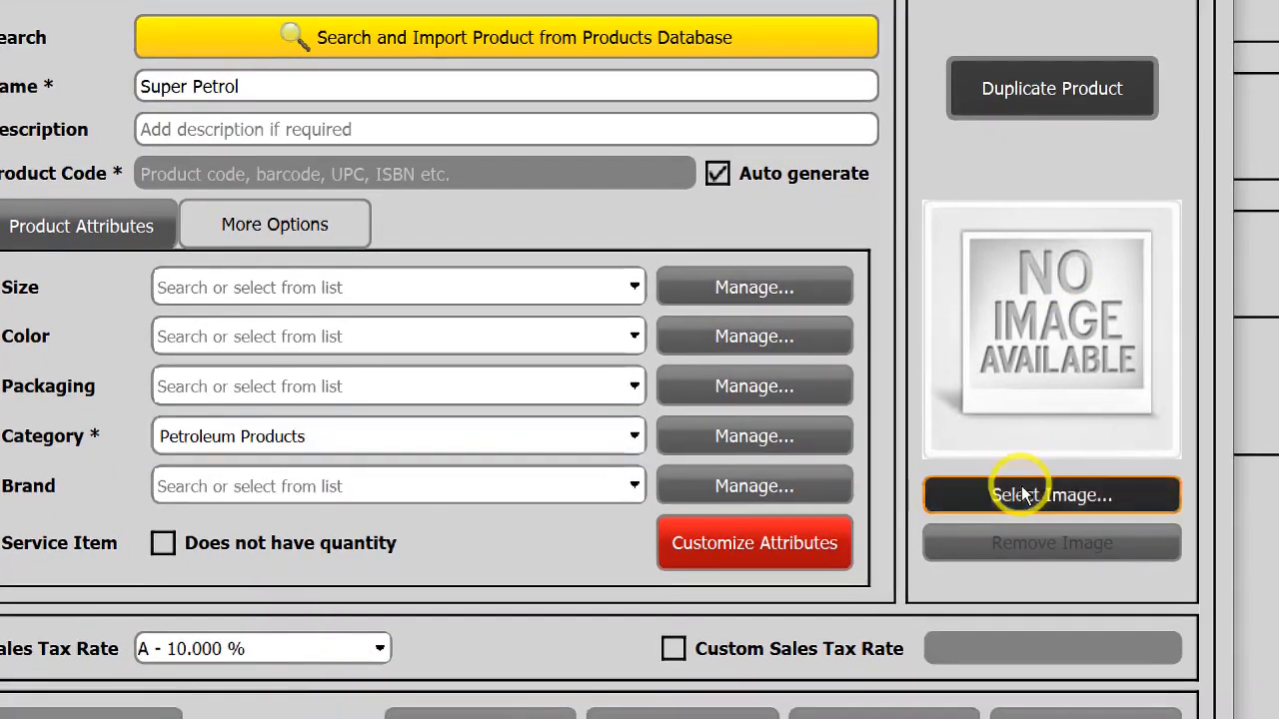
Choose fuel.jpg from the file dialog as Super Petrol's product image.
left_click(1051, 496)
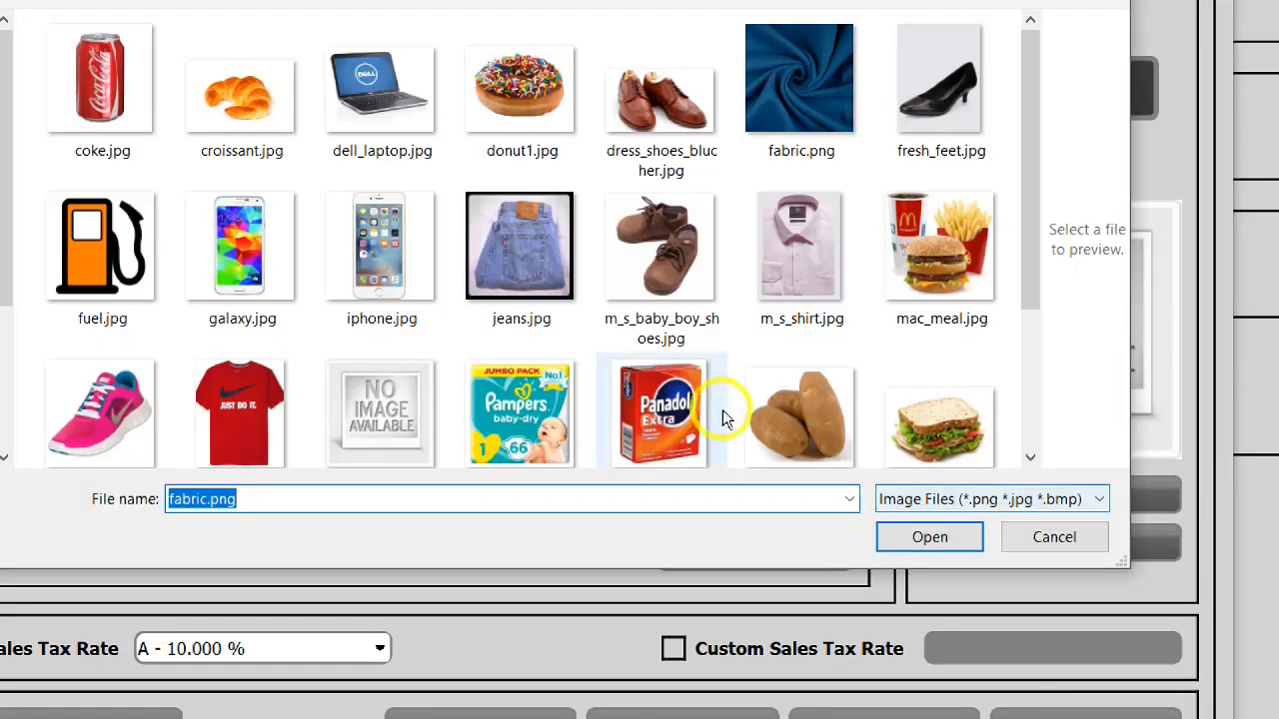
scroll("down", 3)
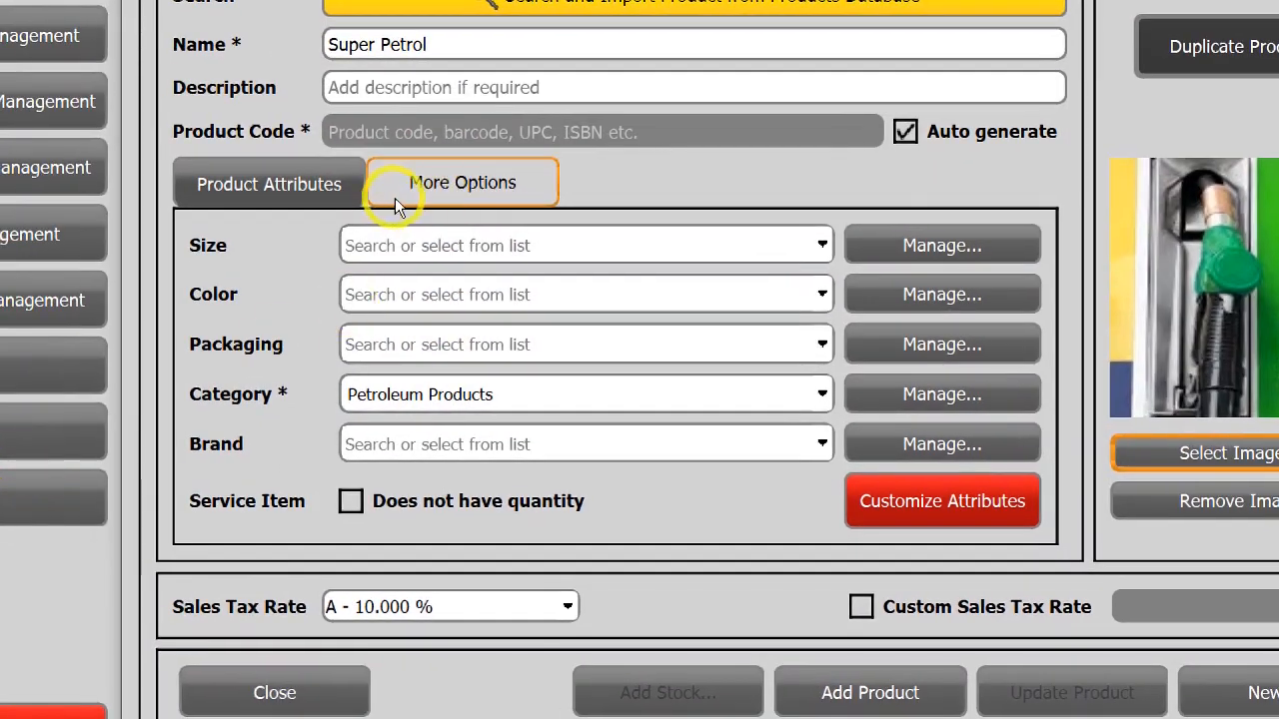
Set unit name L, sub unit ml, with unit names printed on receipts.
left_click(461, 183)
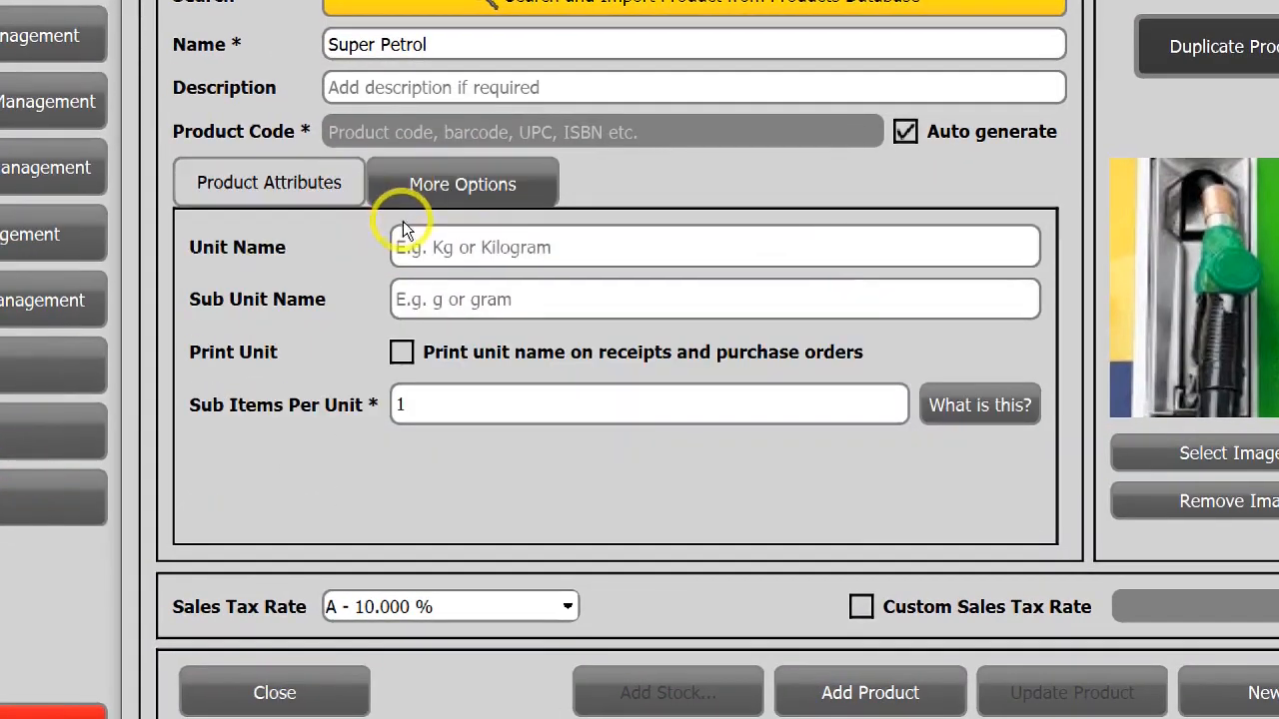
left_click(715, 247)
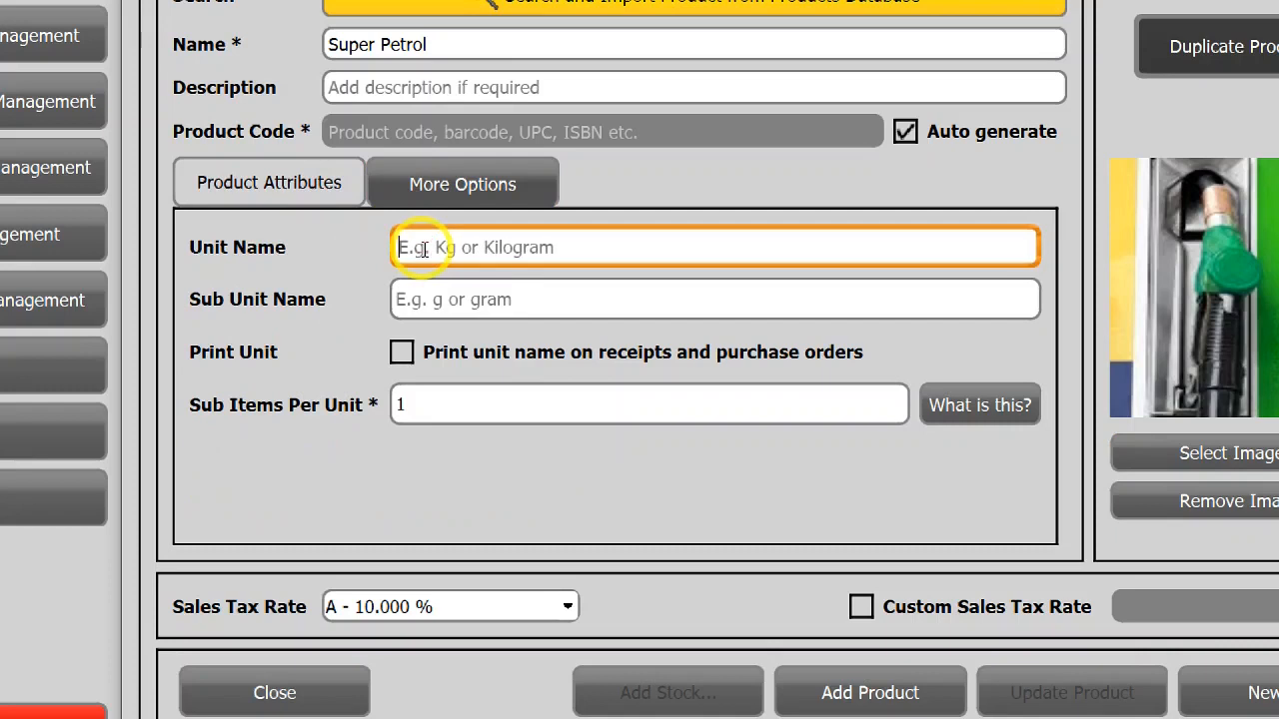
type("L")
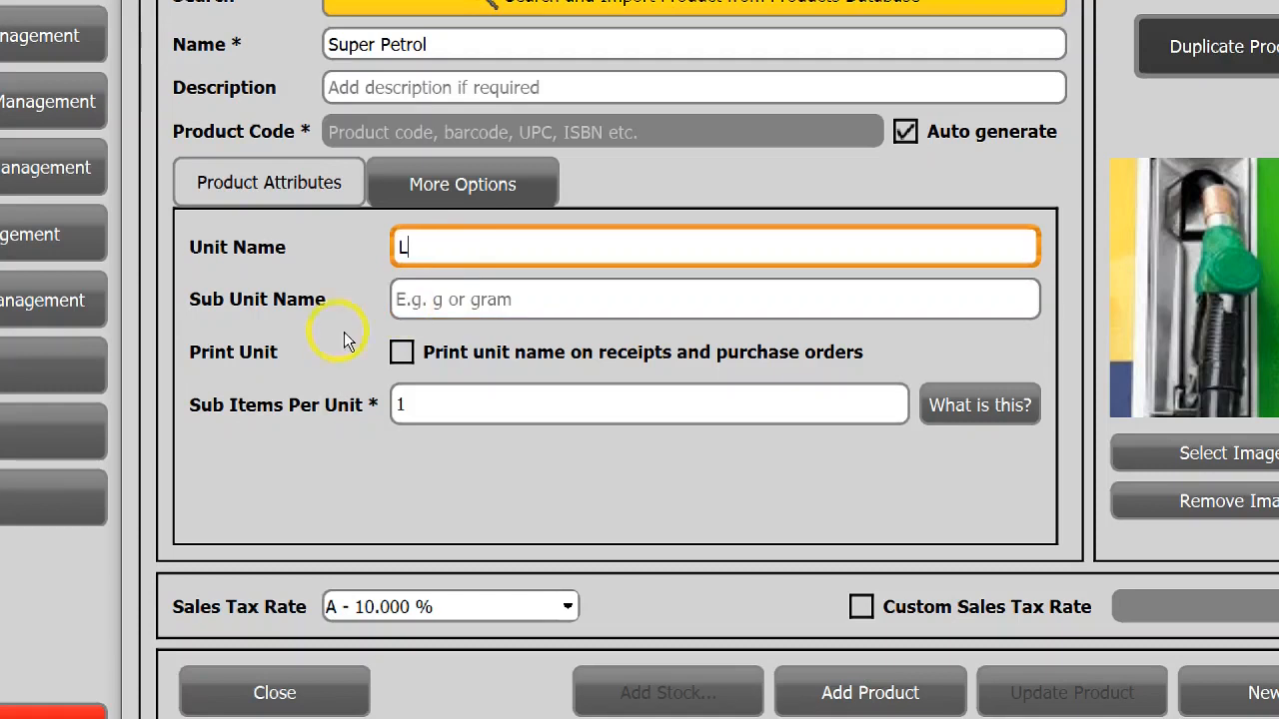
left_click(714, 299)
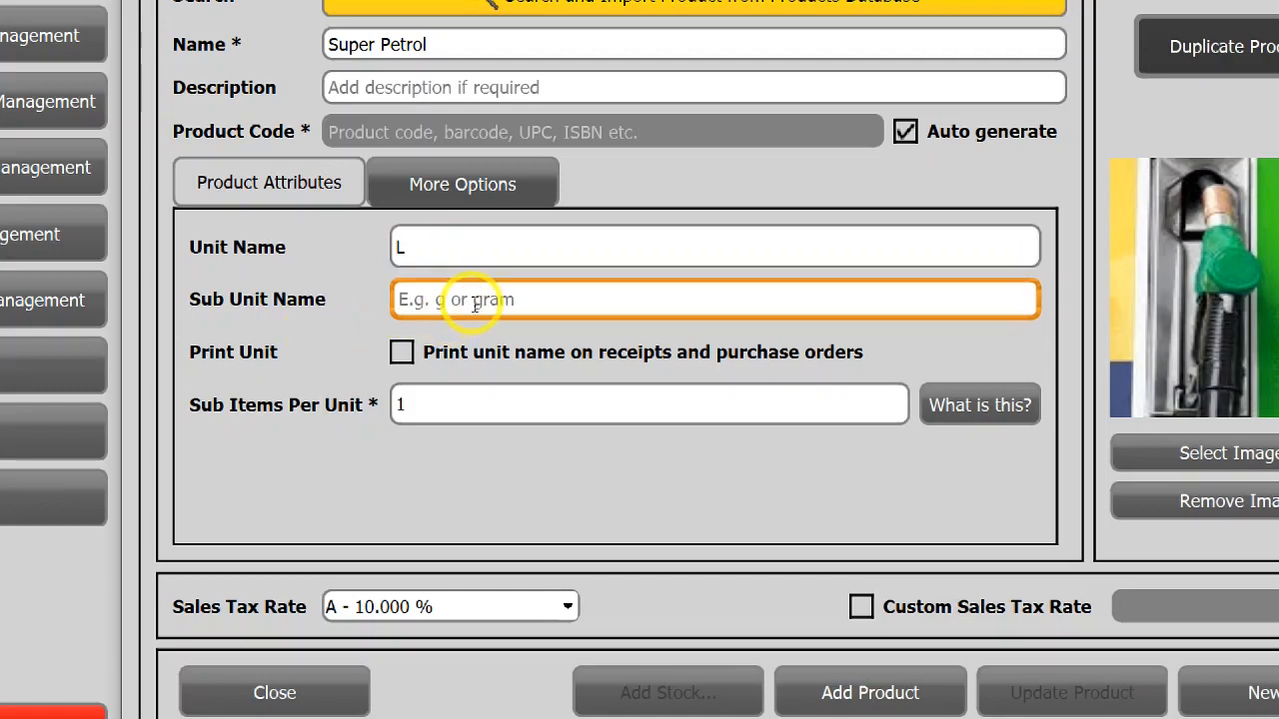
type("ml")
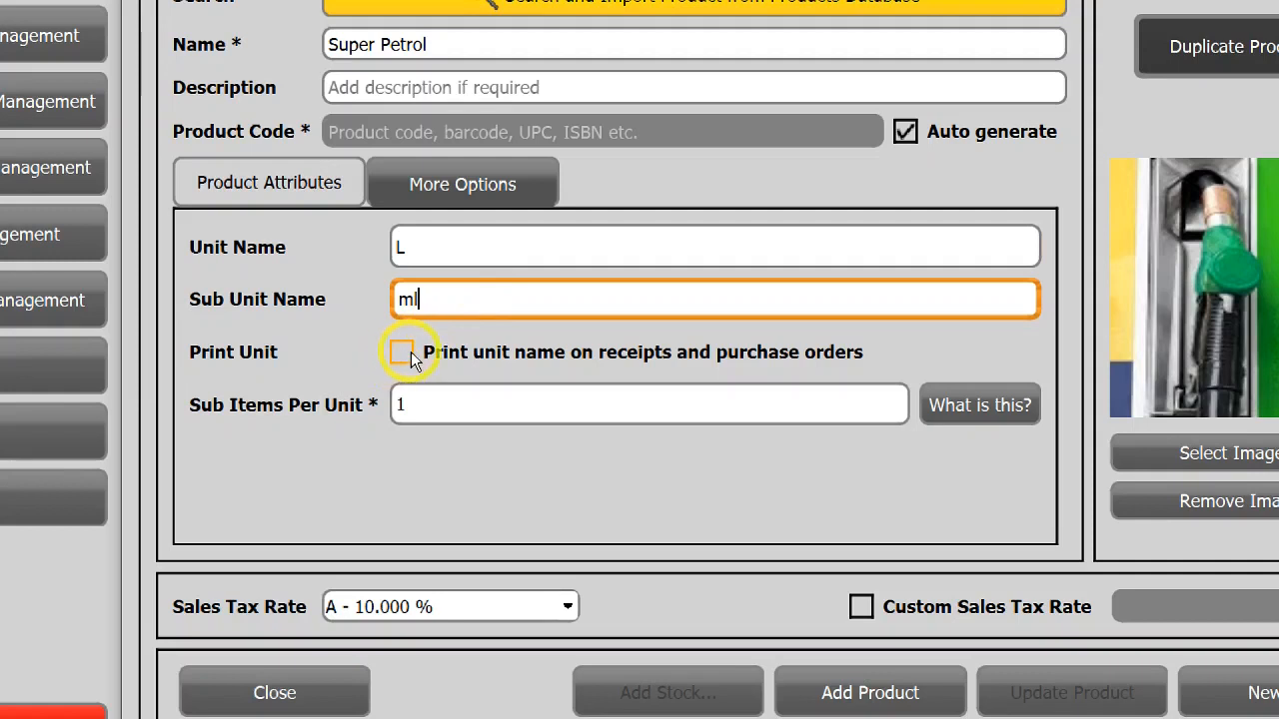
left_click(404, 352)
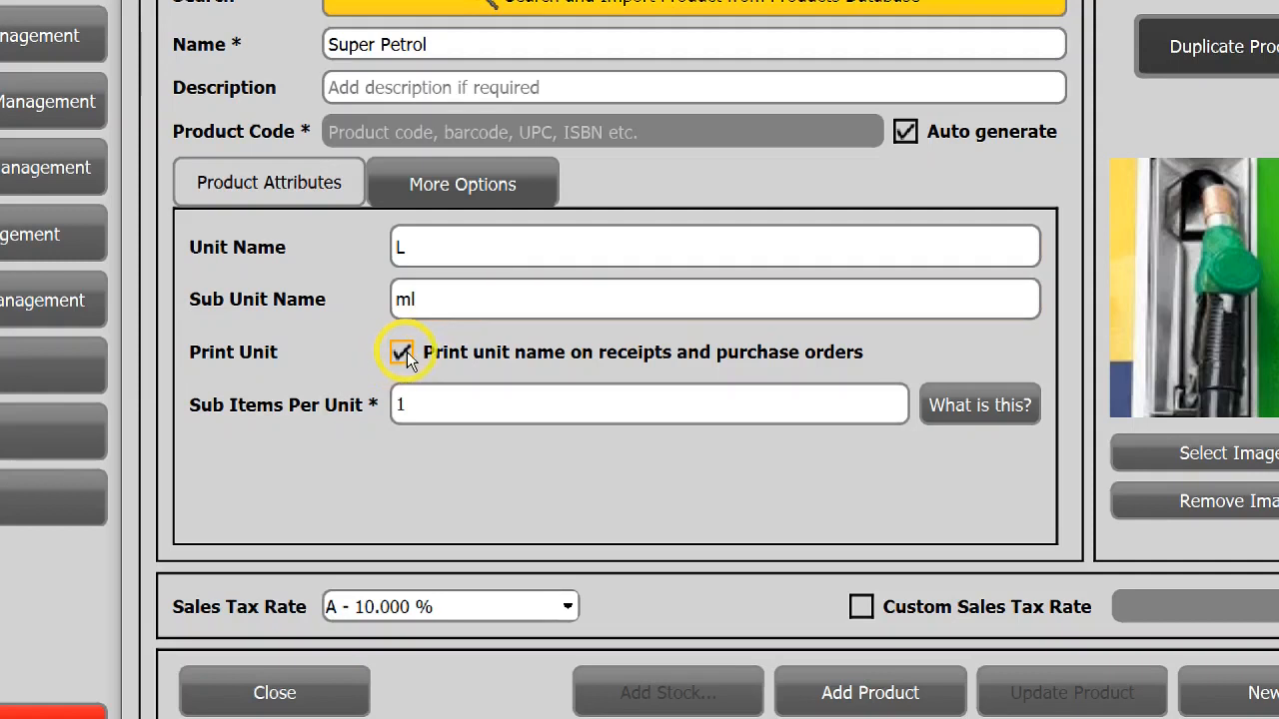
Set 1,000 sub items per unit, save Super Petrol, and go to its stock entry.
left_click(401, 352)
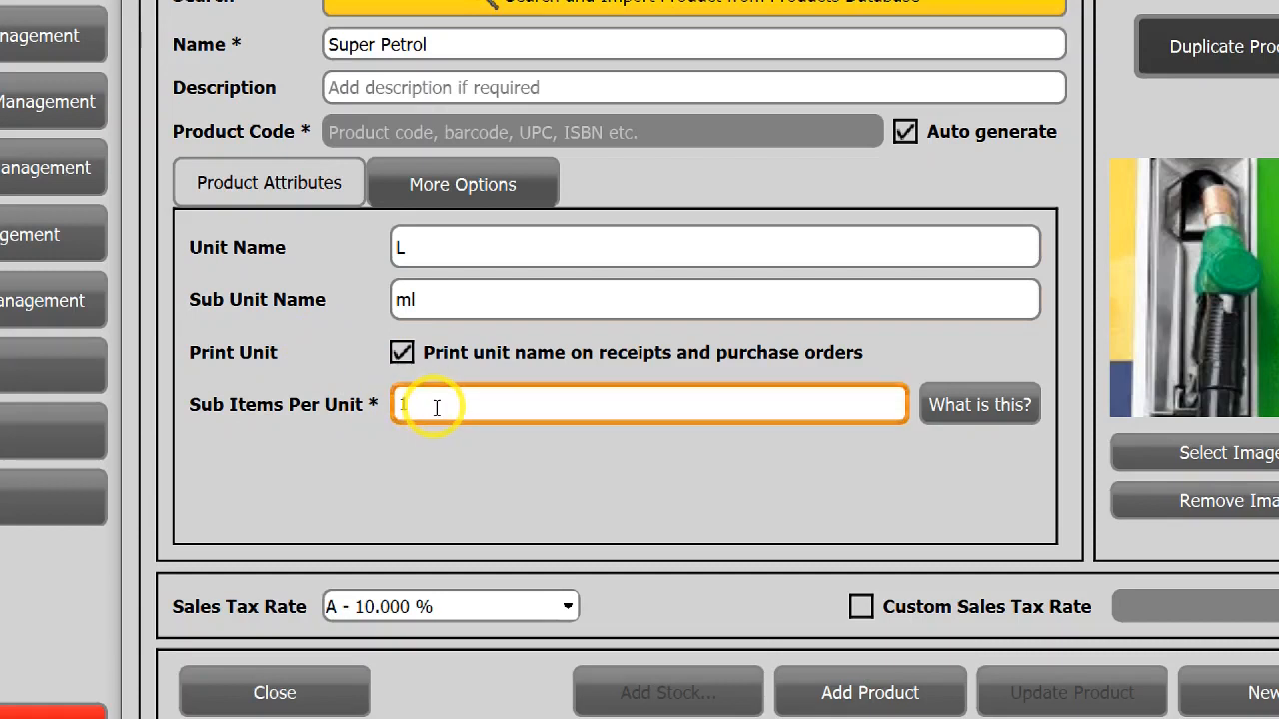
type("000")
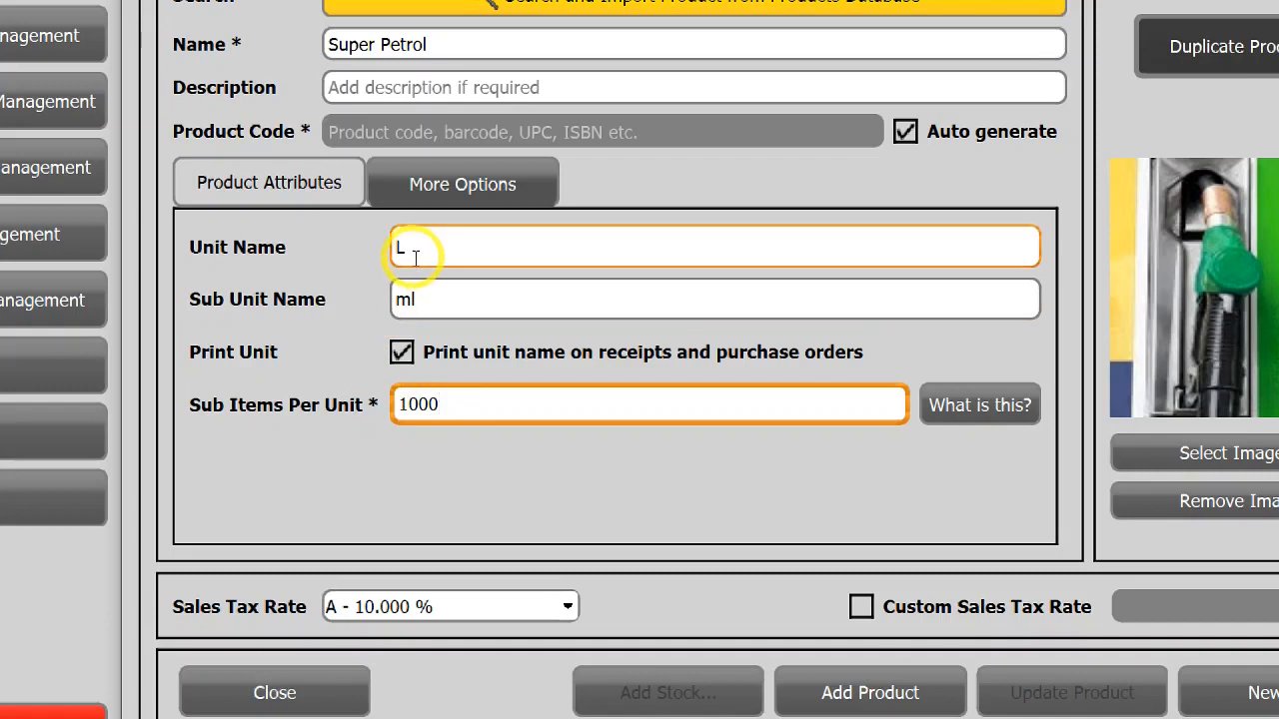
scroll("down", 3)
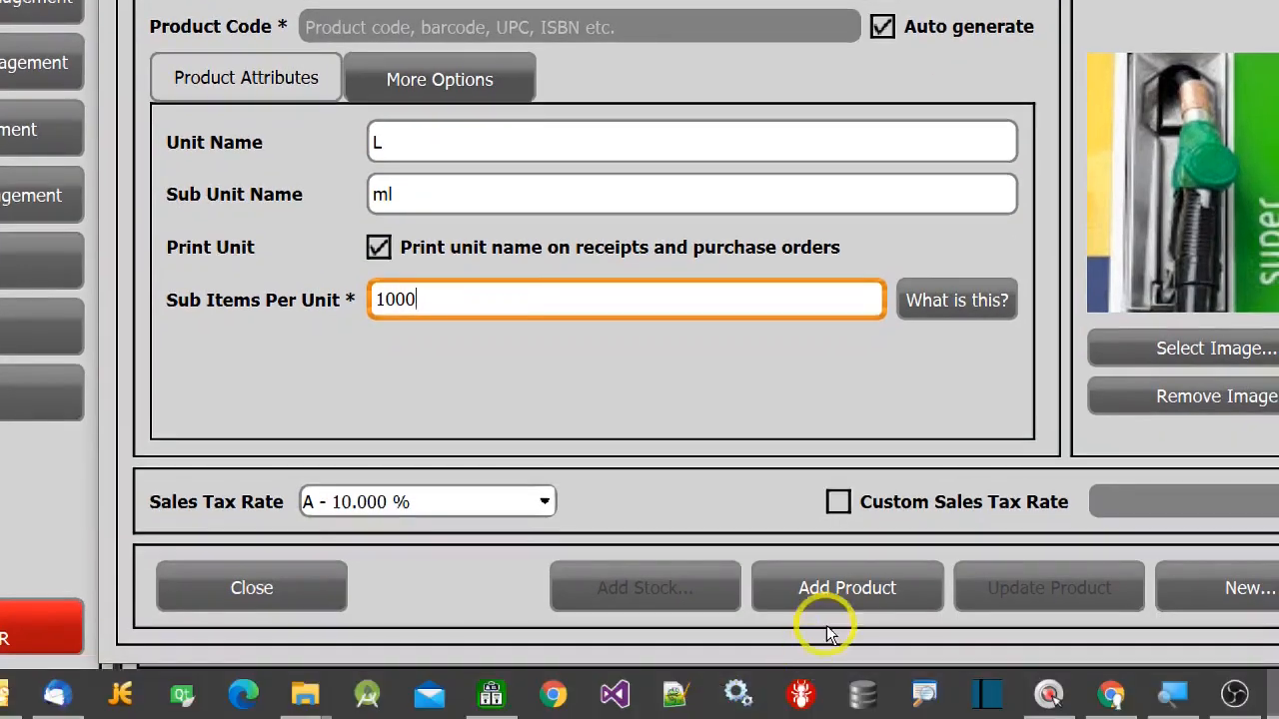
left_click(847, 587)
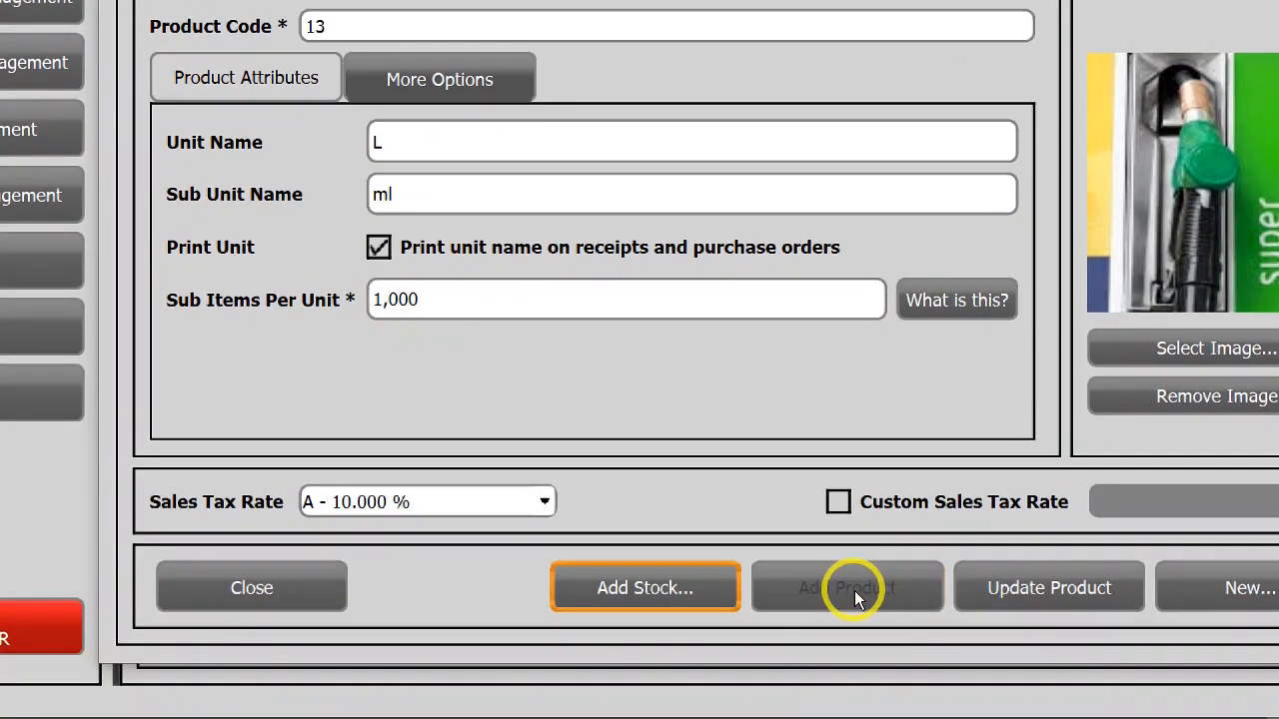
left_click(847, 587)
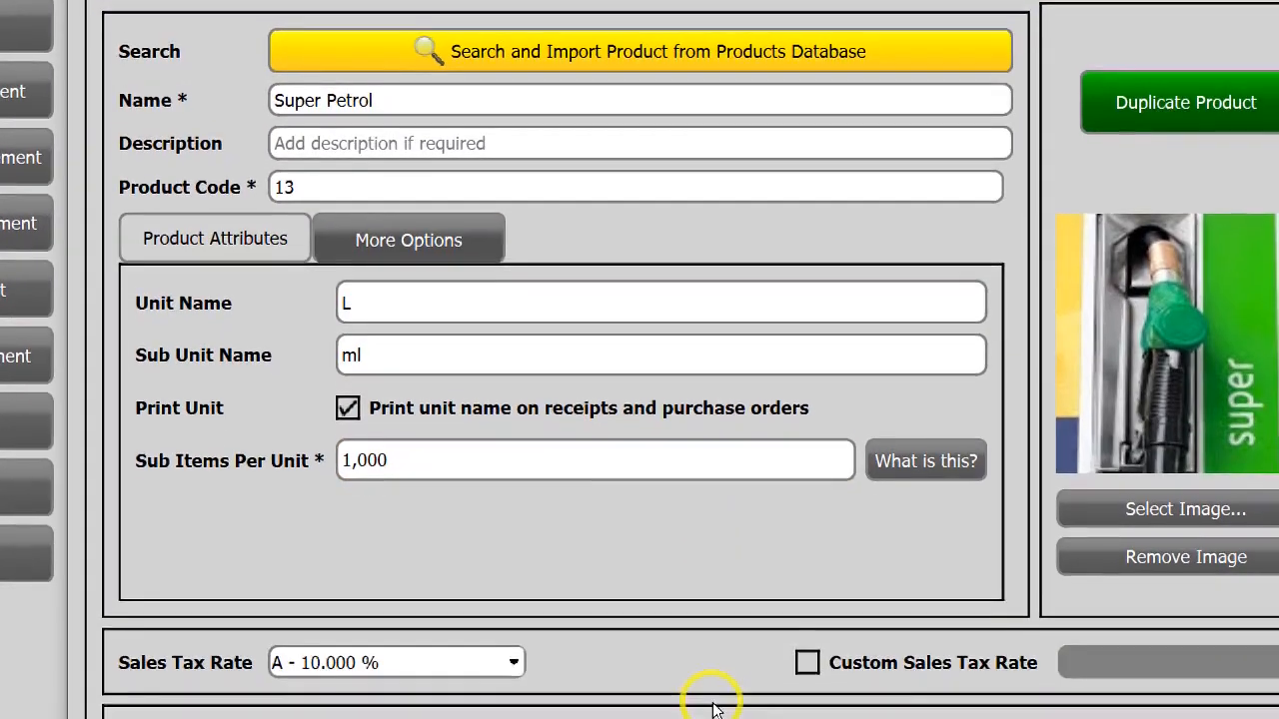
left_click(619, 698)
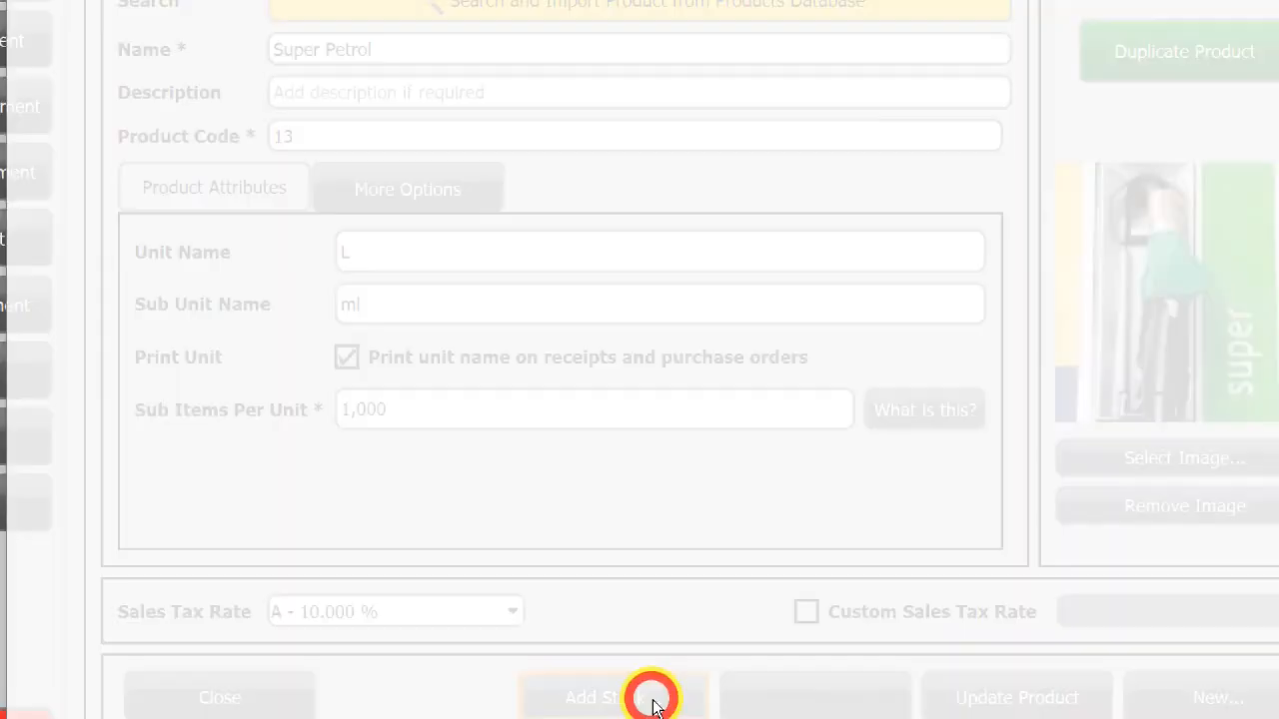
Enter purchase unit cost 0.9 and retail price 1 including sales tax.
left_click(650, 697)
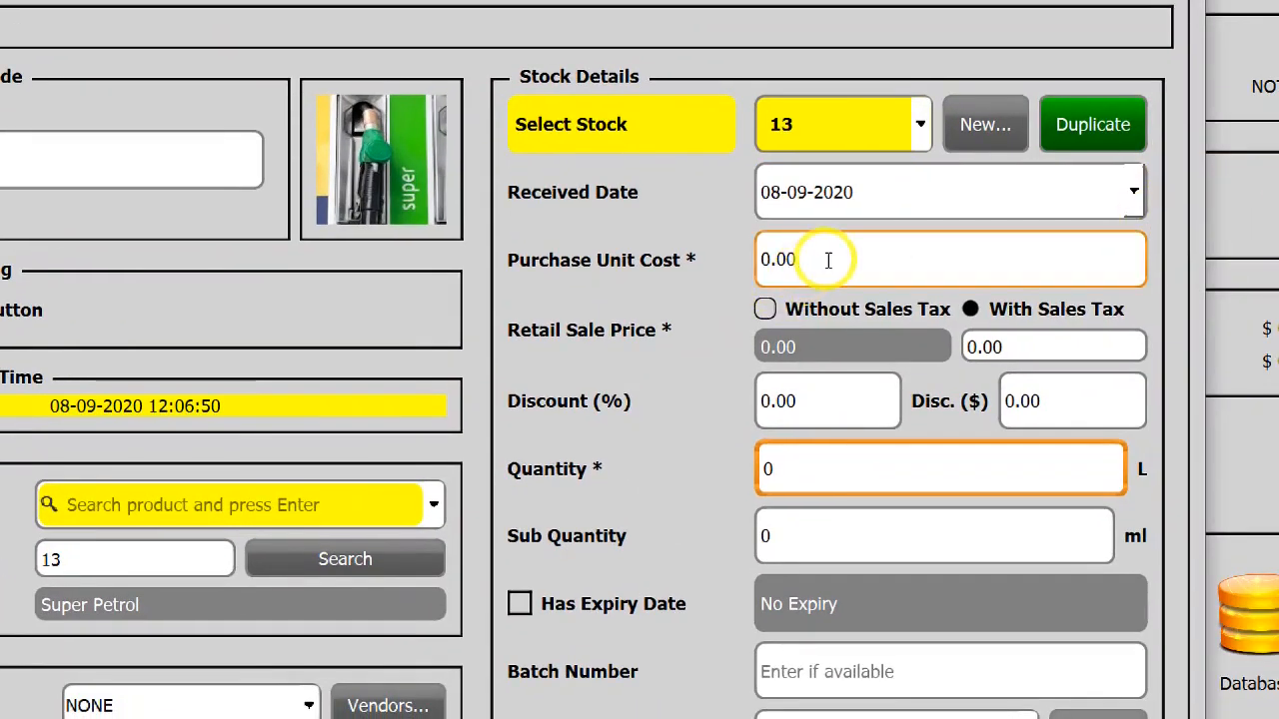
left_click(949, 260)
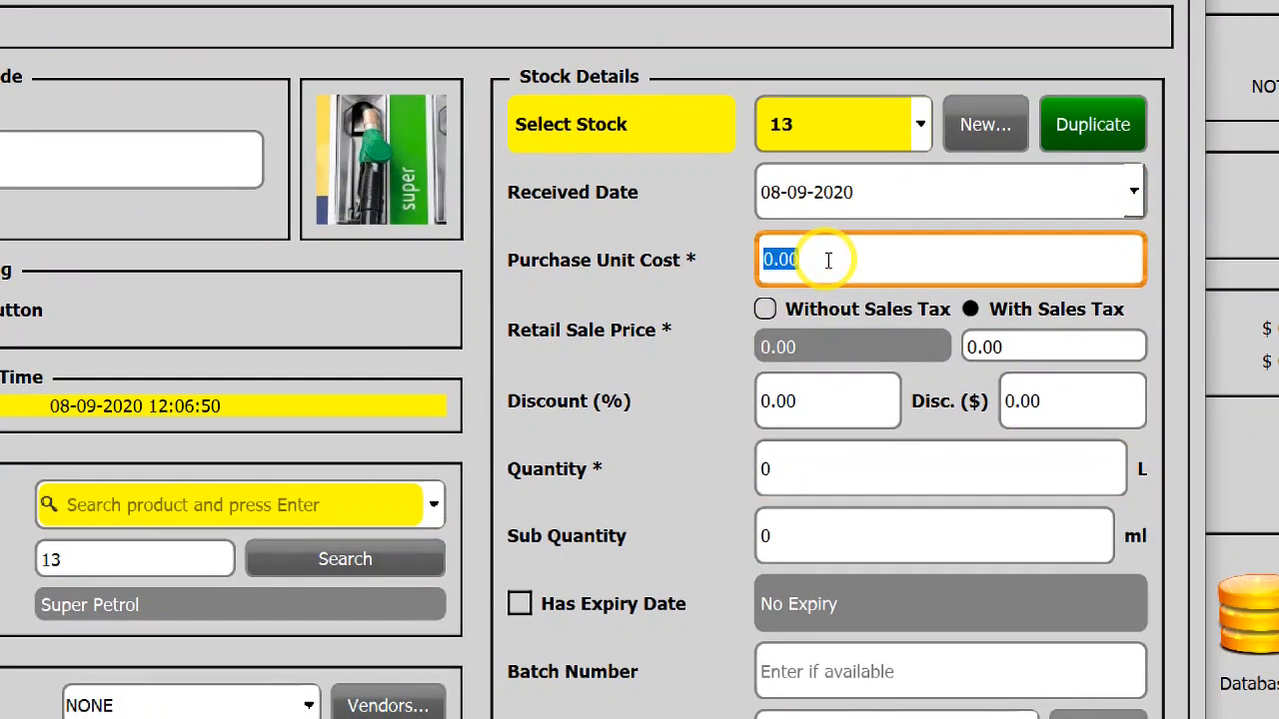
type("0")
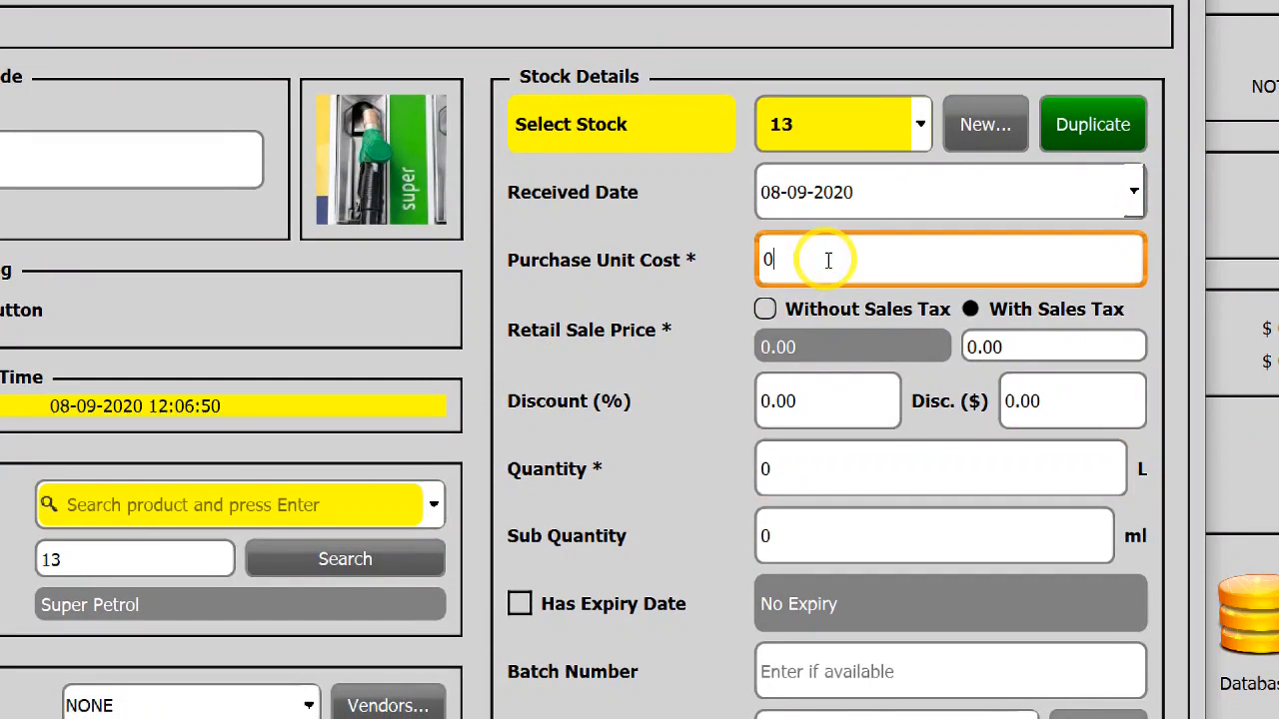
type(".9")
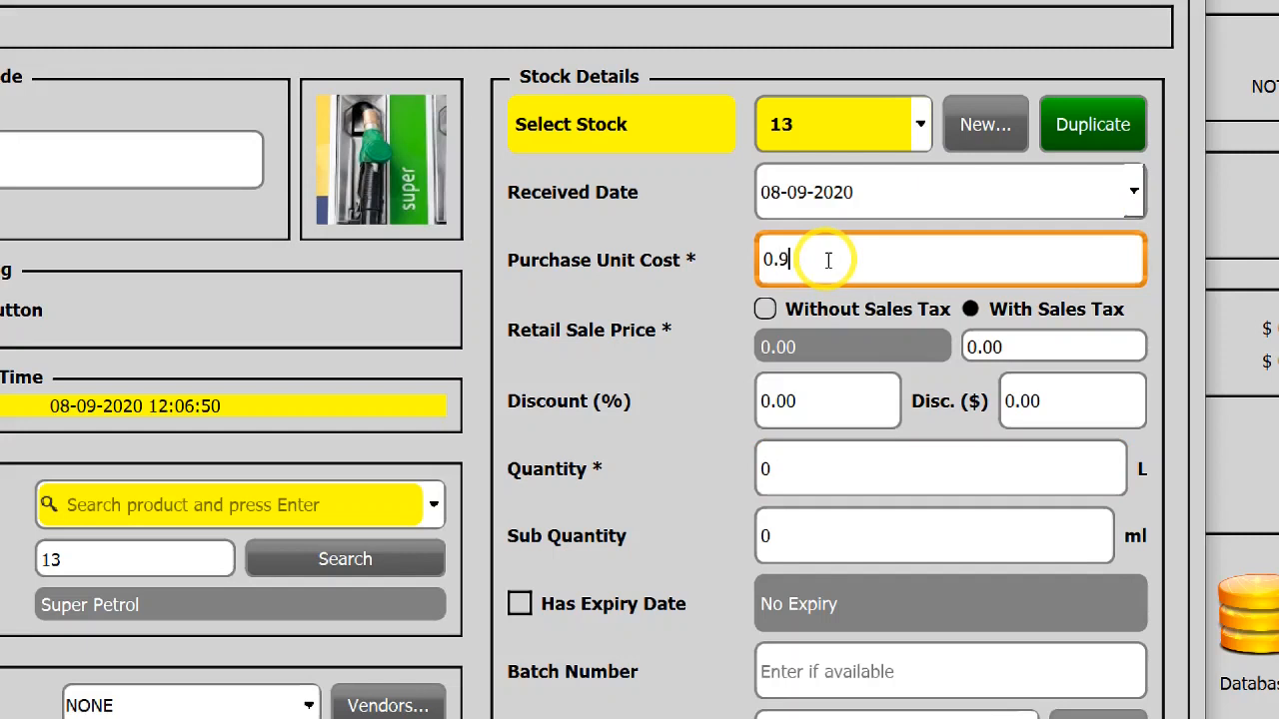
left_click(1053, 347)
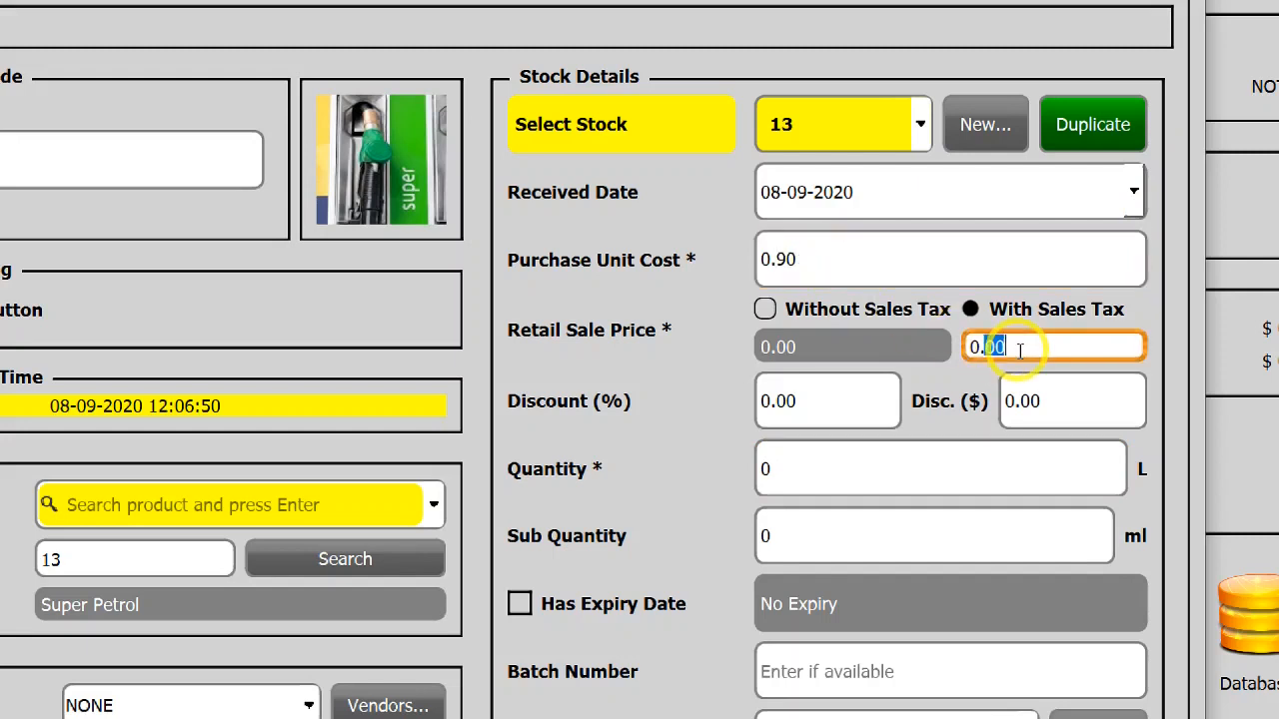
type("1")
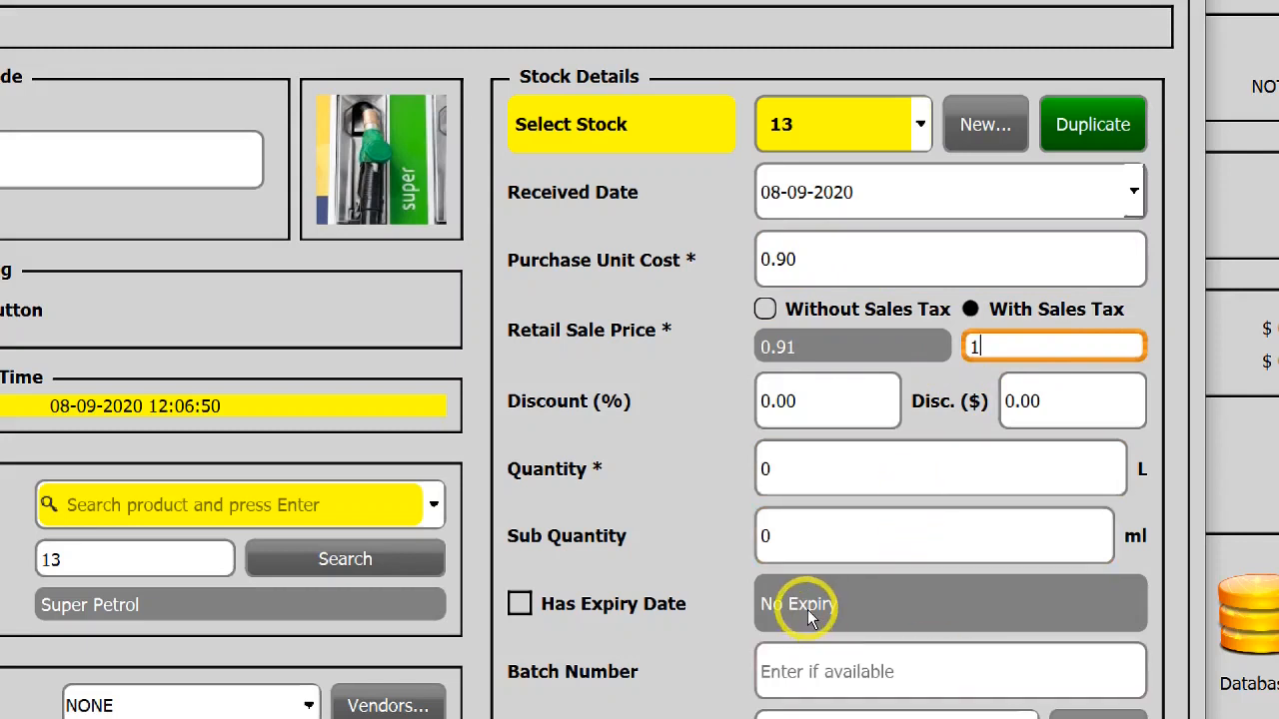
Enter quantity 500 and update the Super Petrol stock record.
left_click(939, 468)
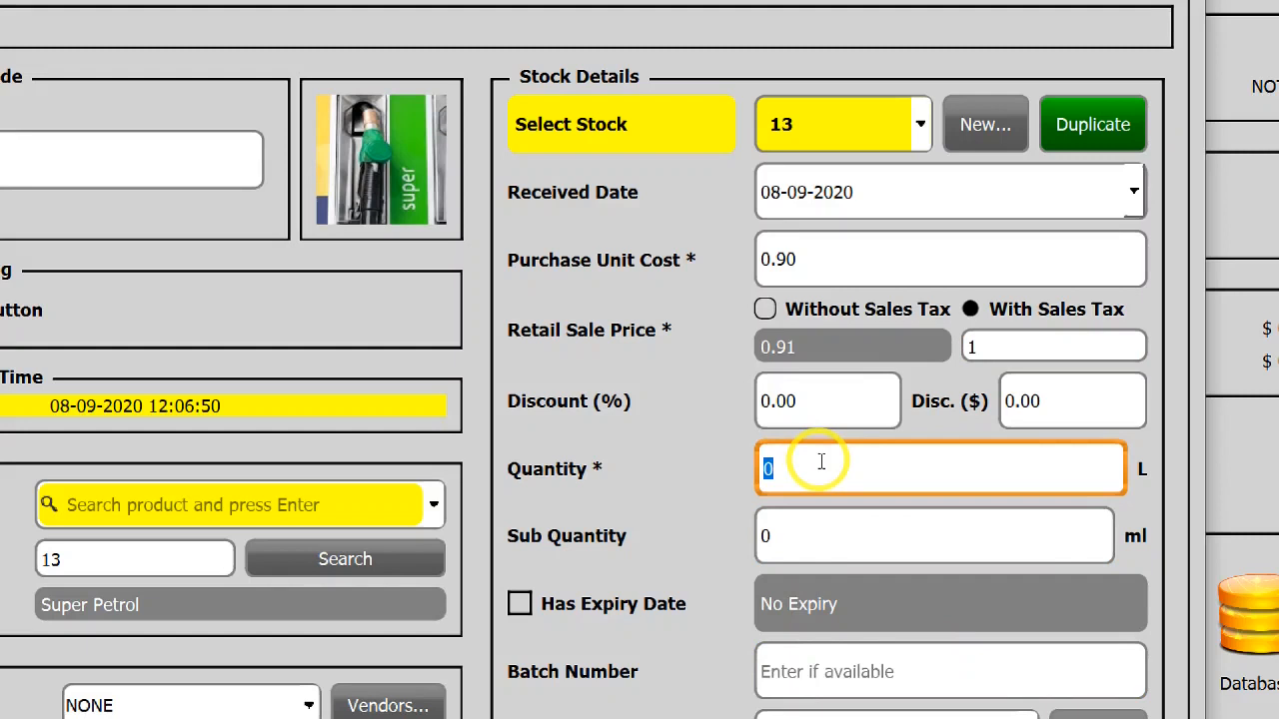
type("500")
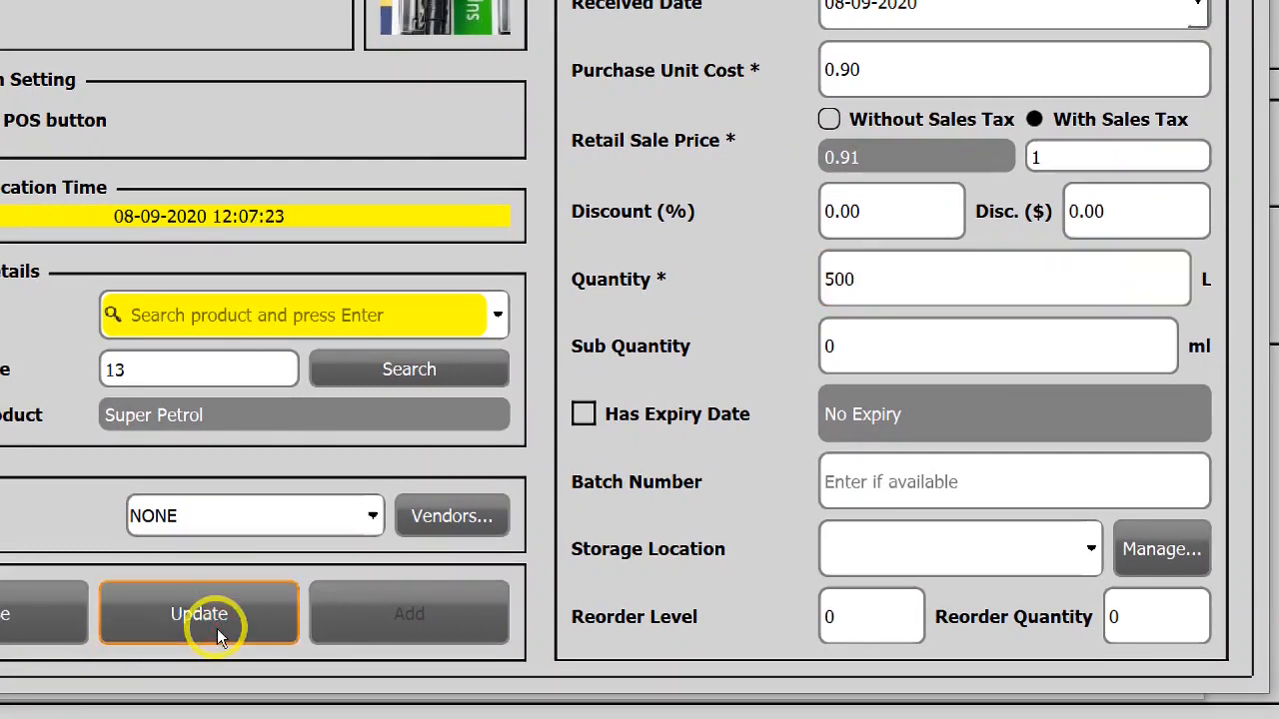
left_click(198, 613)
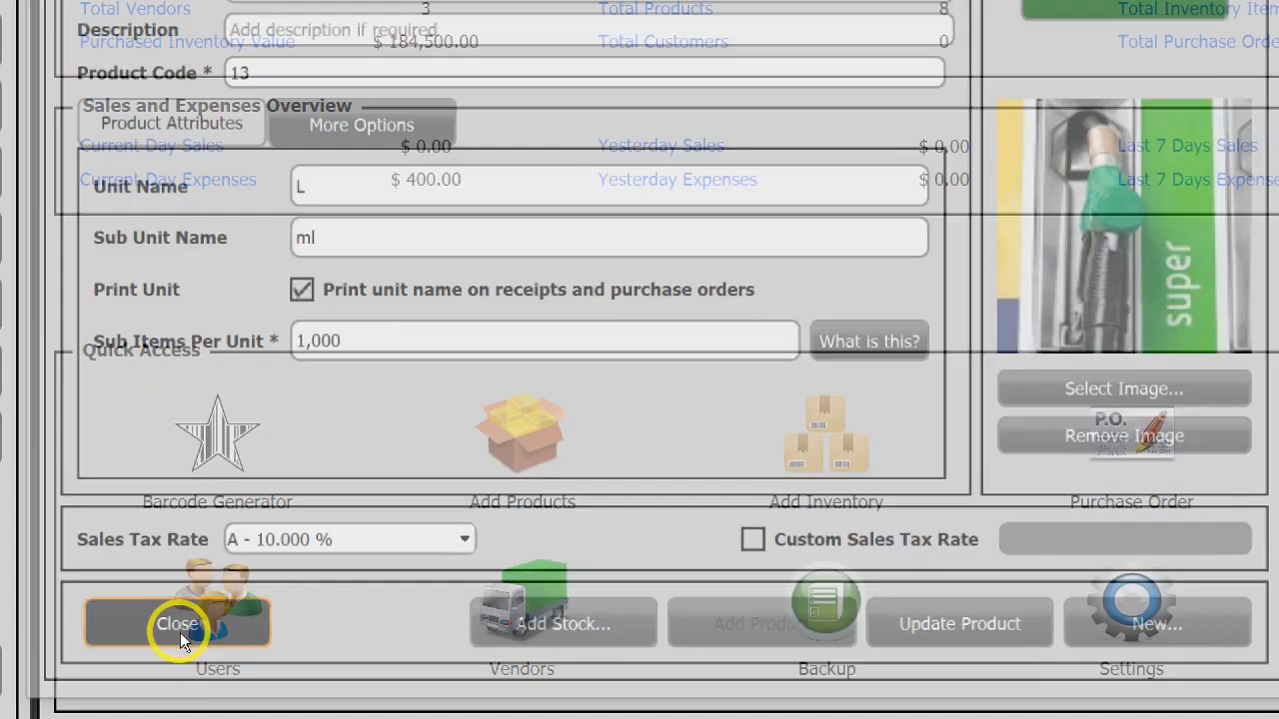
Leave the product window and start a sale on the Point of Sale screen.
left_click(176, 623)
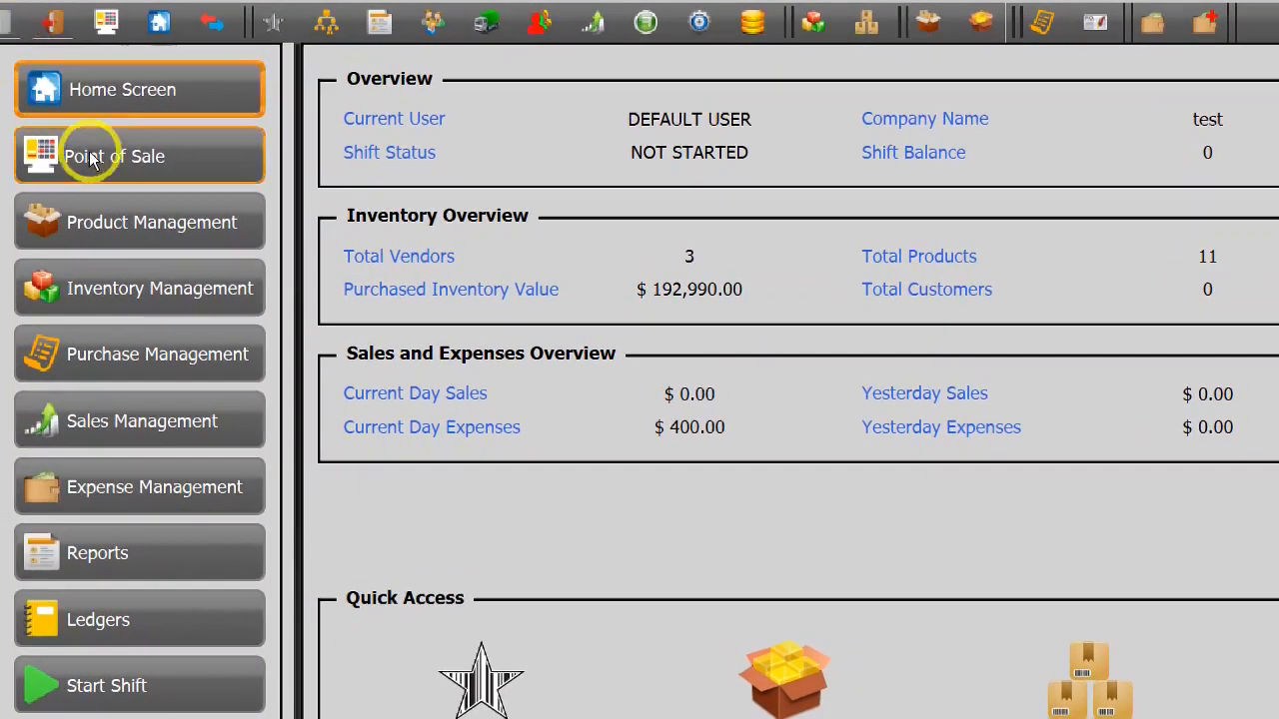
left_click(115, 156)
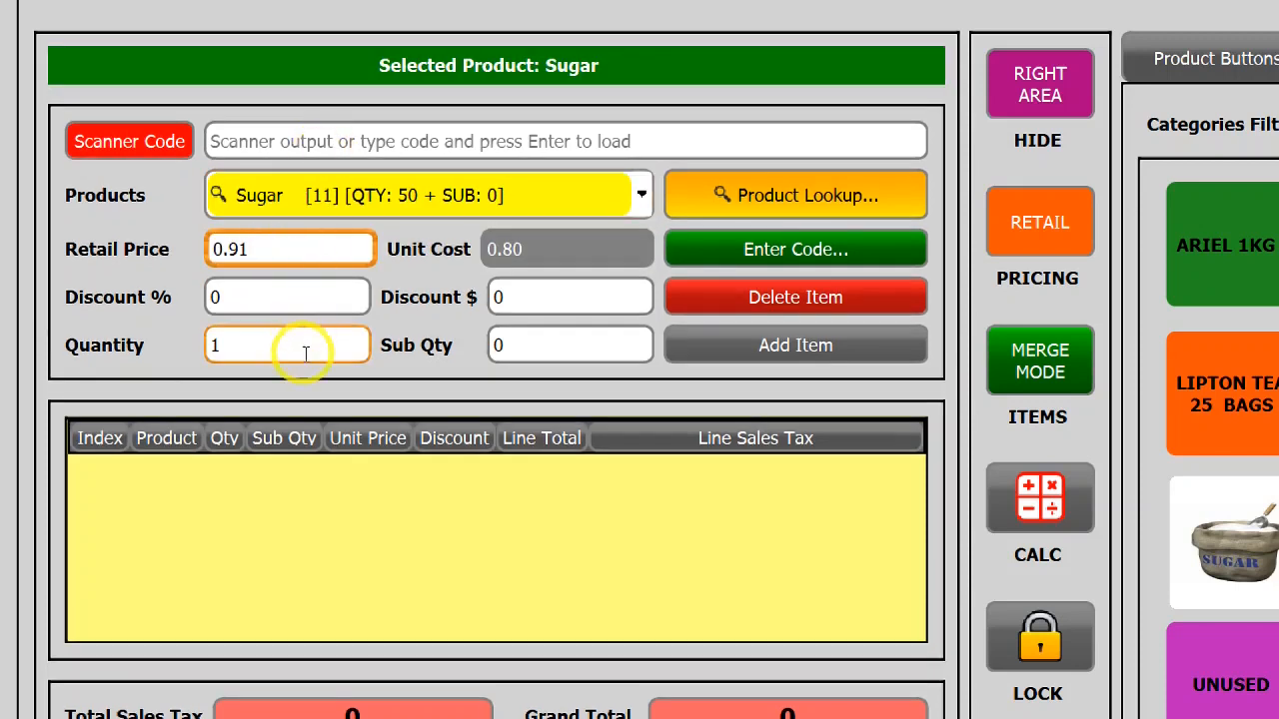
mouse_move(270, 348)
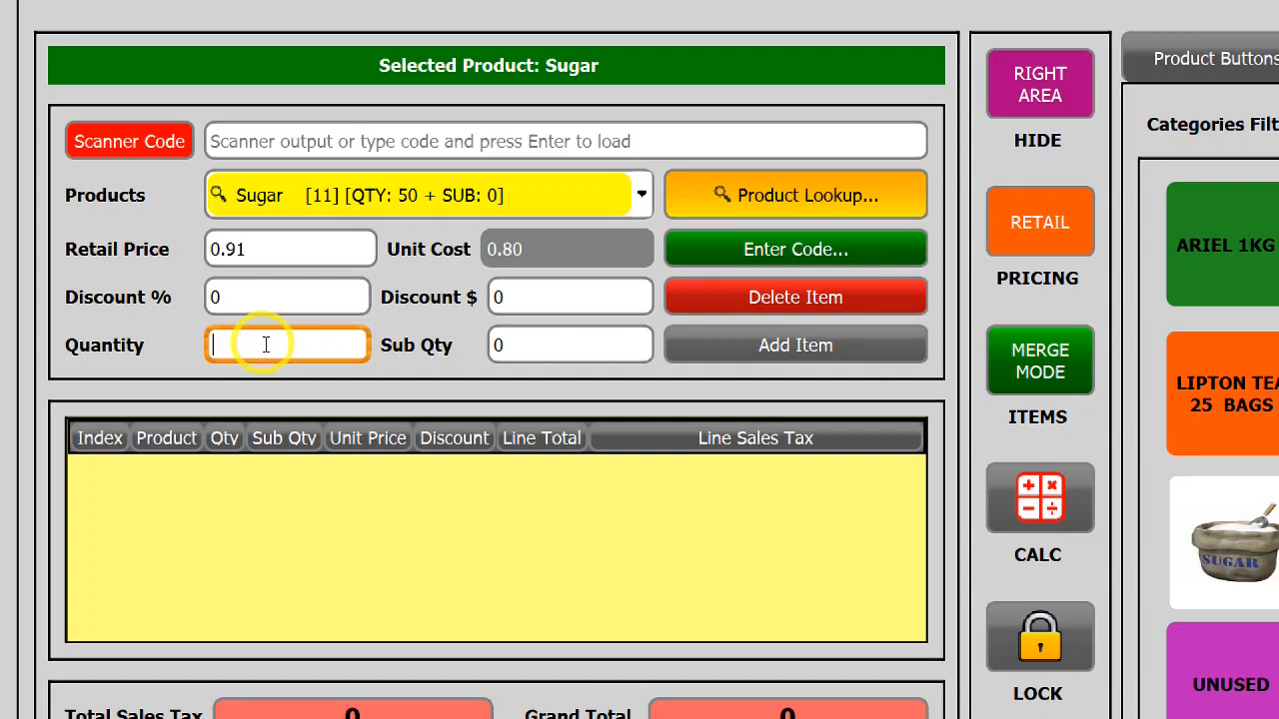
Try quantity 2.5 with sub quantity 500, then reset sub quantity to 0.
type("2.5")
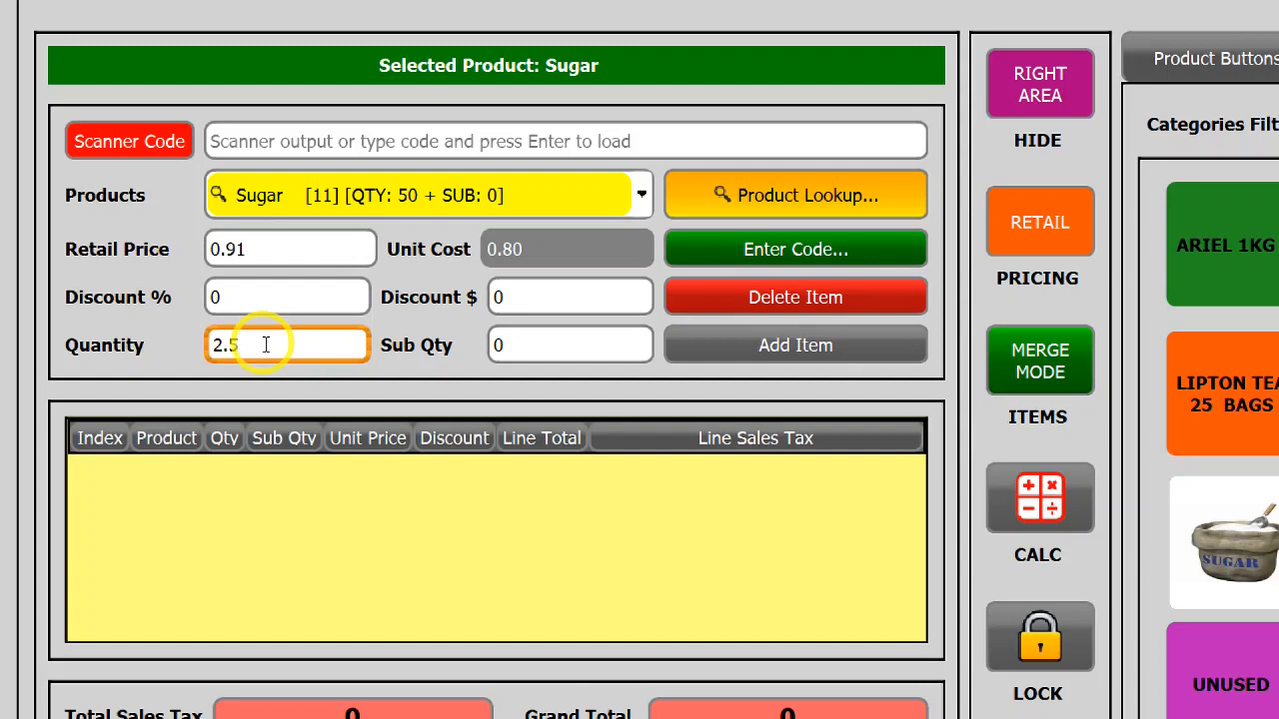
key("Backspace")
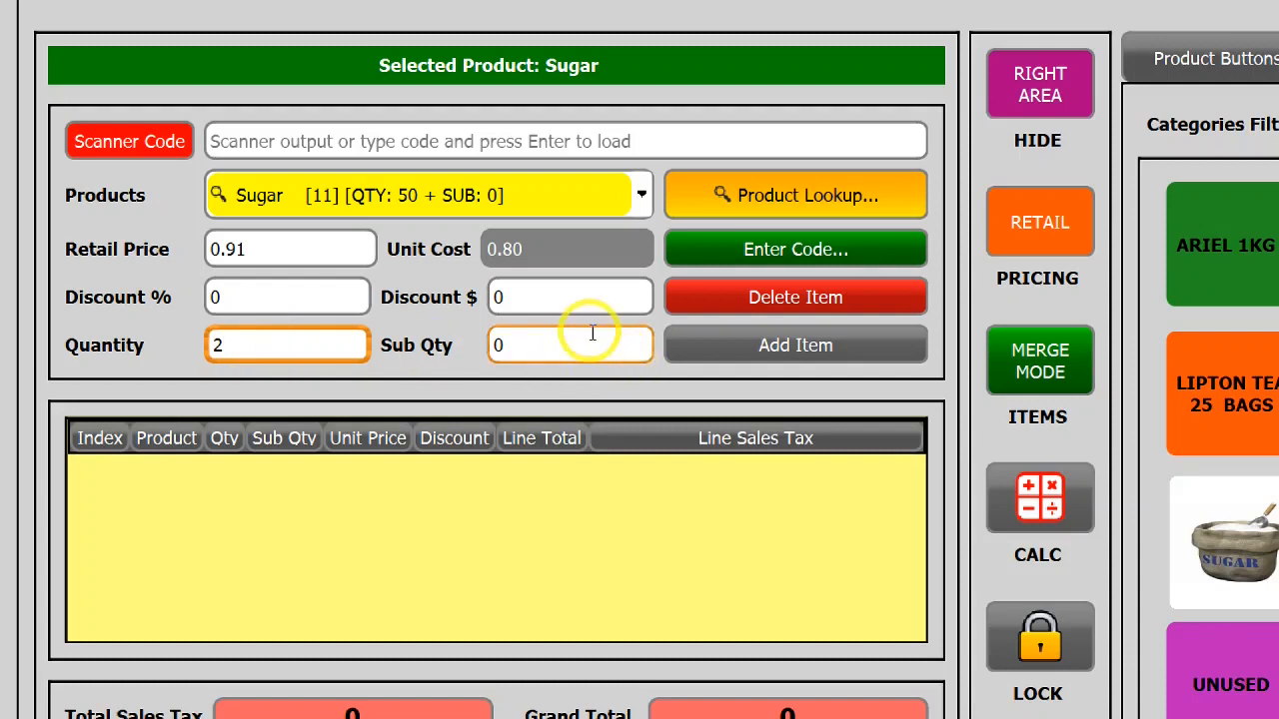
type("500")
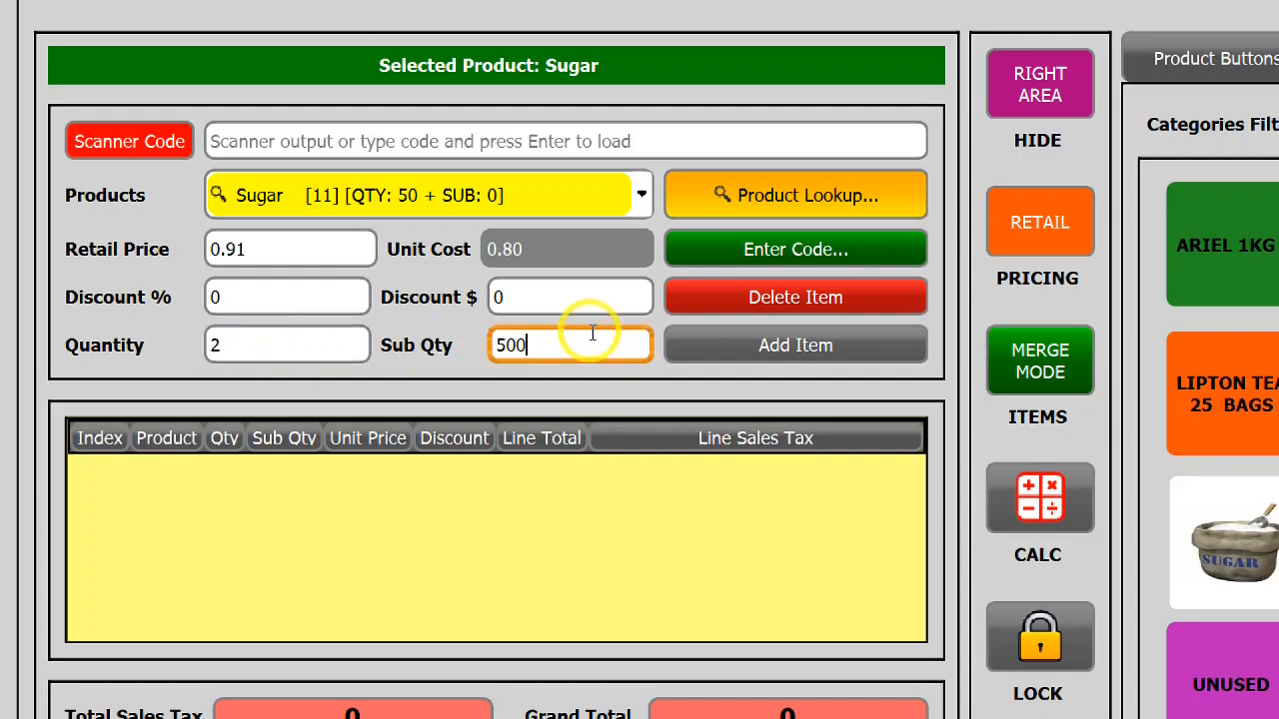
mouse_move(276, 369)
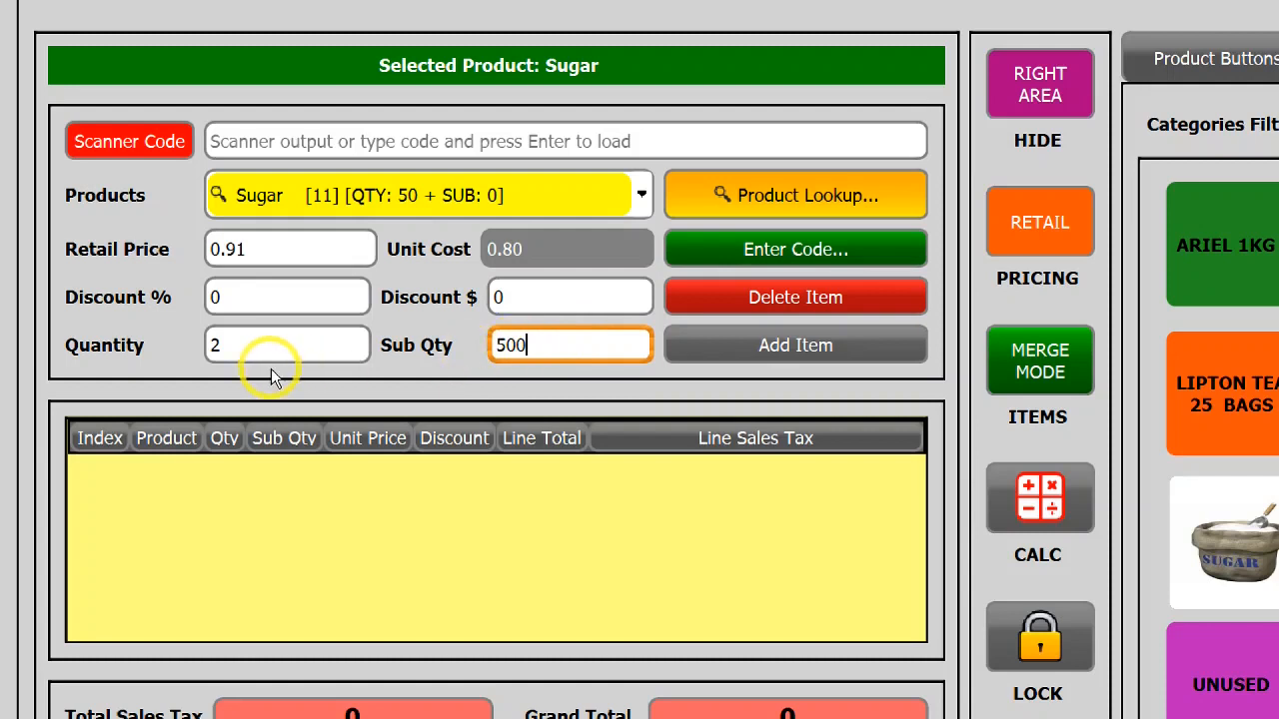
mouse_move(547, 361)
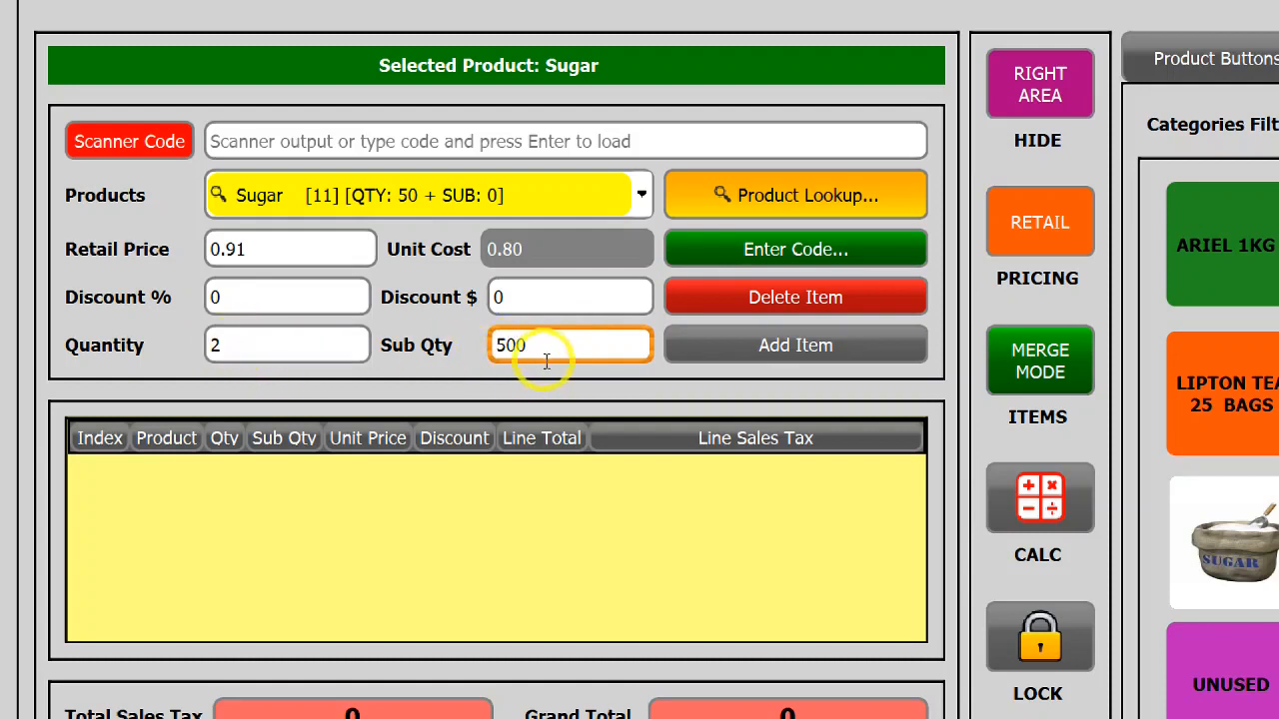
type("0")
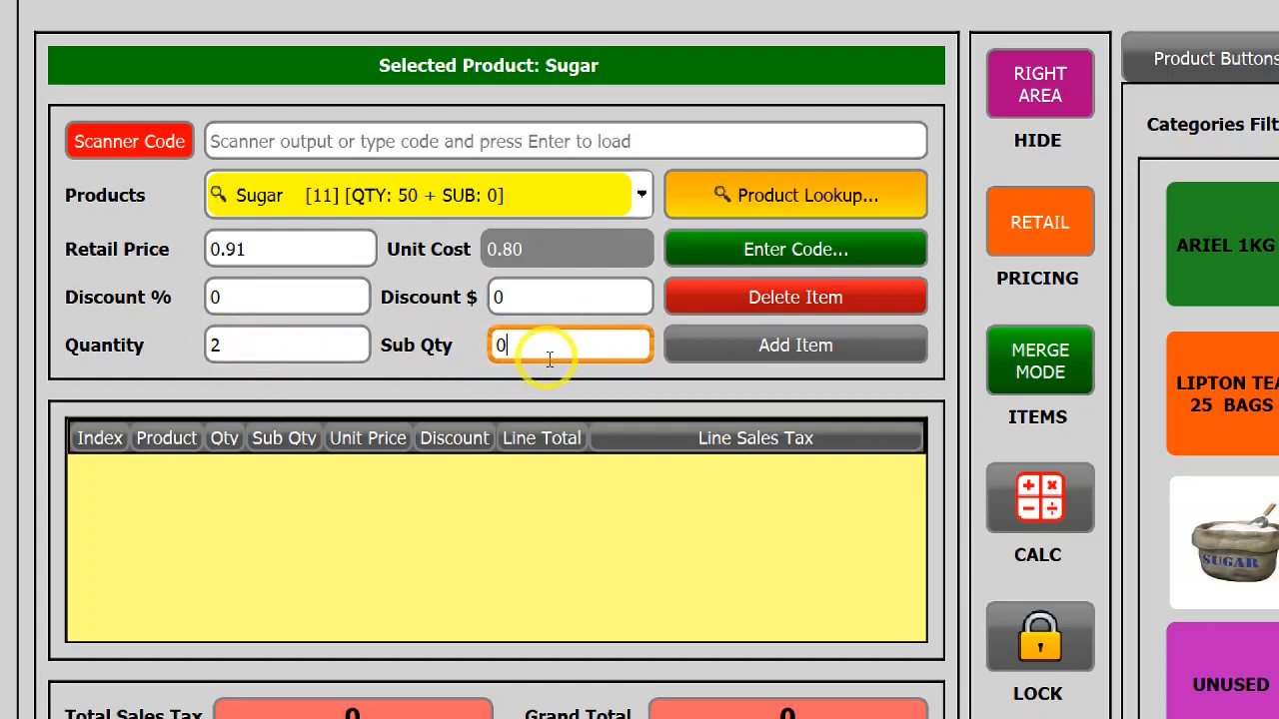
left_click(287, 343)
type(".5")
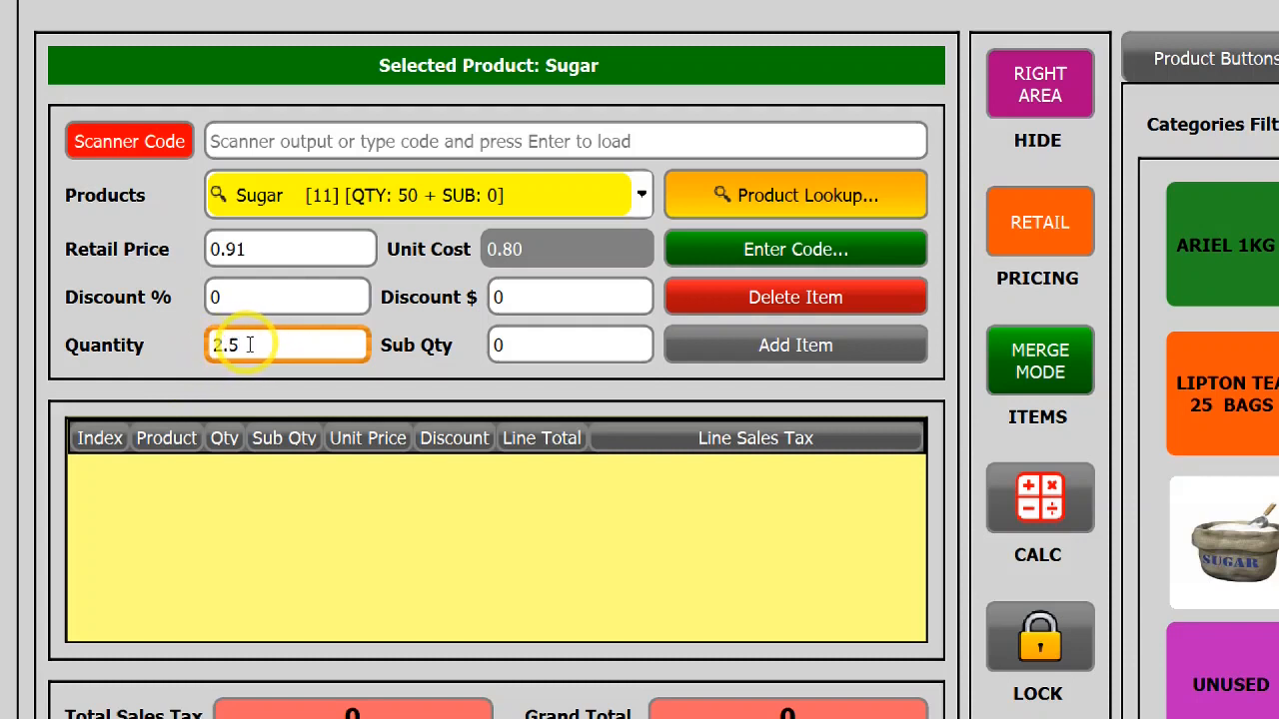
Add the Sugar line at quantity 2.5, bringing the grand total to 2.50.
left_click(795, 343)
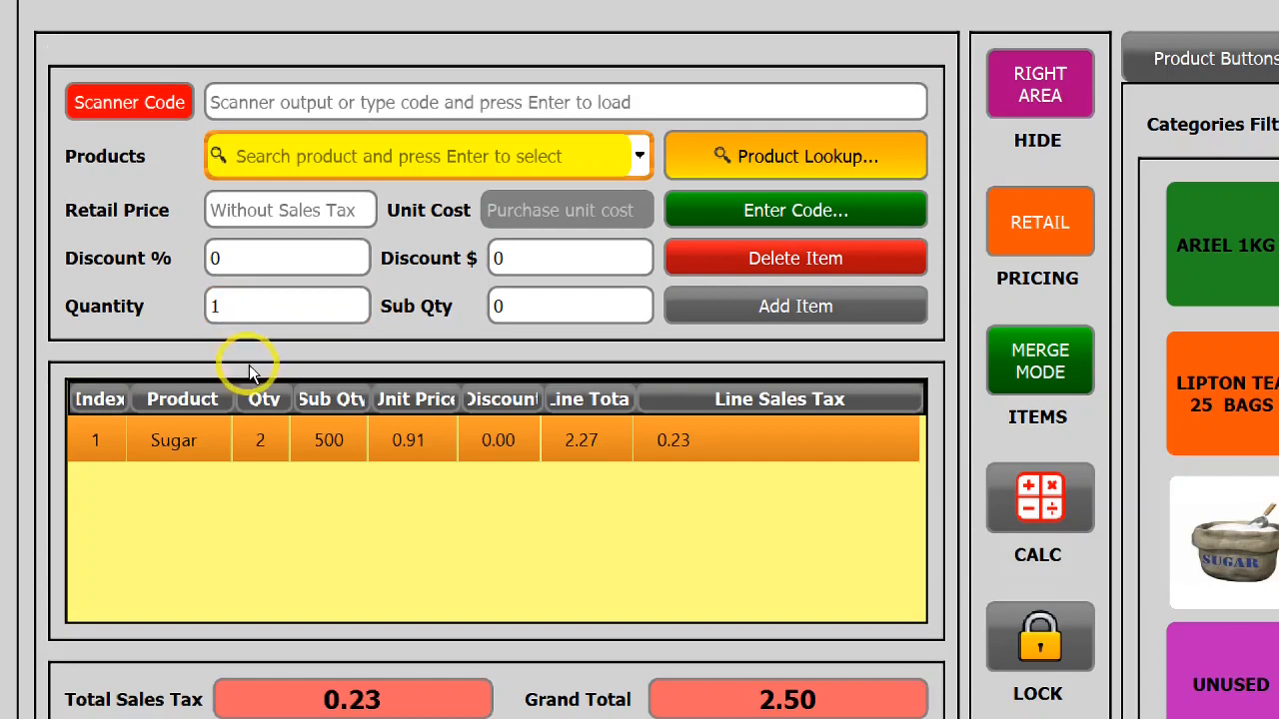
left_click(287, 306)
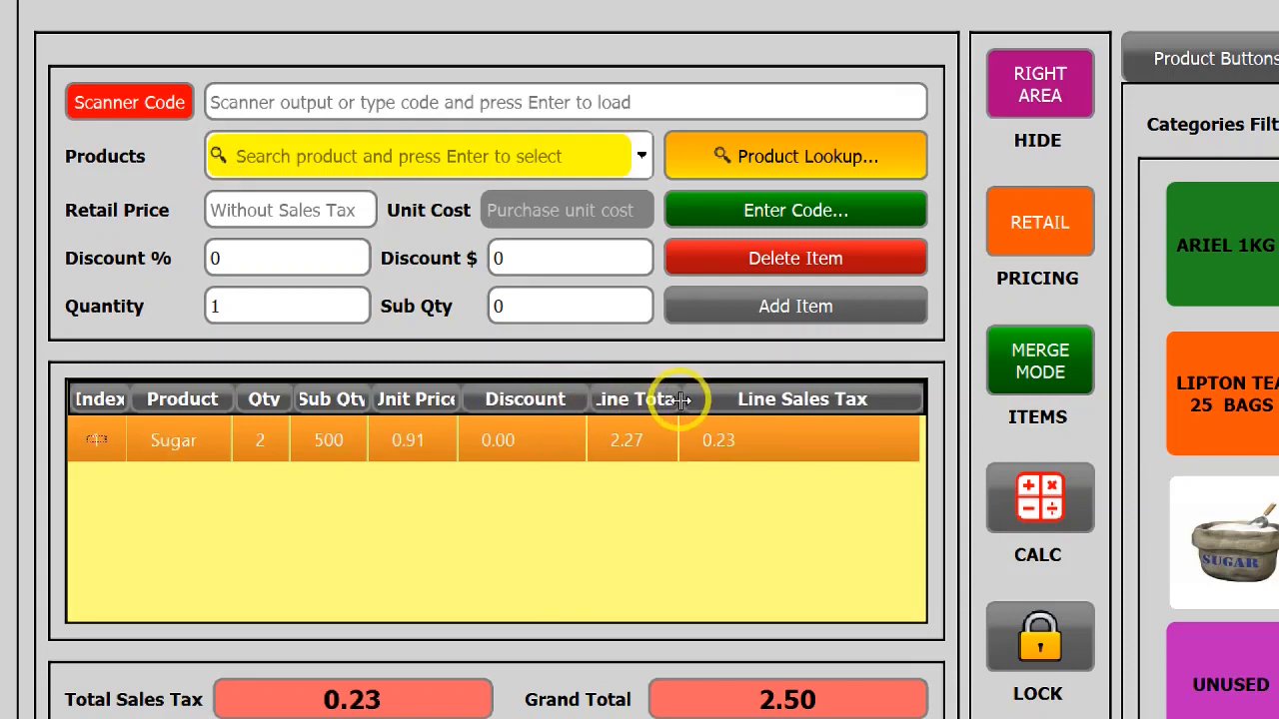
scroll("down", 3)
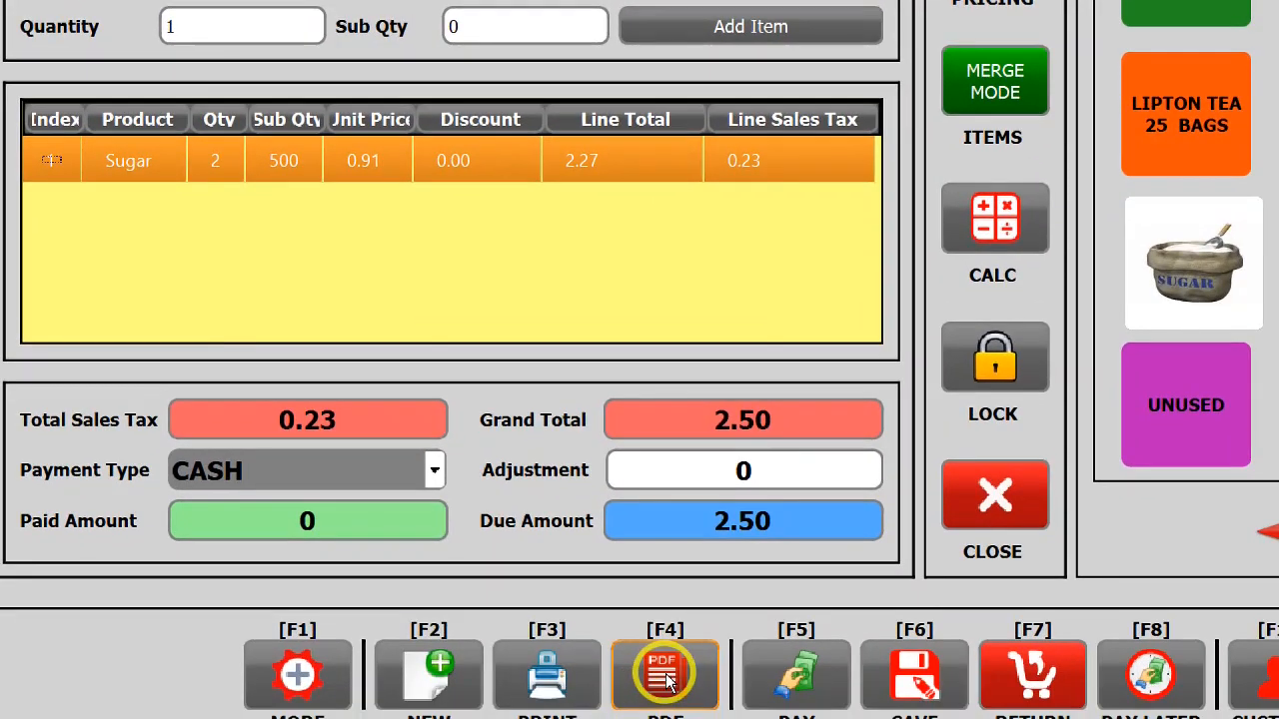
Generate the PDF receipt showing Sugar at 2.5Kg with $2.50 due.
left_click(664, 675)
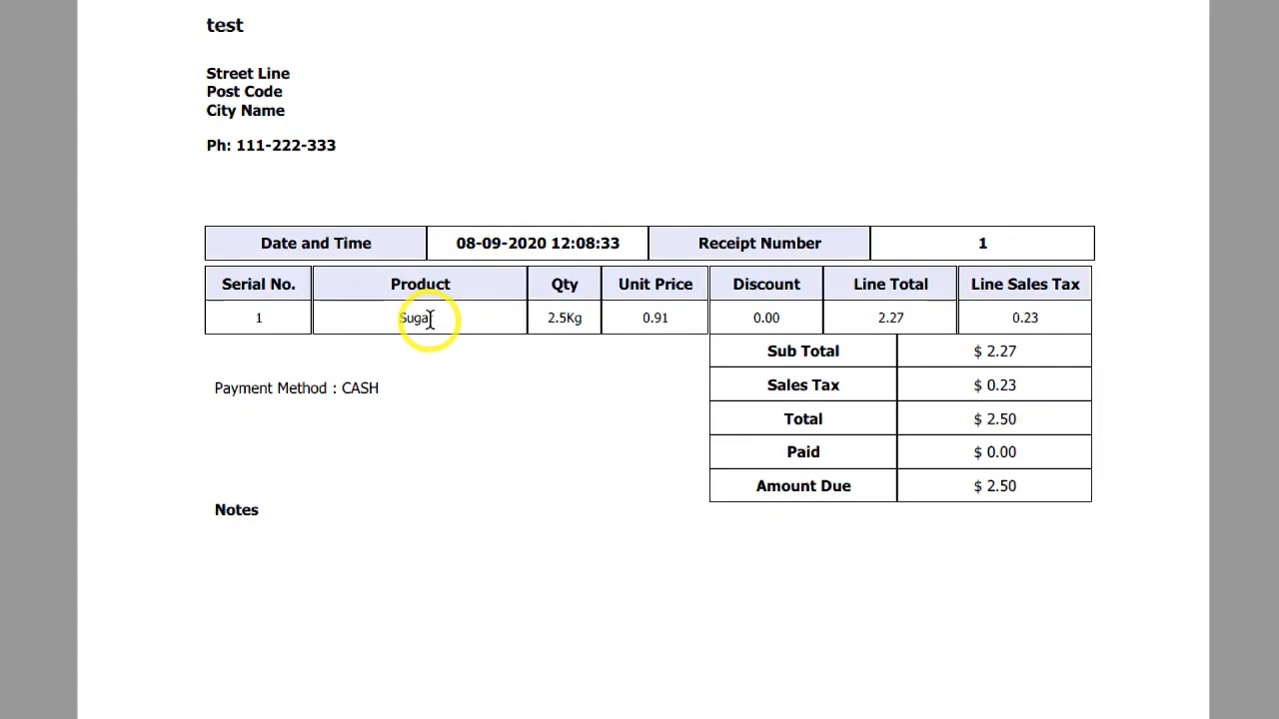
mouse_move(563, 317)
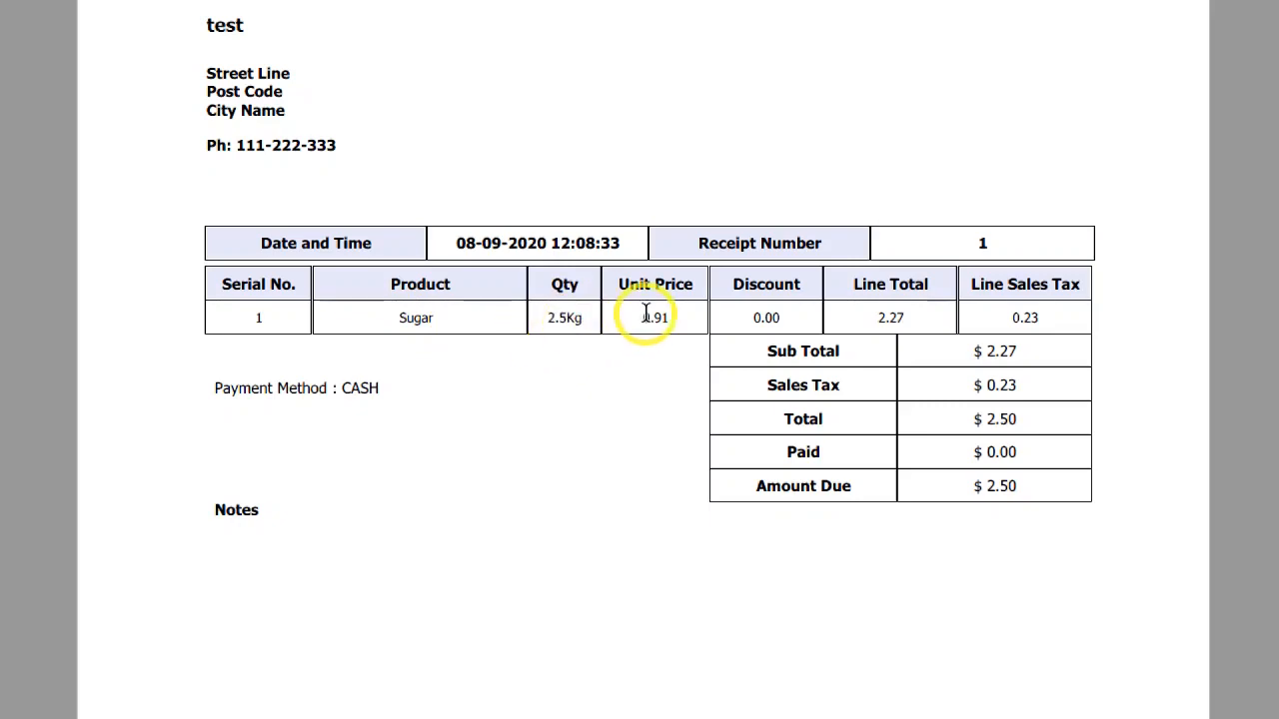
mouse_move(879, 322)
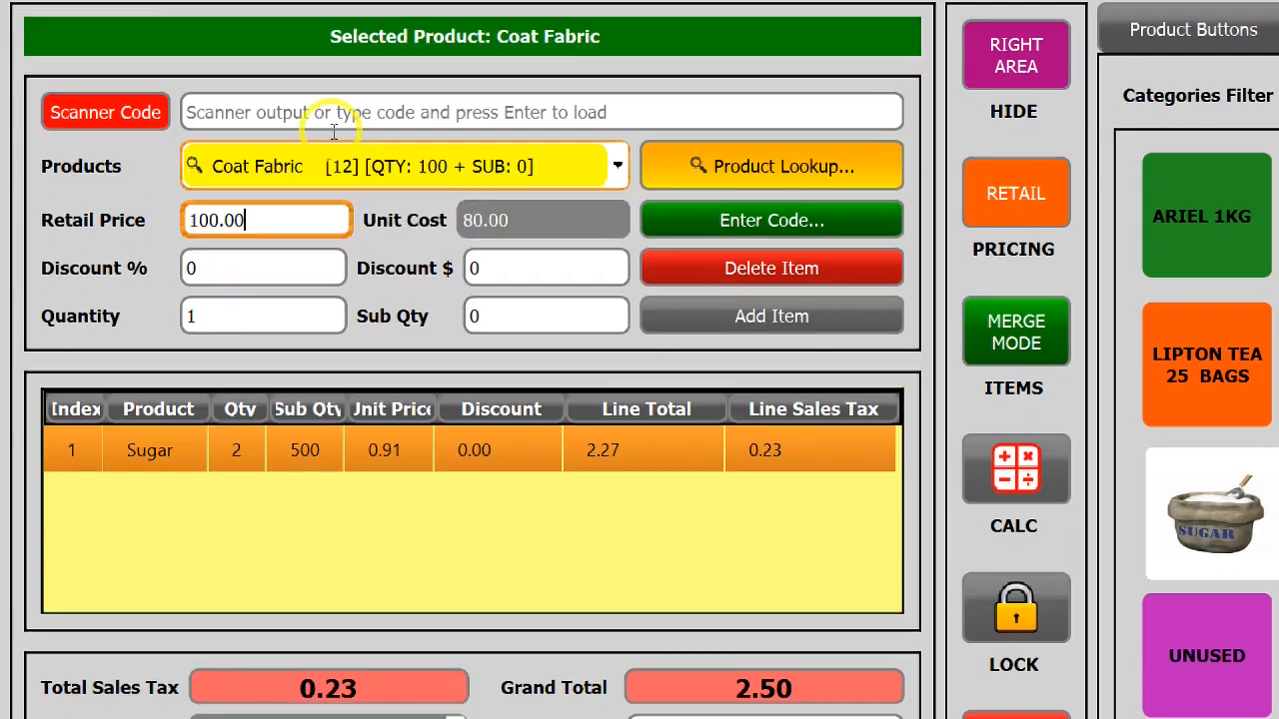
Add 3.25 of Coat Fabric, a 325.00 line making the total 327.50.
left_click(263, 316)
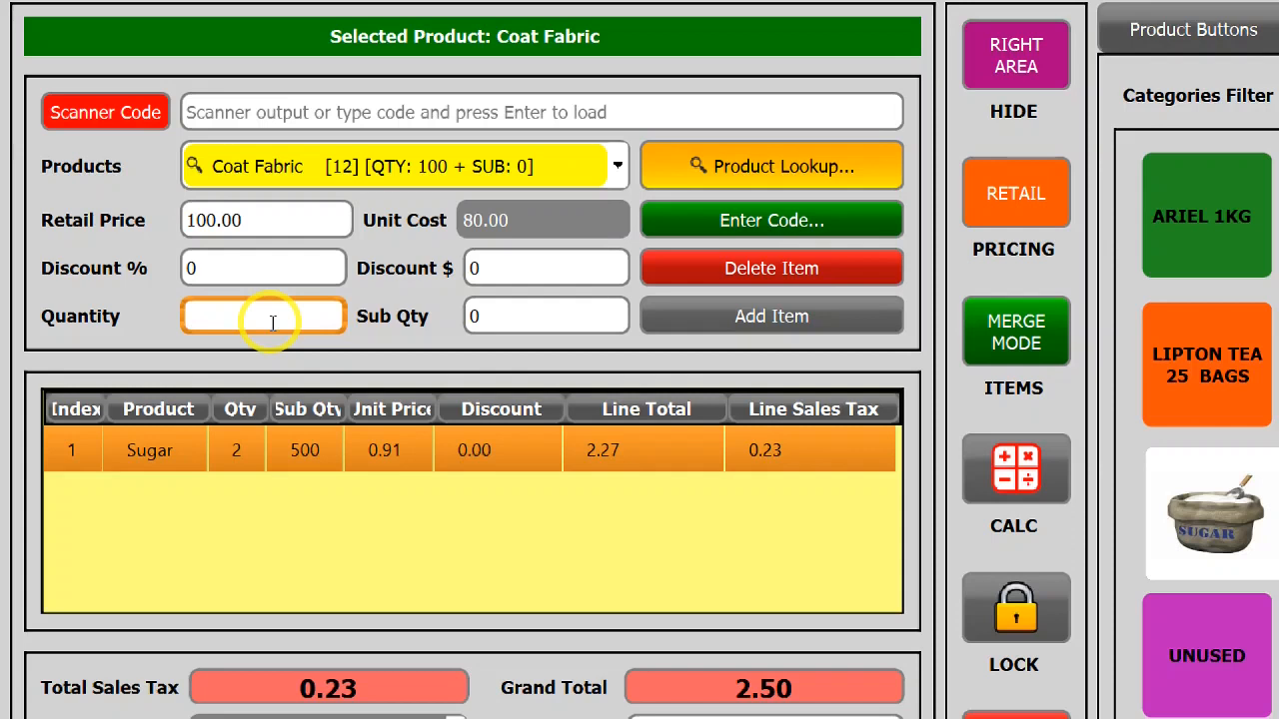
type("3.25")
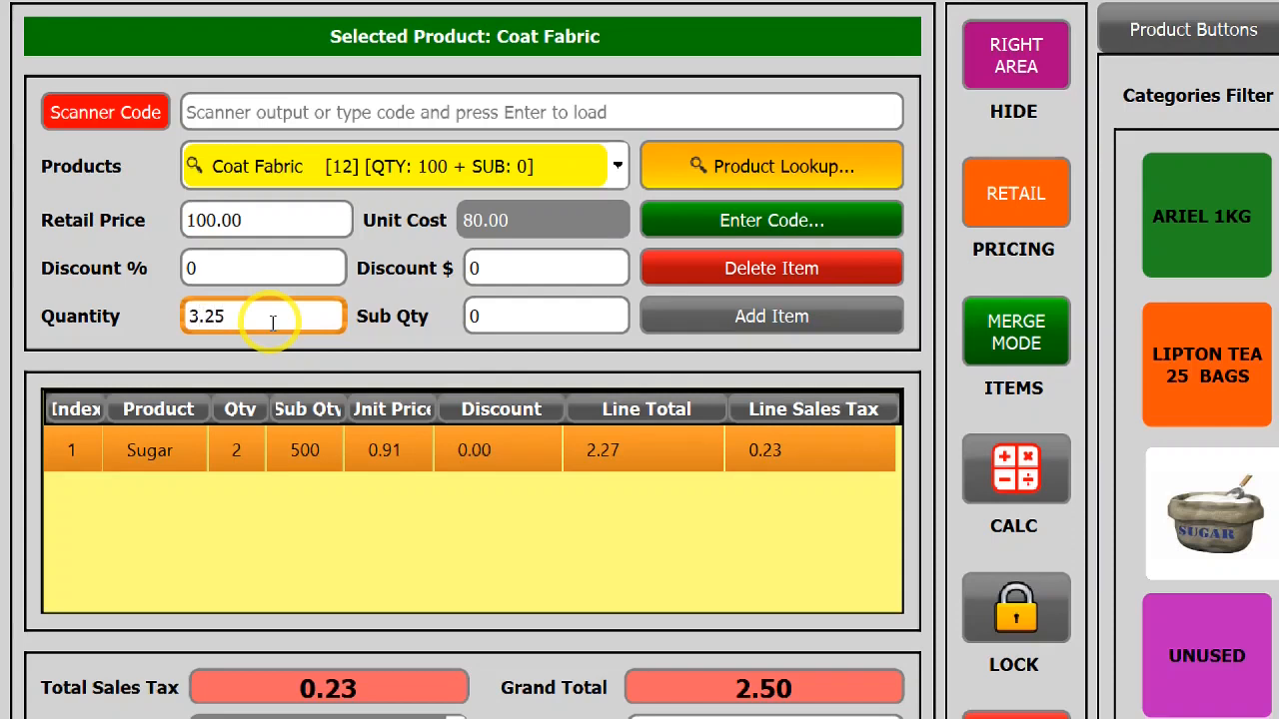
left_click(771, 316)
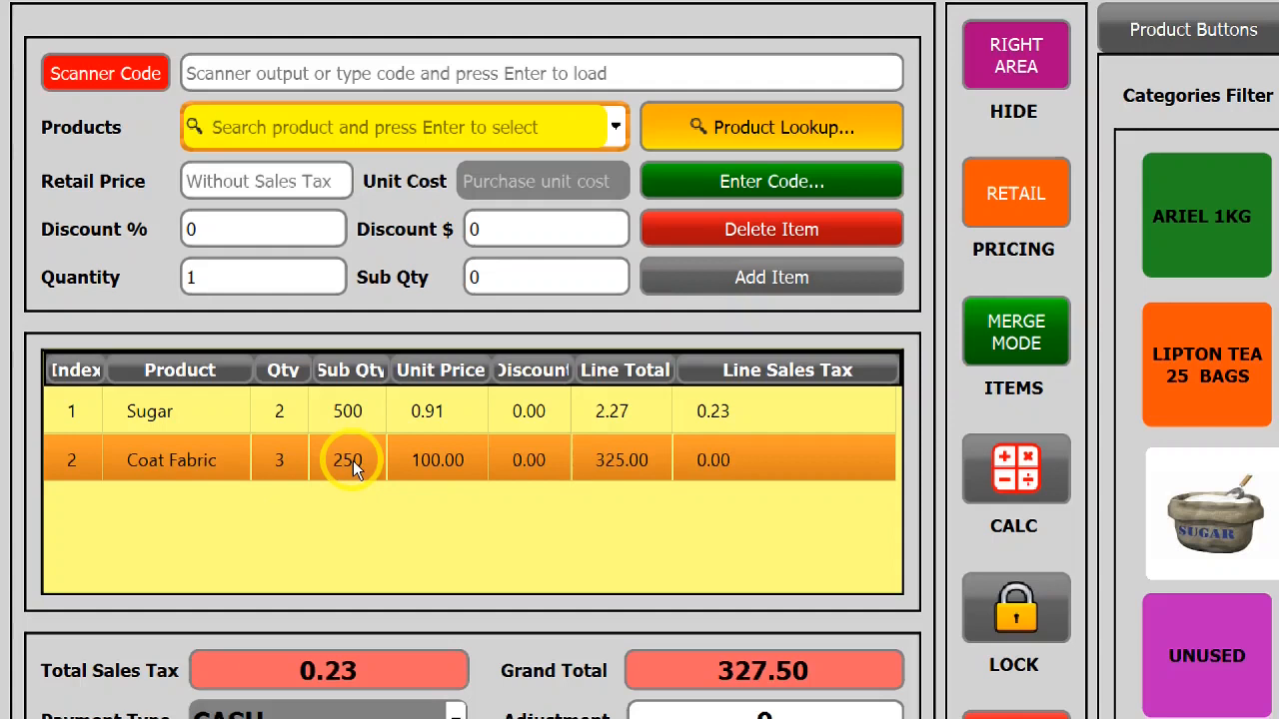
mouse_move(407, 472)
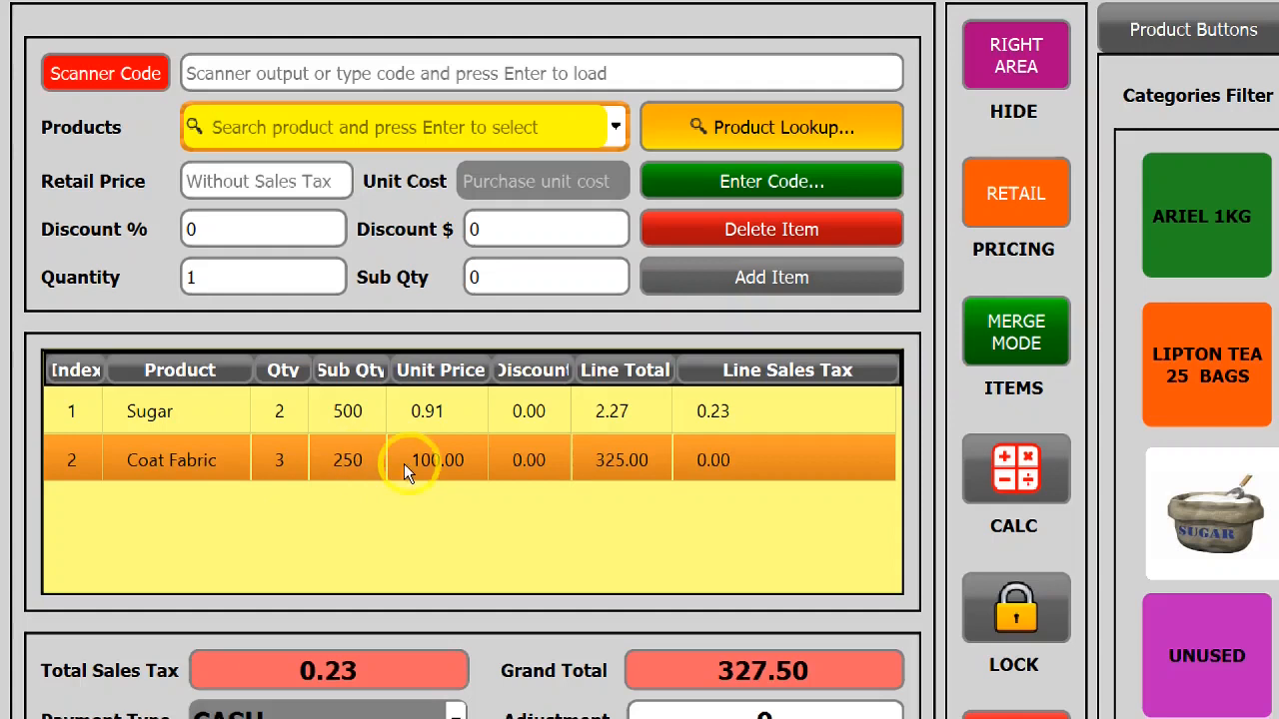
mouse_move(544, 535)
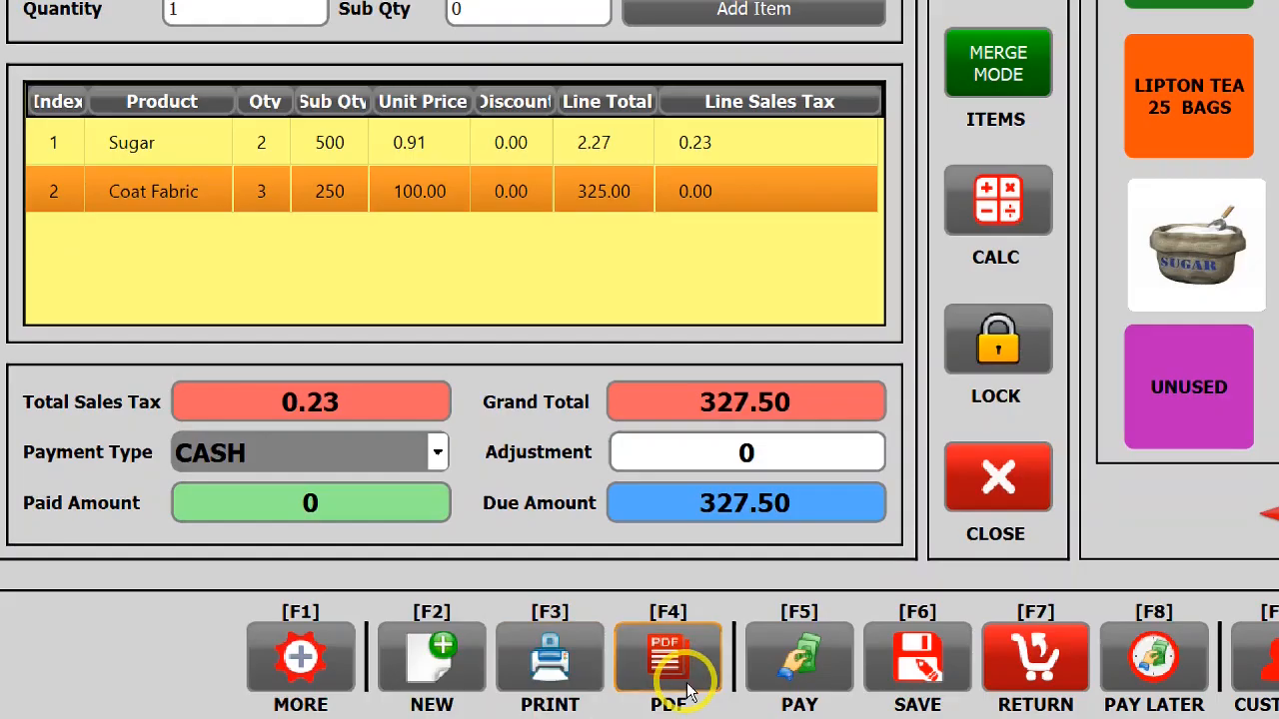
Generate the PDF receipt listing 2.5Kg Sugar and 3.25m Coat Fabric, $327.50 due.
left_click(667, 658)
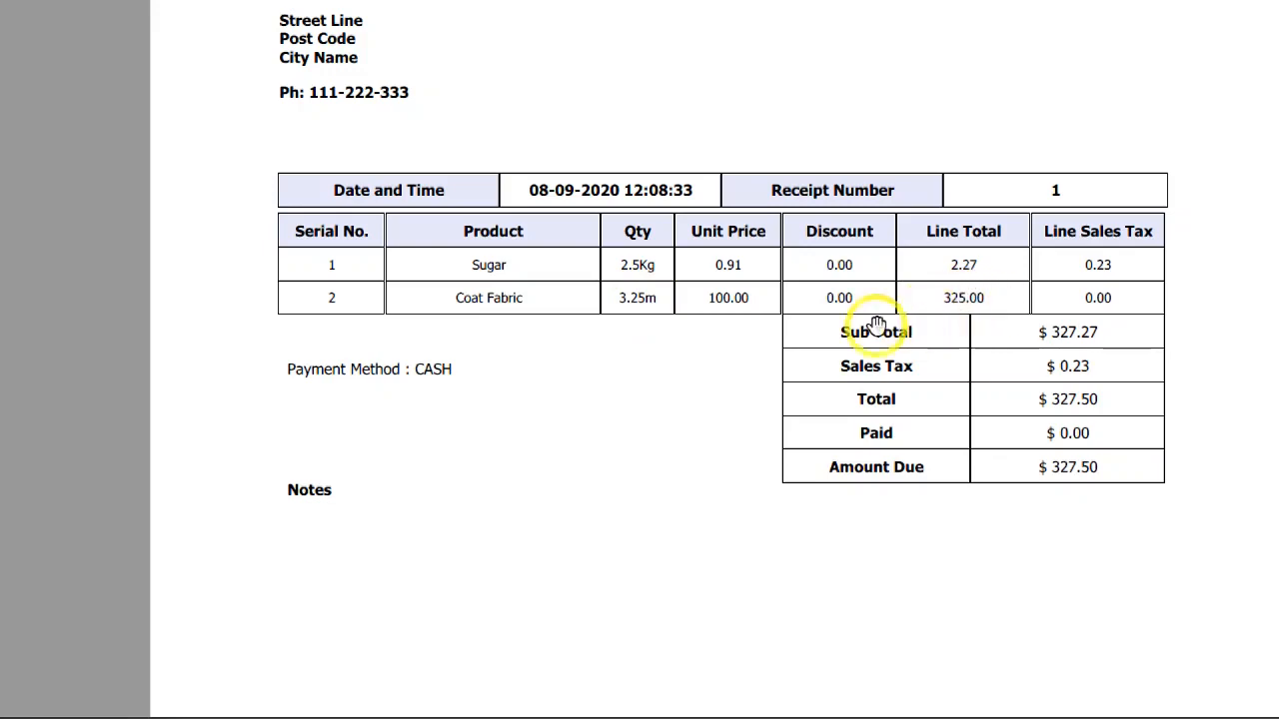
mouse_move(591, 487)
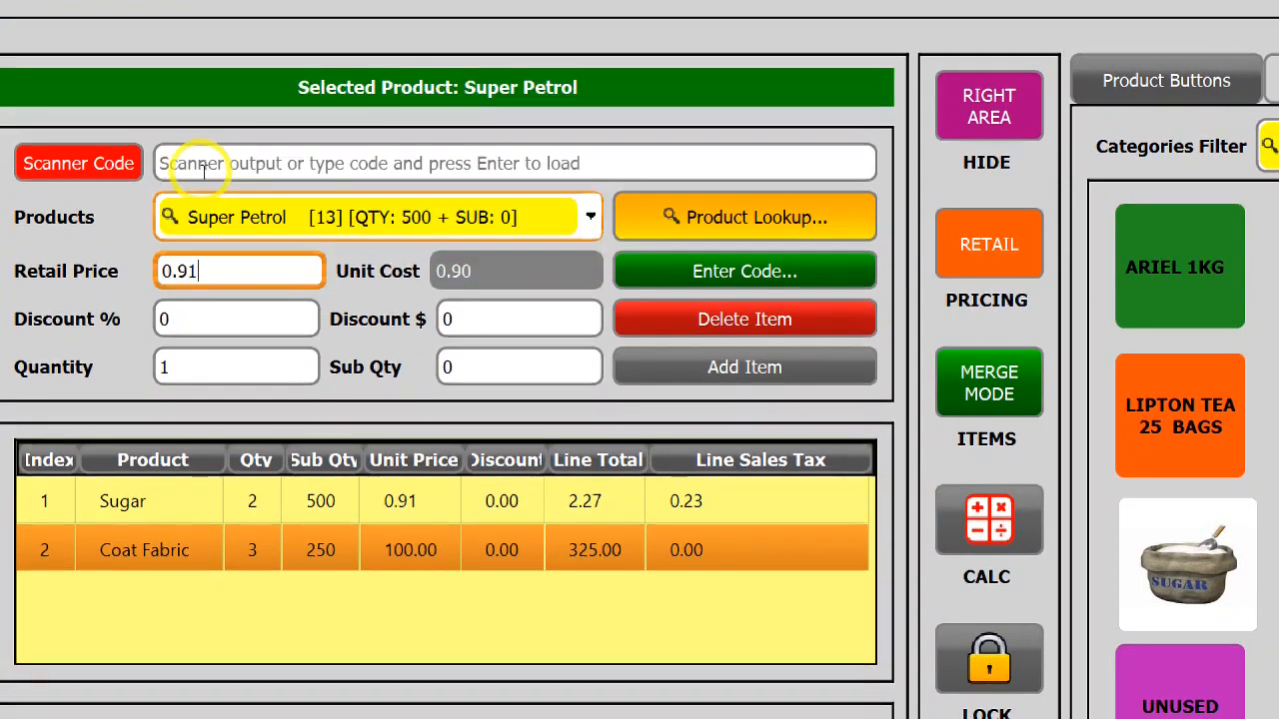
mouse_move(230, 376)
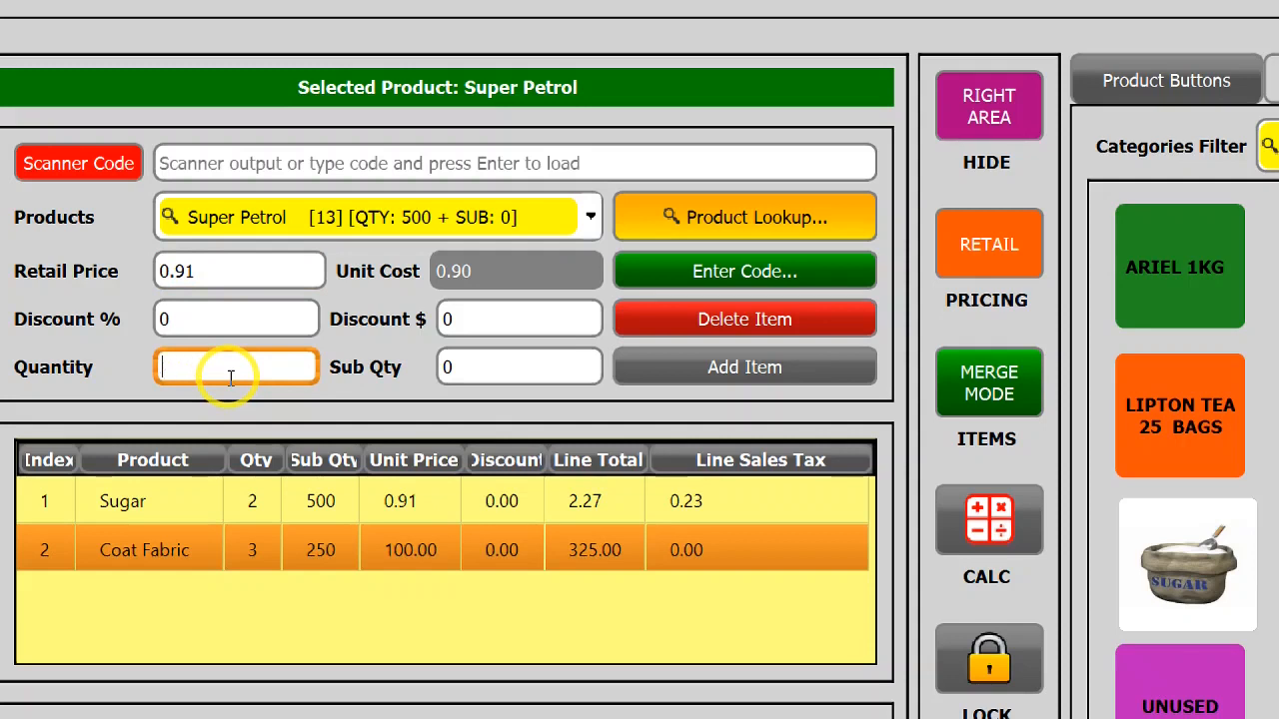
Add 25.5 of Super Petrol, raising the grand total to 353.02.
type("25.5")
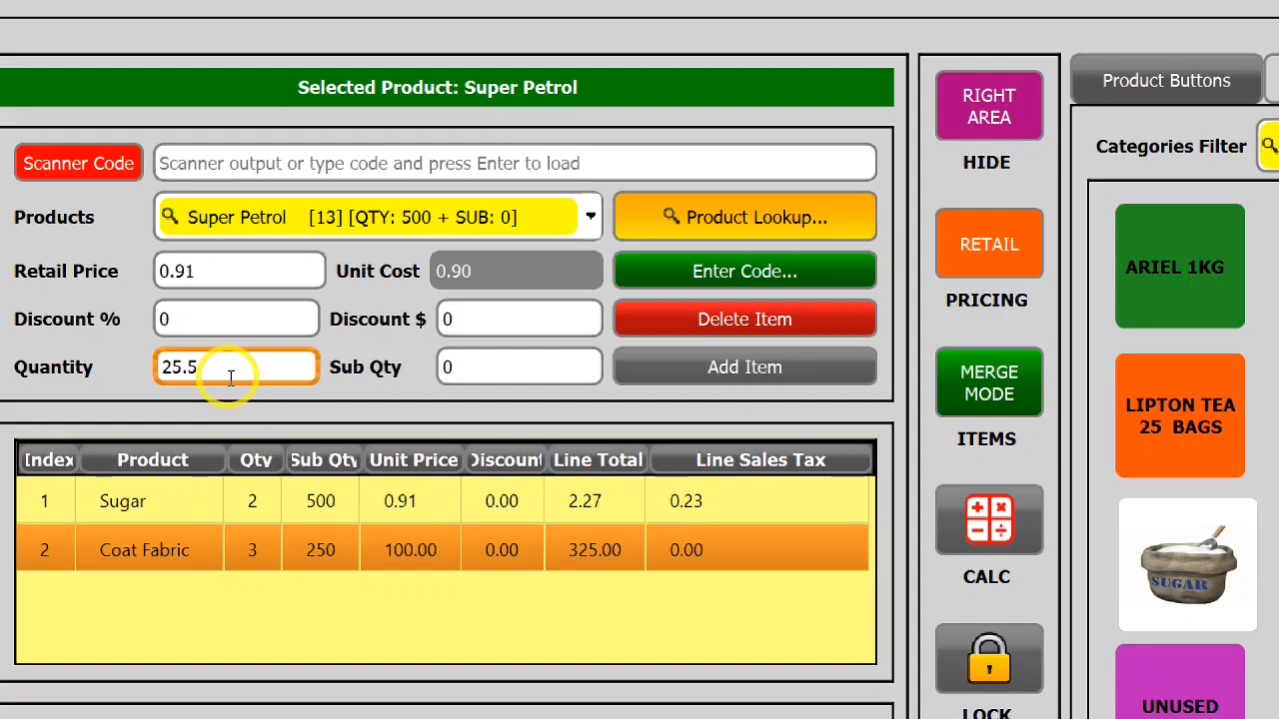
left_click(743, 367)
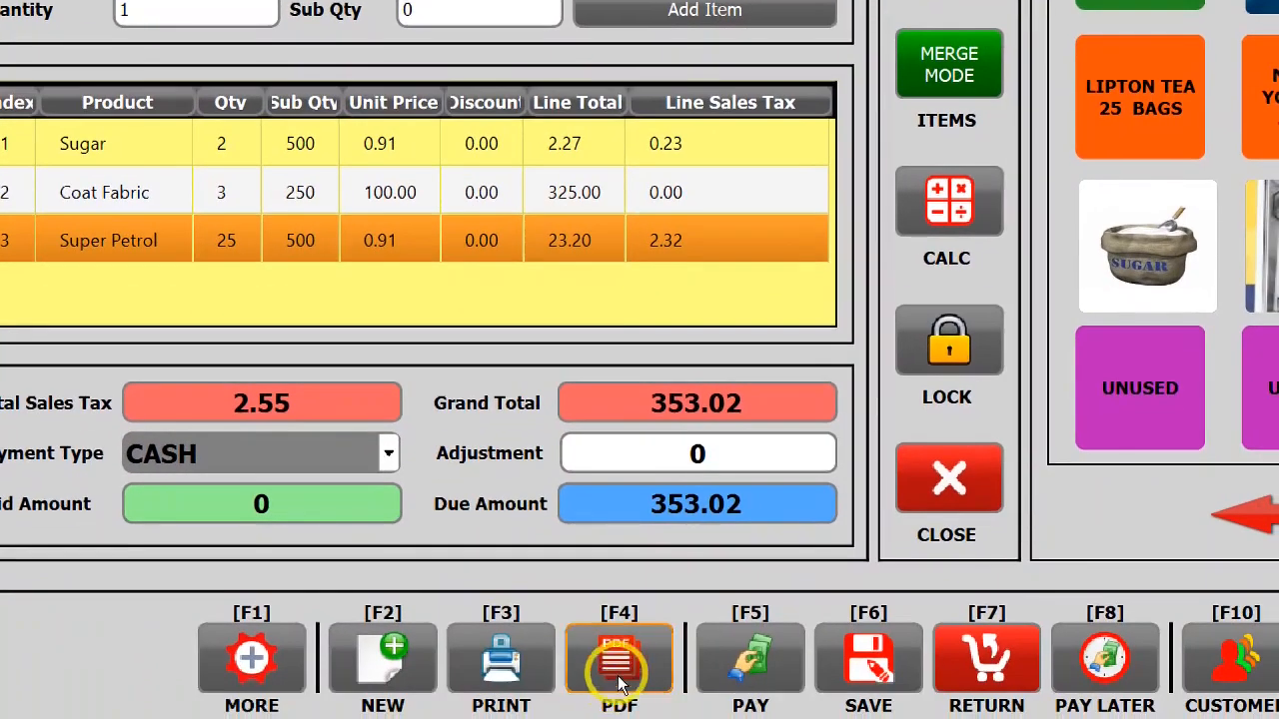
Generate the PDF receipt showing Super Petrol at 25.5L for 23.20 with $353.02 due, then close it.
left_click(620, 660)
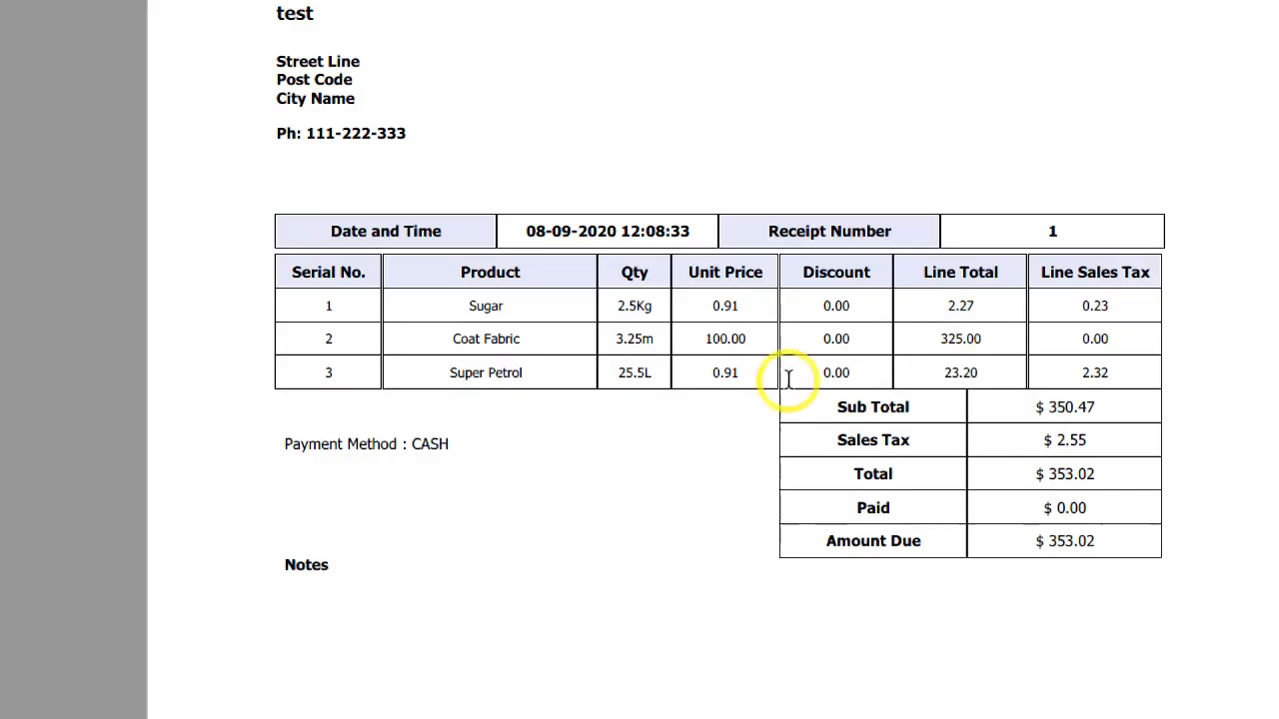
mouse_move(649, 379)
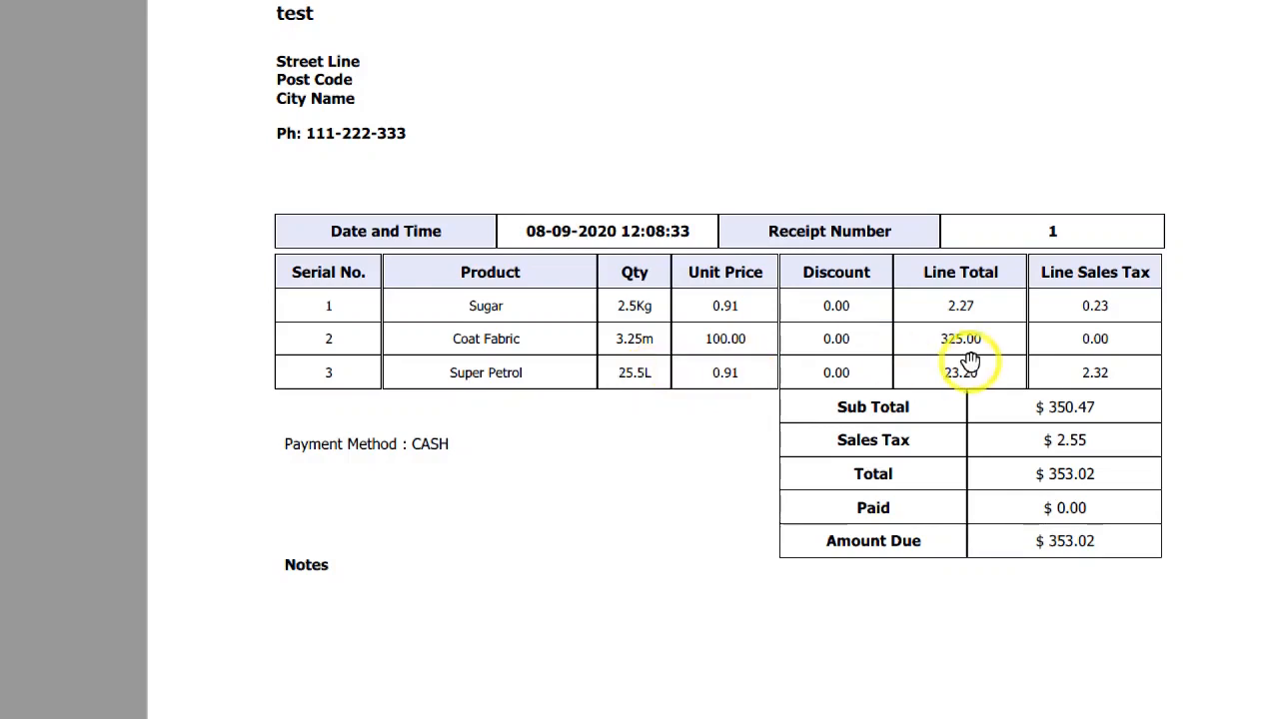
mouse_move(879, 373)
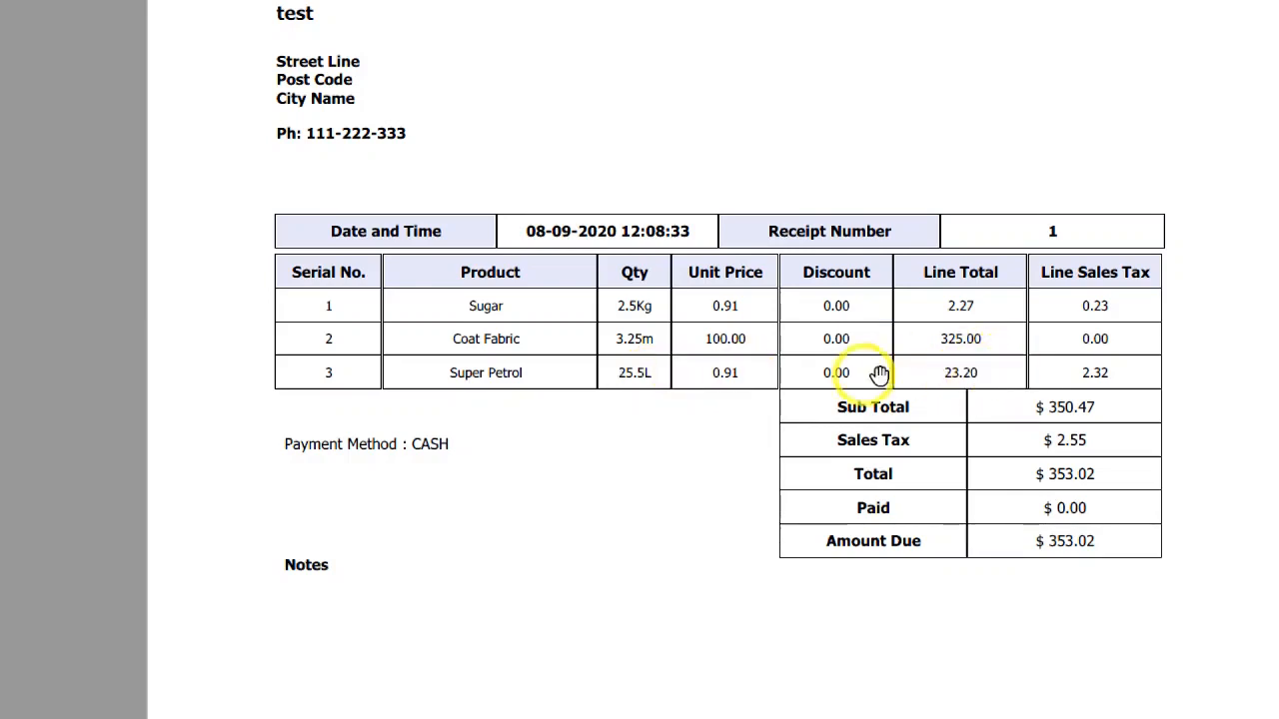
mouse_move(939, 357)
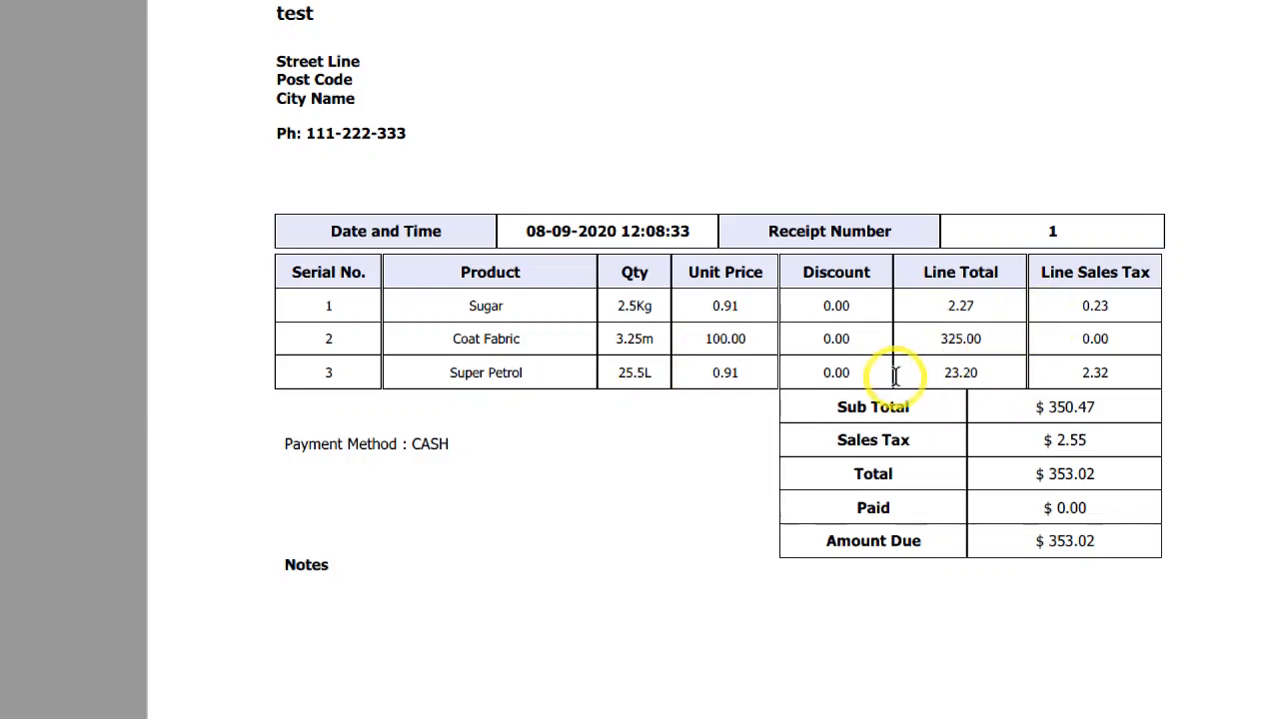
left_click(620, 657)
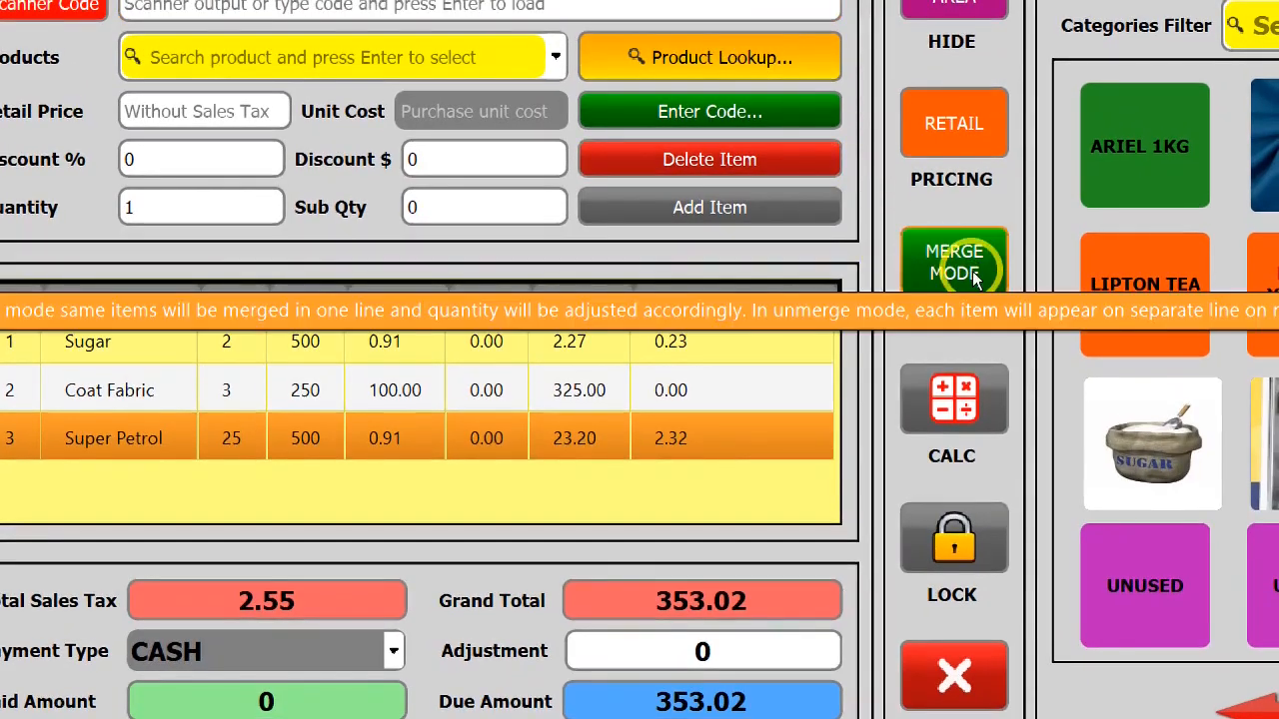
Switch to Unmerge Mode and add Sugar at quantity 0.5 as a separate fourth line, raising the total to 353.53.
left_click(953, 261)
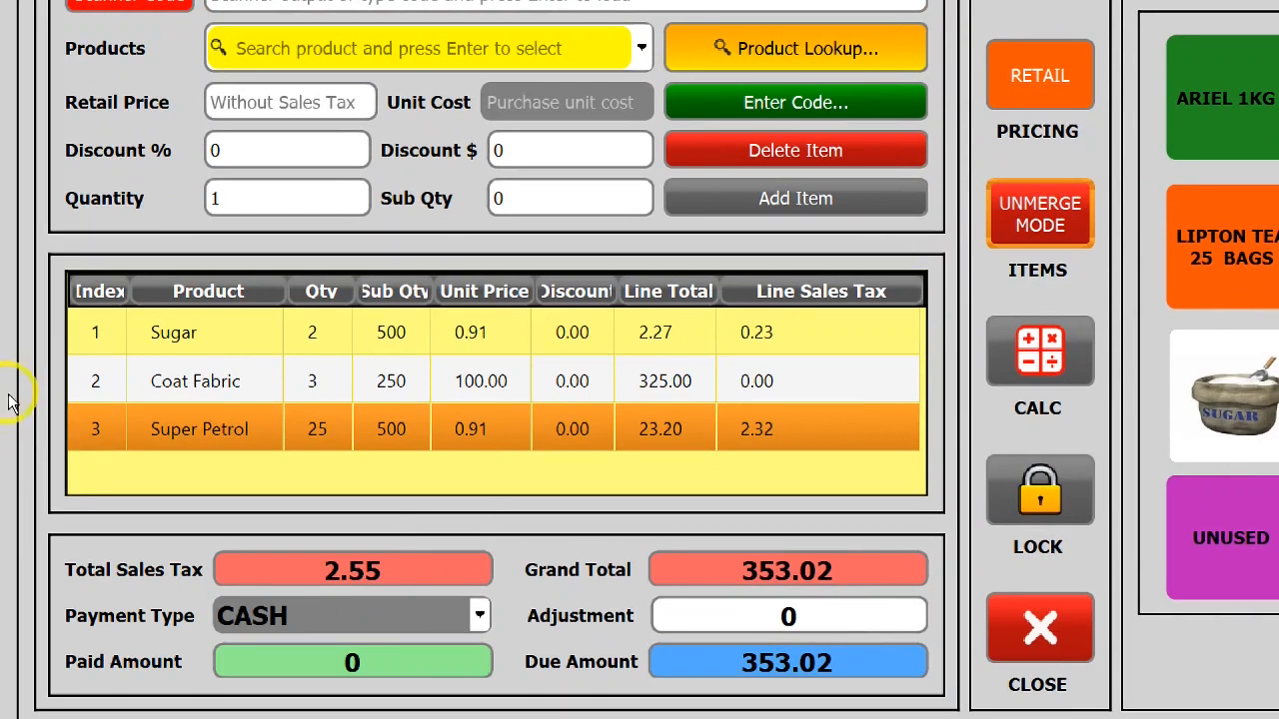
left_click(288, 198)
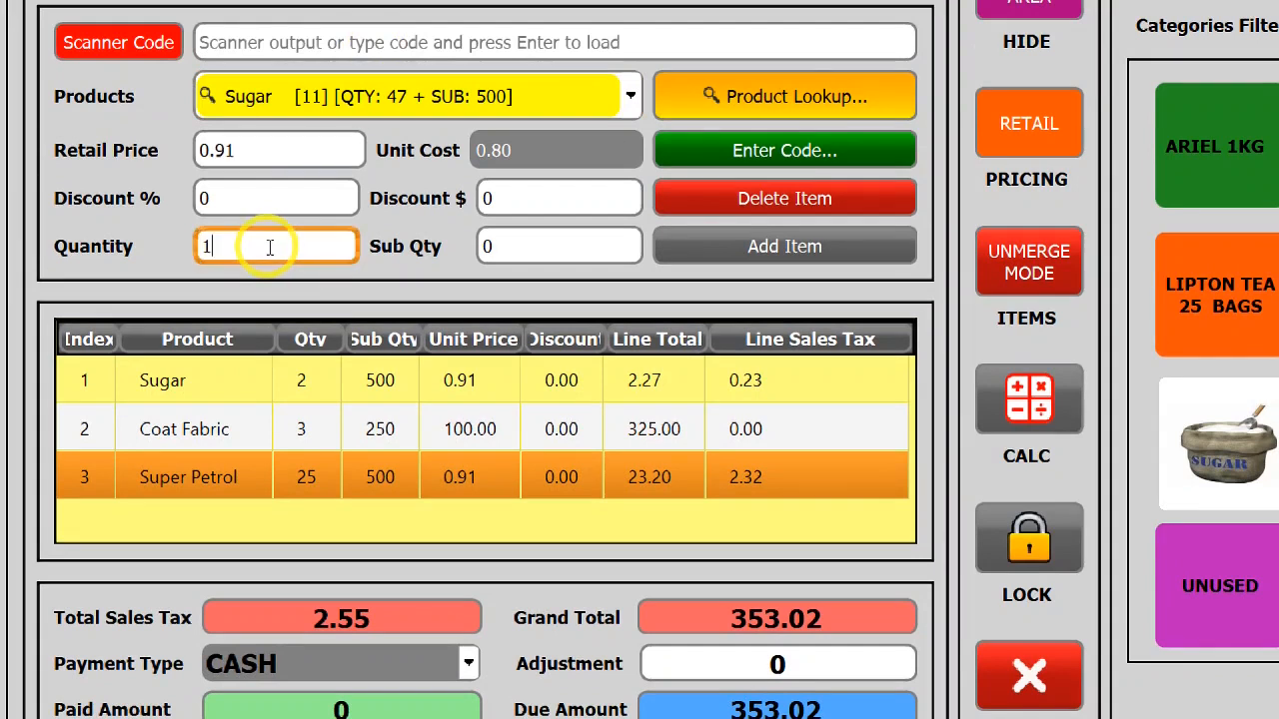
type("0.")
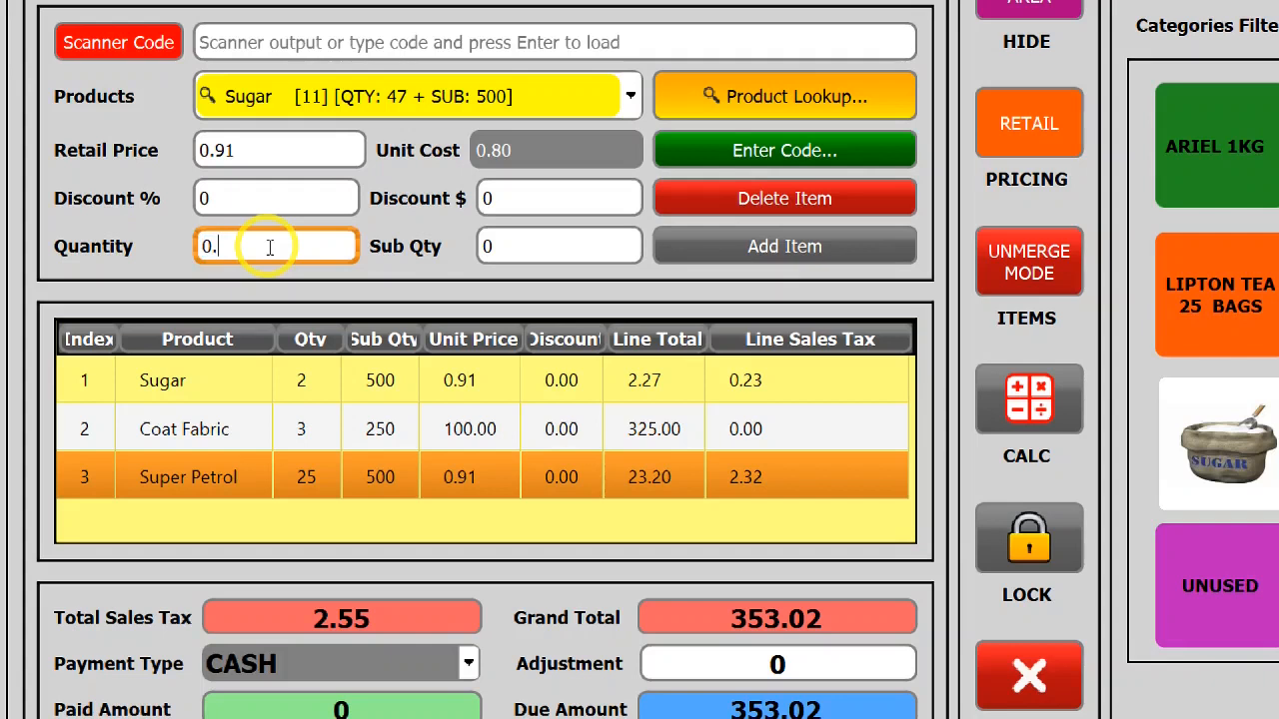
left_click(783, 246)
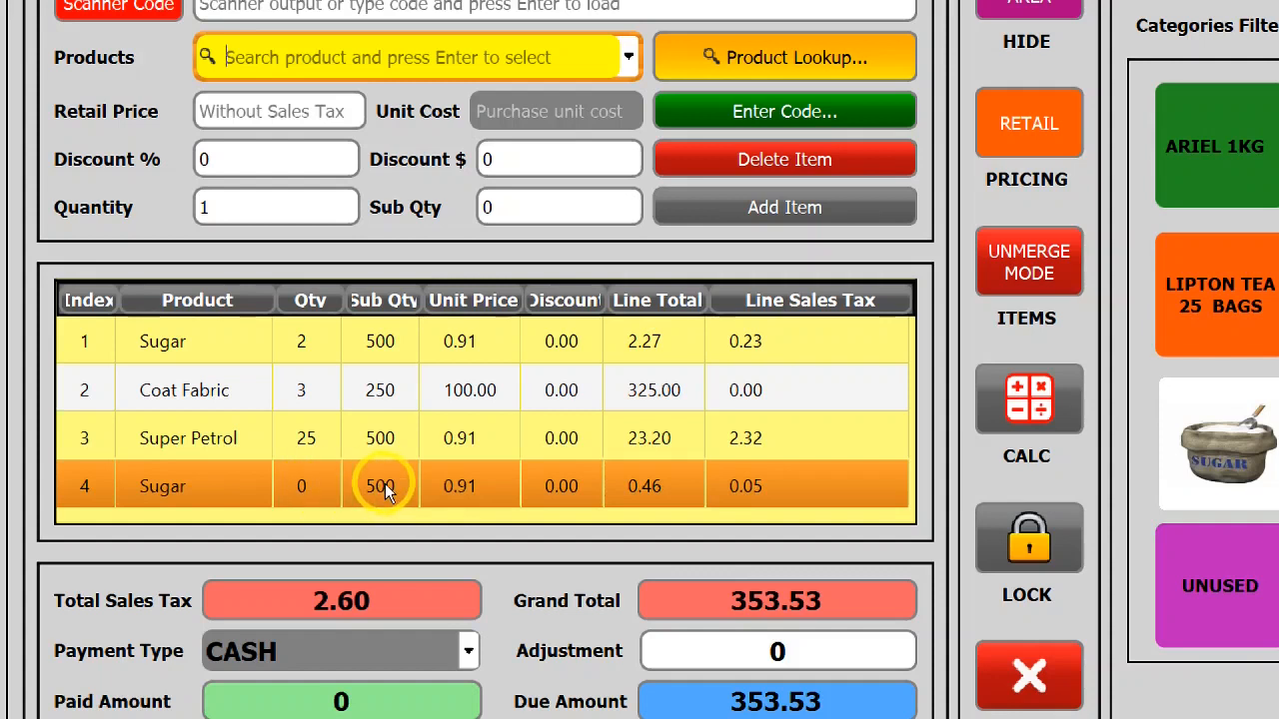
scroll("down", 3)
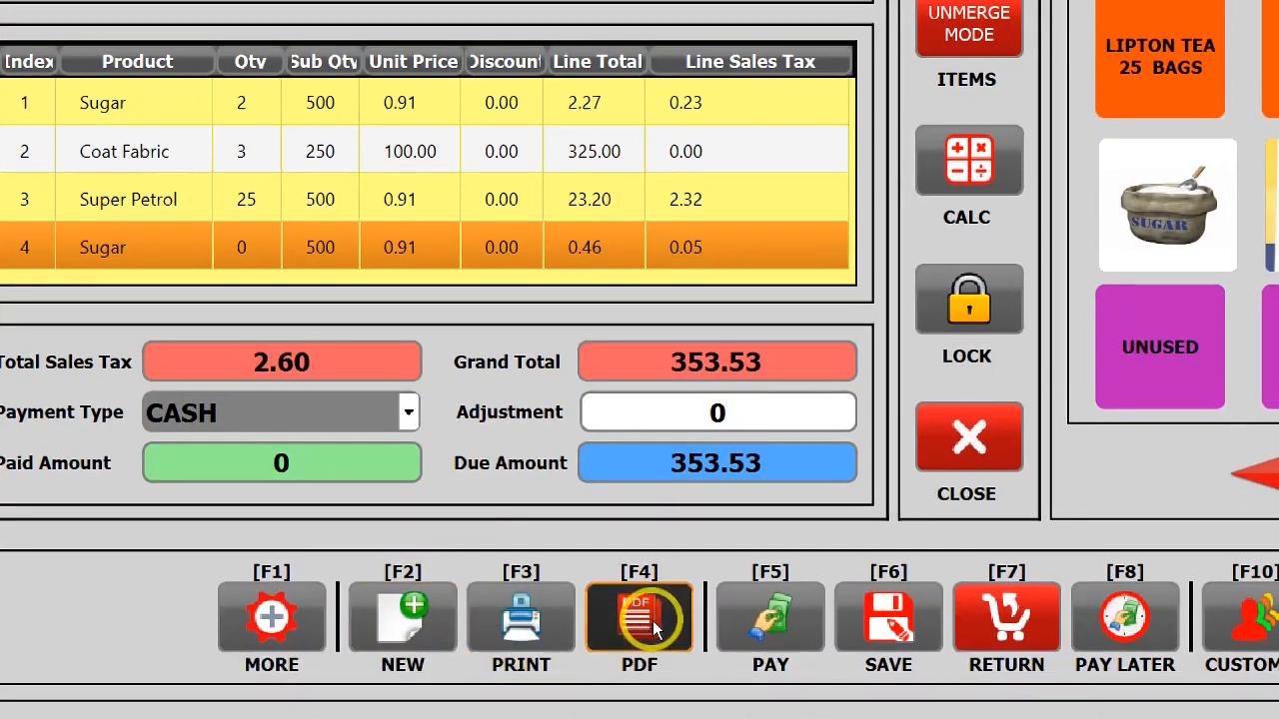
Generate the PDF receipt listing the fourth Sugar line as 500g for 0.46 with $353.53 due, and inspect it.
left_click(639, 617)
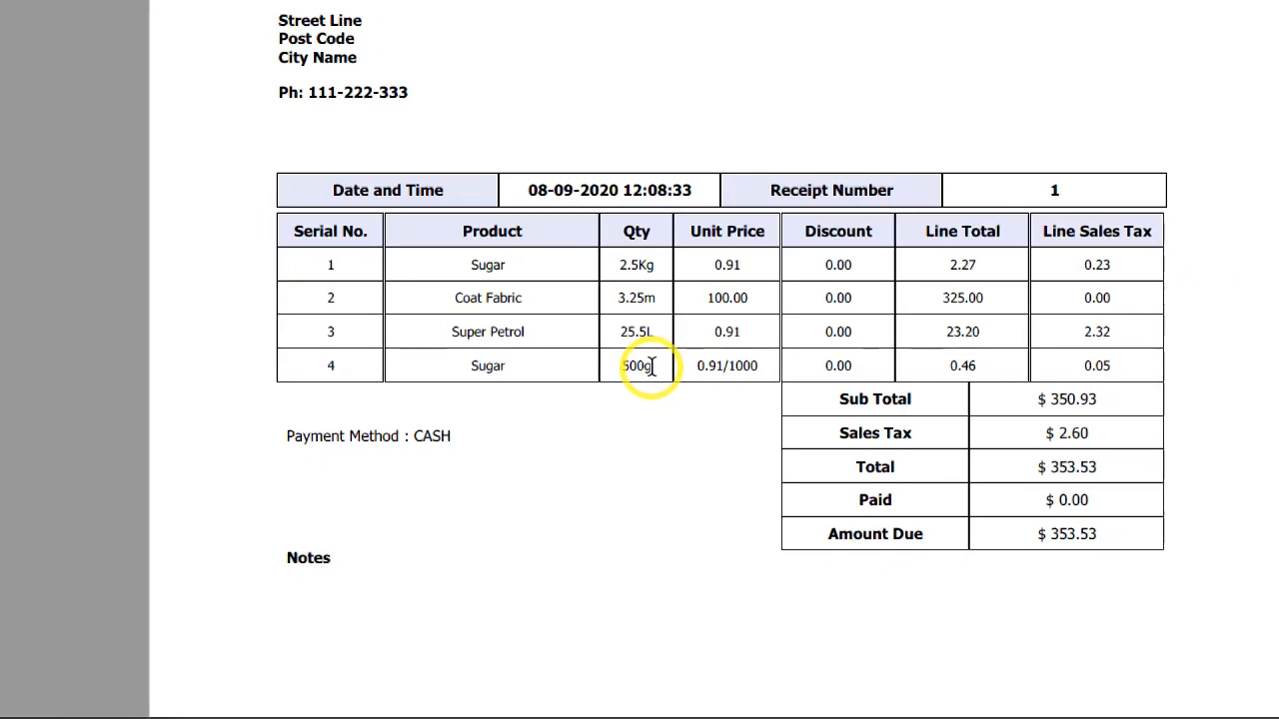
double_click(635, 366)
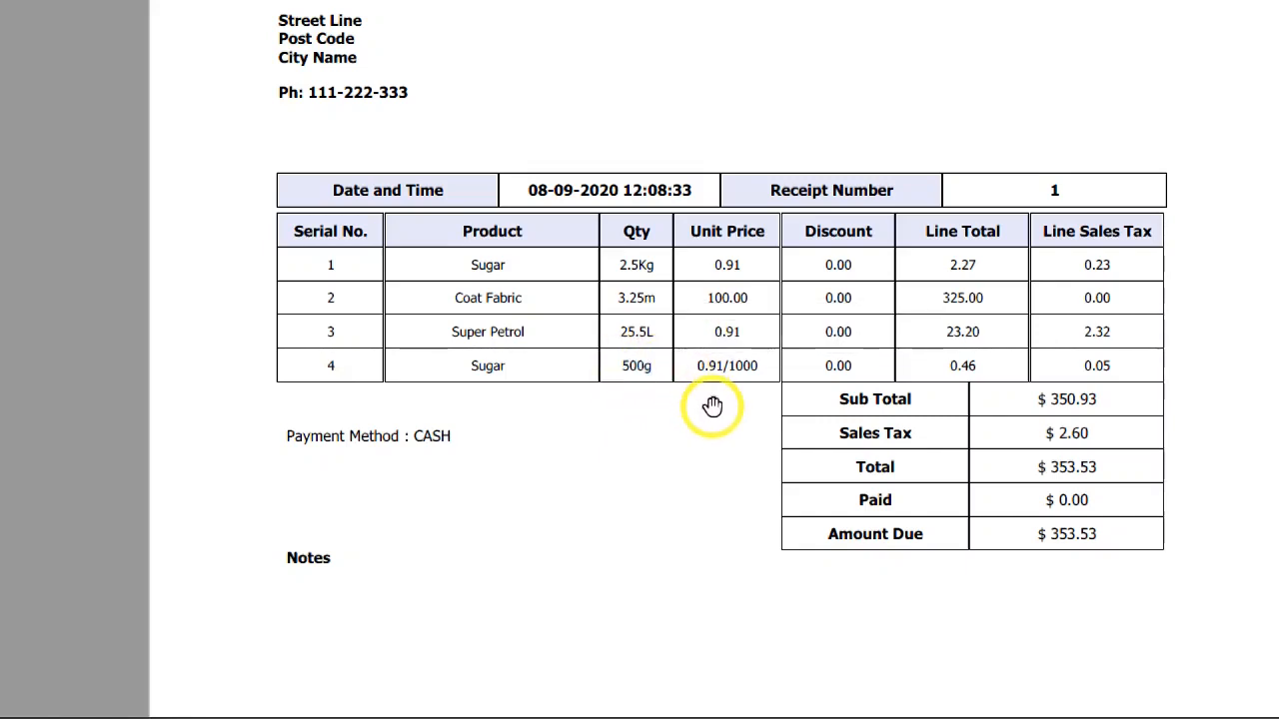
mouse_move(735, 216)
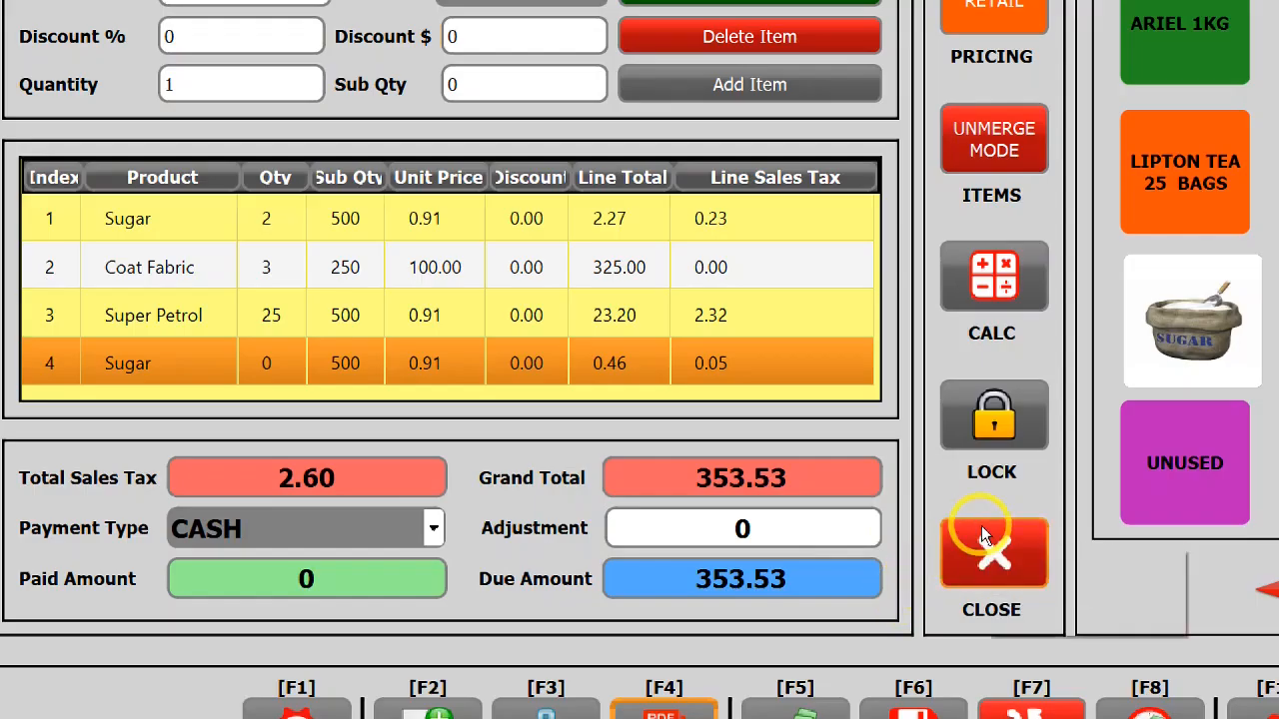
mouse_move(990, 550)
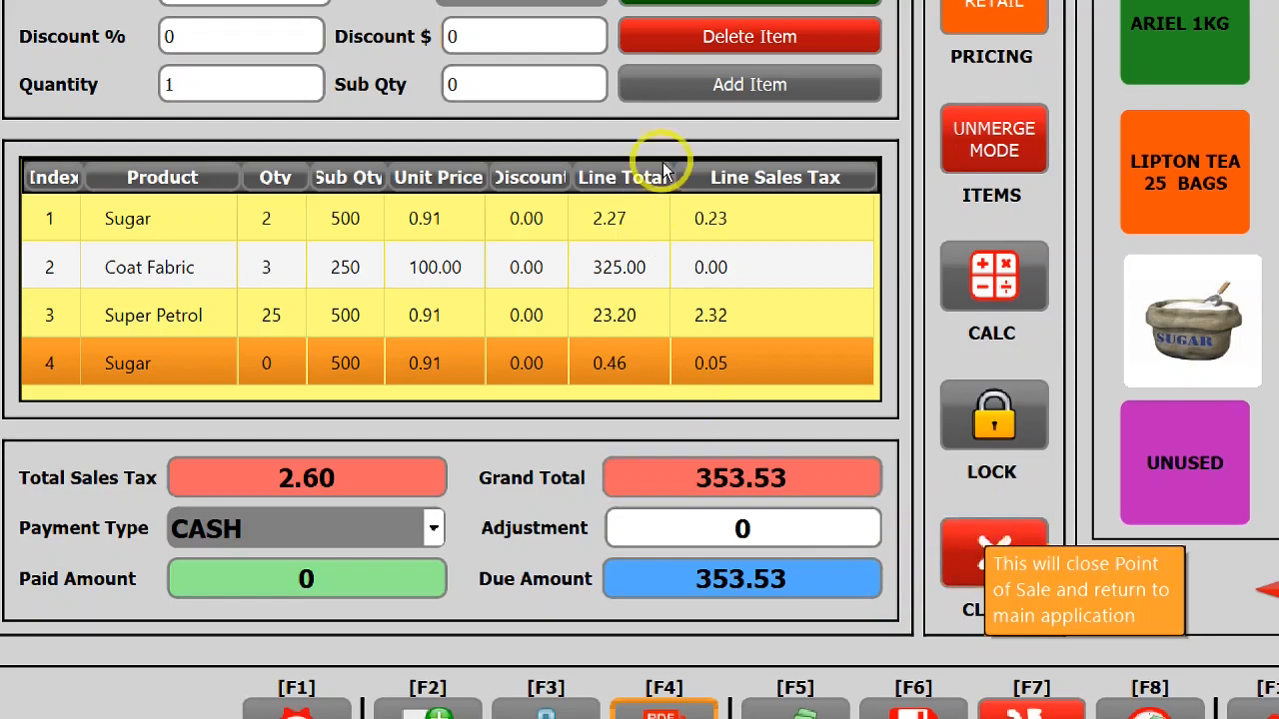
Close the POS and confirm, returning to the main dashboard overview.
left_click(990, 556)
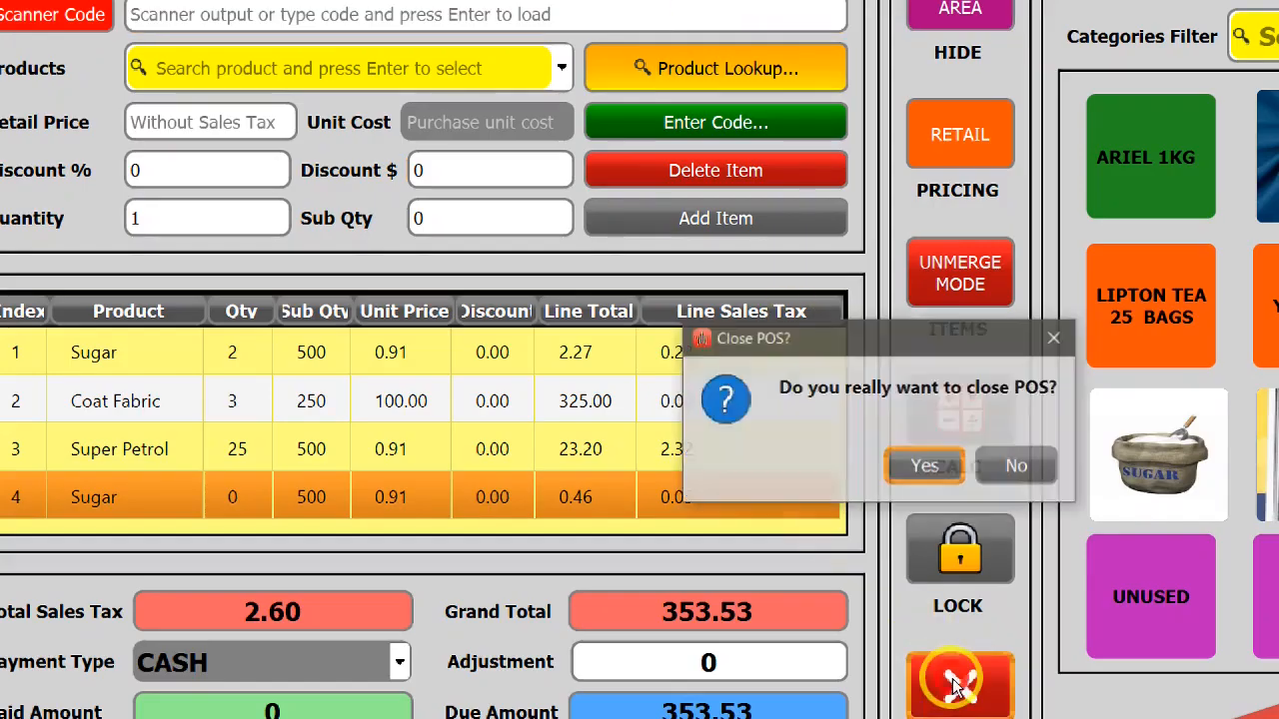
left_click(923, 466)
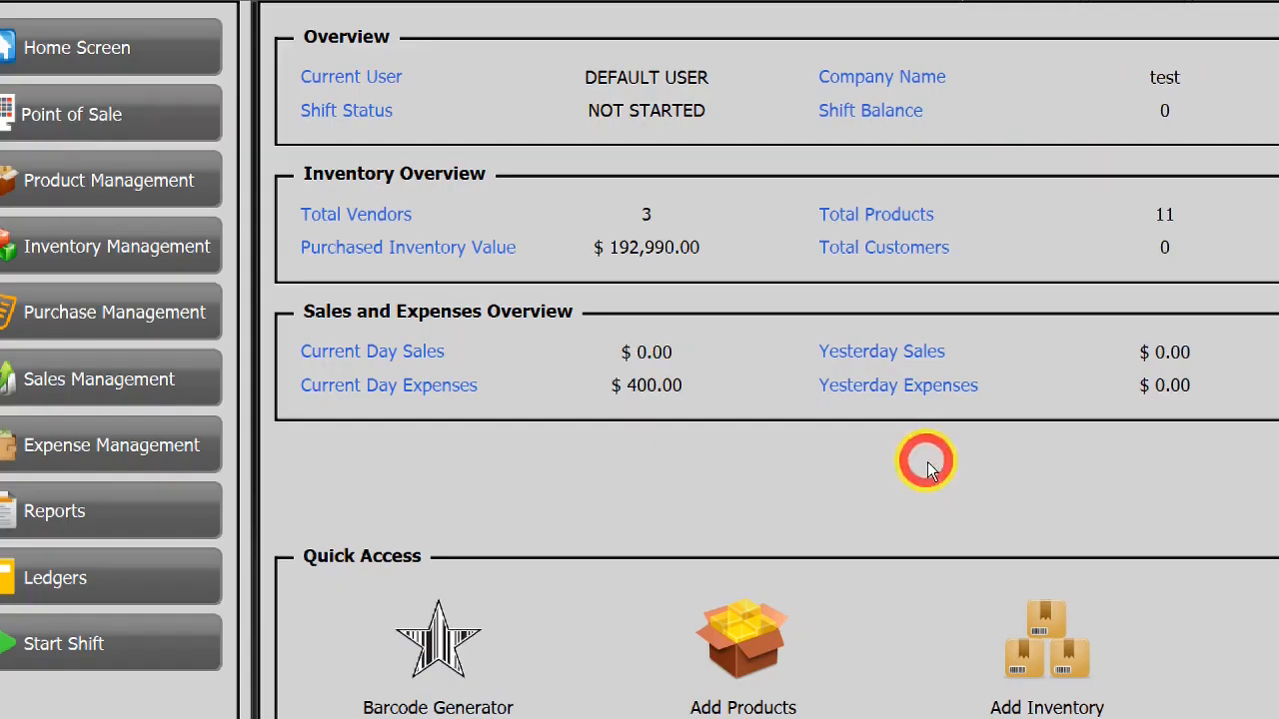